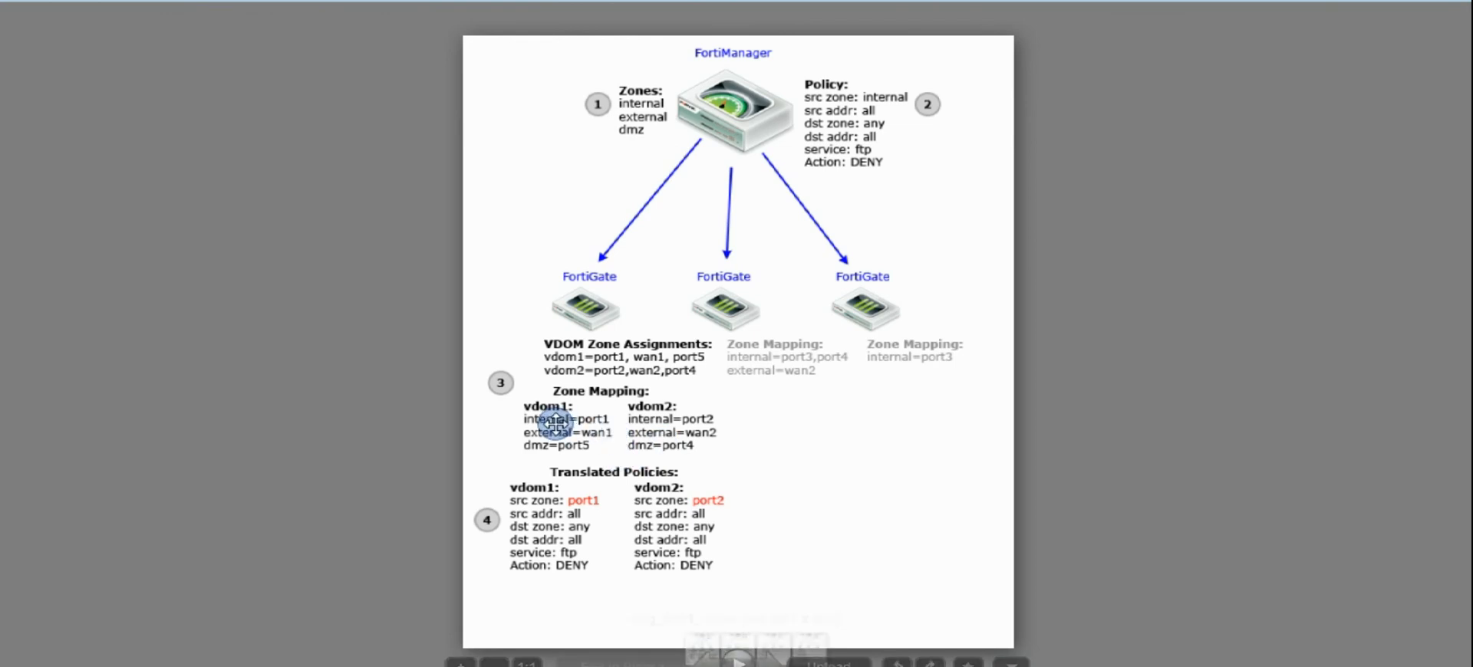
{"action": "mouse_move", "coordinate": [598, 425]}
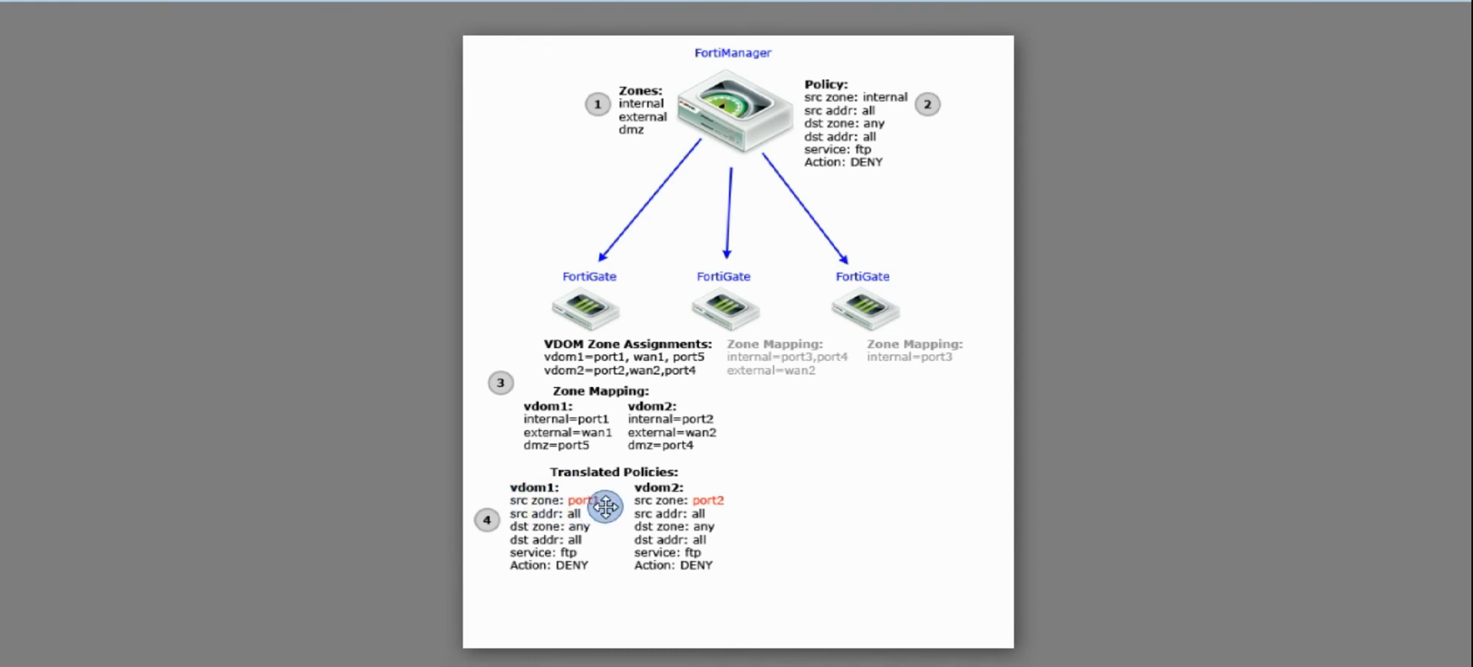
{"action": "mouse_move", "coordinate": [714, 539]}
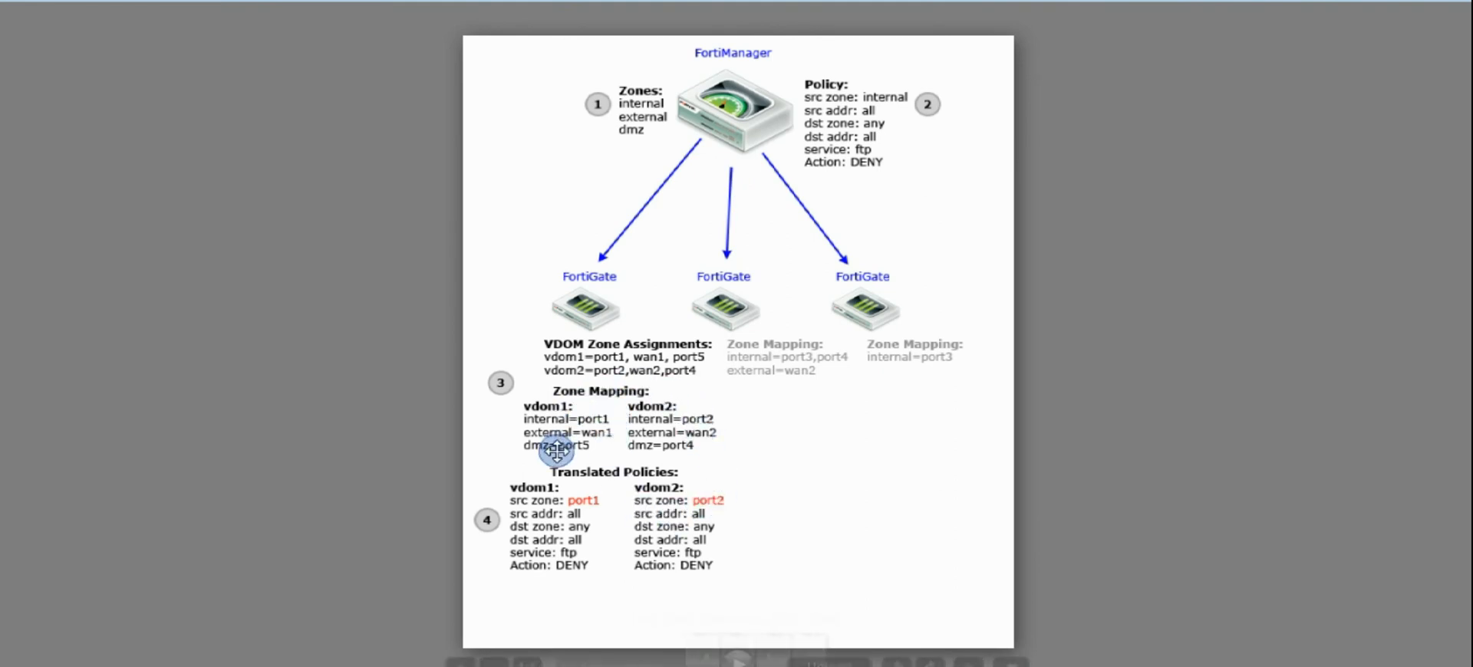
{"action": "mouse_move", "coordinate": [379, 596]}
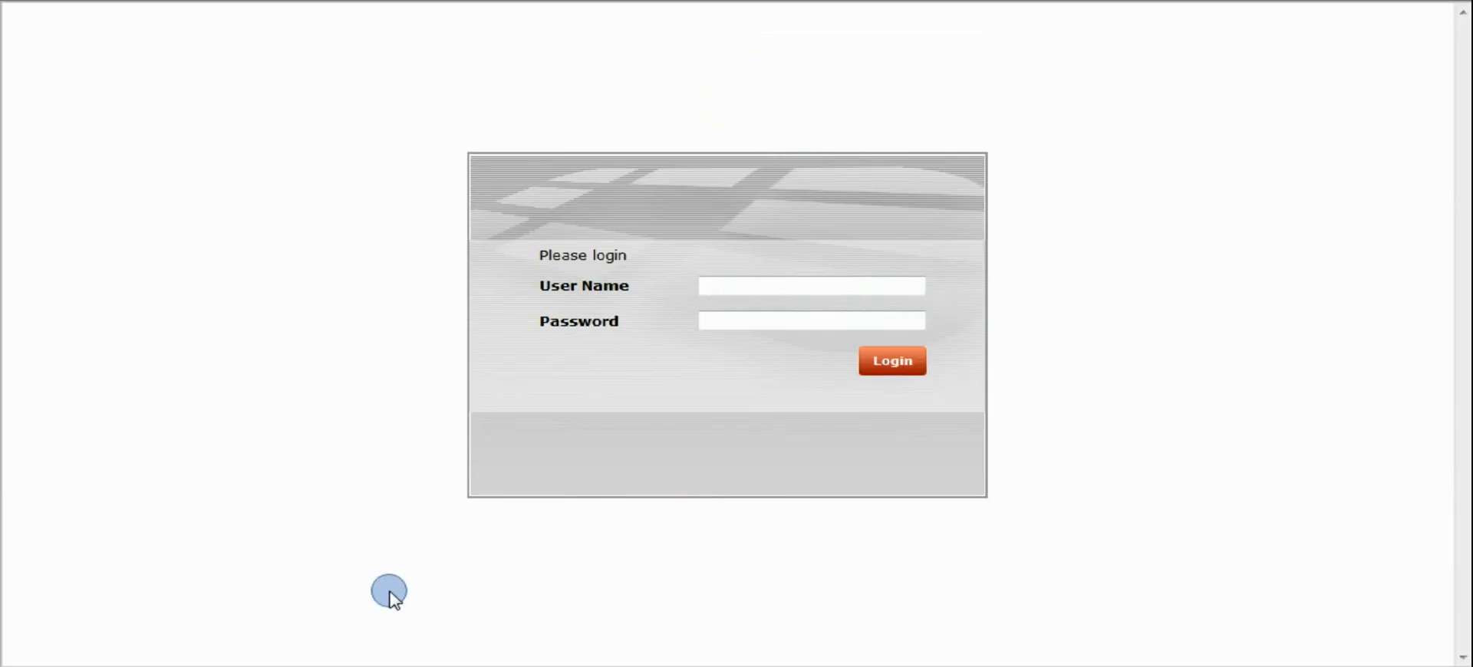
- Sign in, enter the test ADOM and expand Fortigate-VM2 to show root, vd1, vd2 and vd3
{"action": "left_click", "coordinate": [889, 360]}
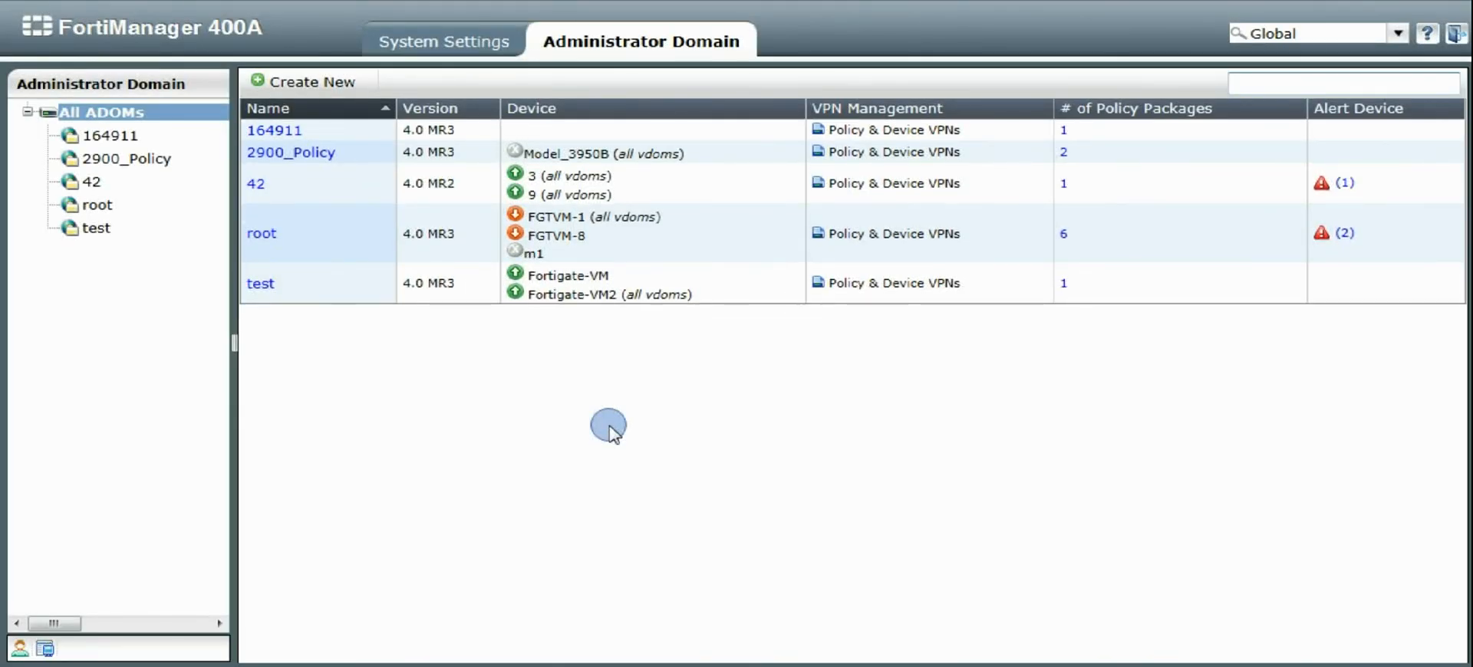
{"action": "mouse_move", "coordinate": [366, 379]}
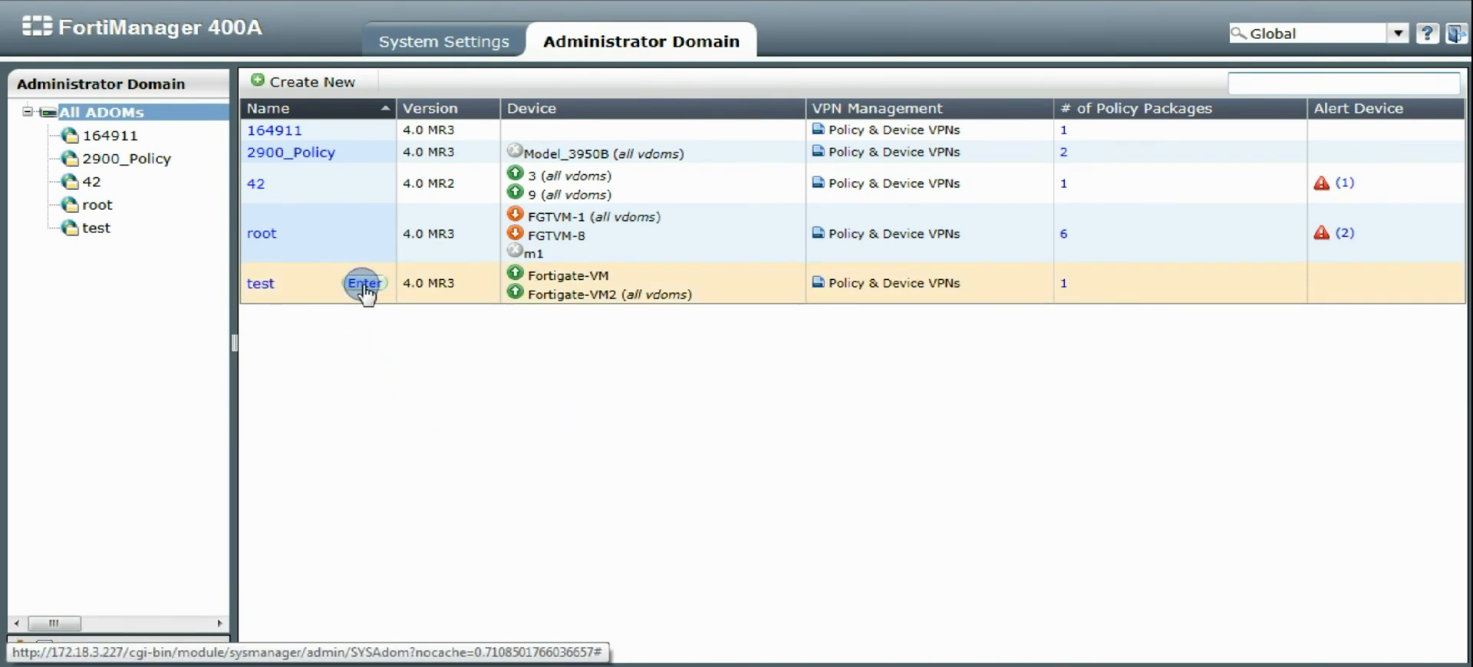
{"action": "left_click", "coordinate": [364, 282]}
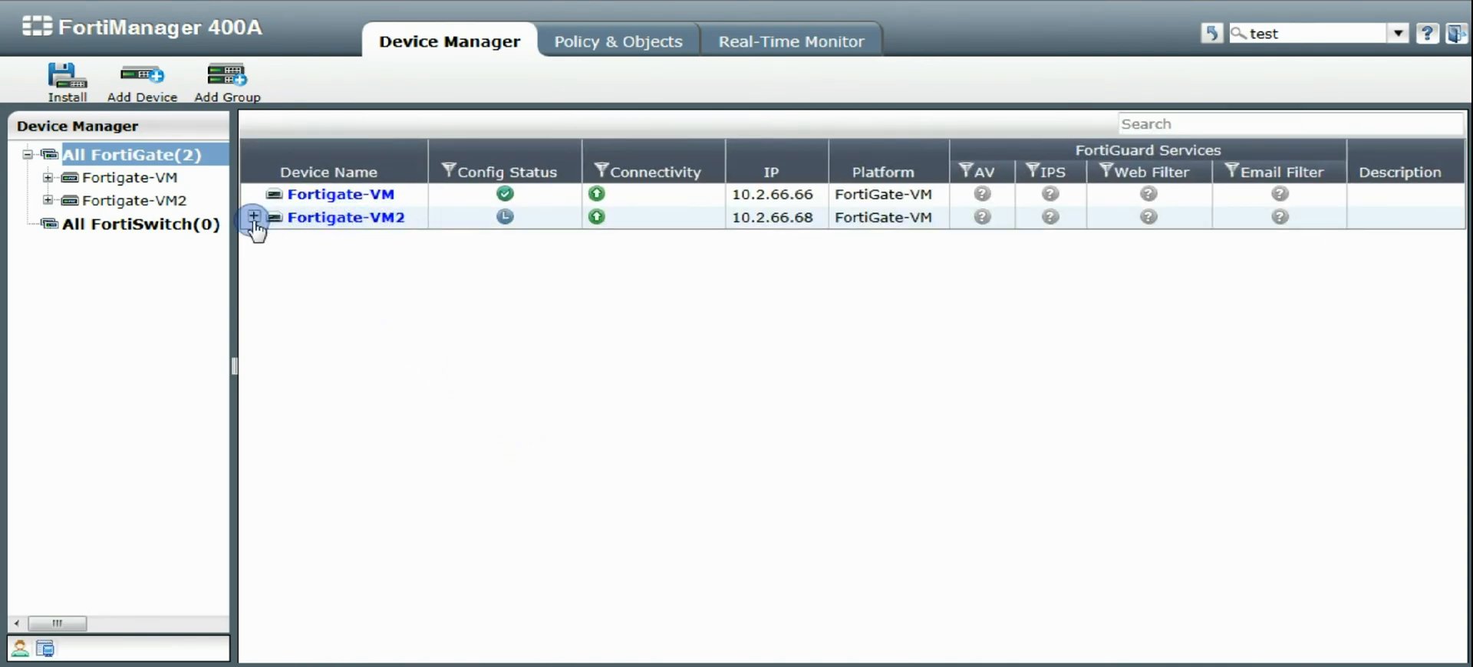
{"action": "left_click", "coordinate": [253, 218]}
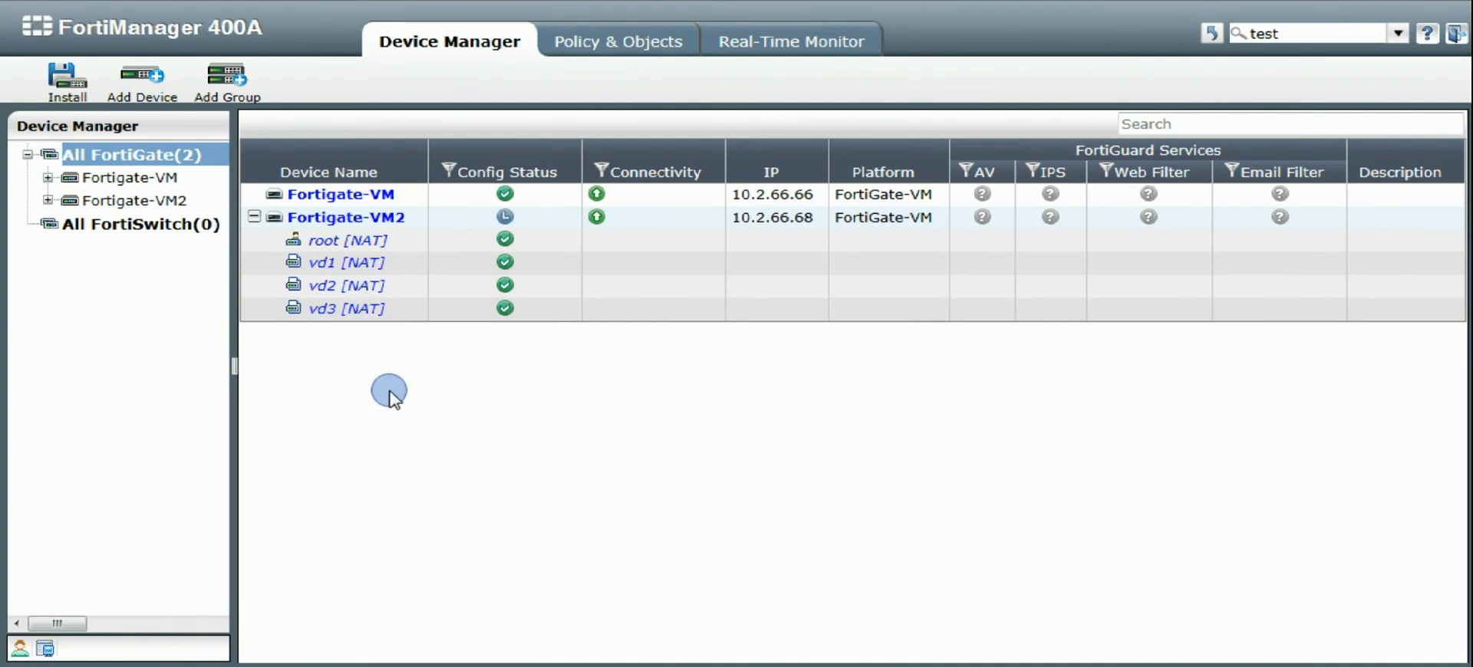
{"action": "mouse_move", "coordinate": [379, 362]}
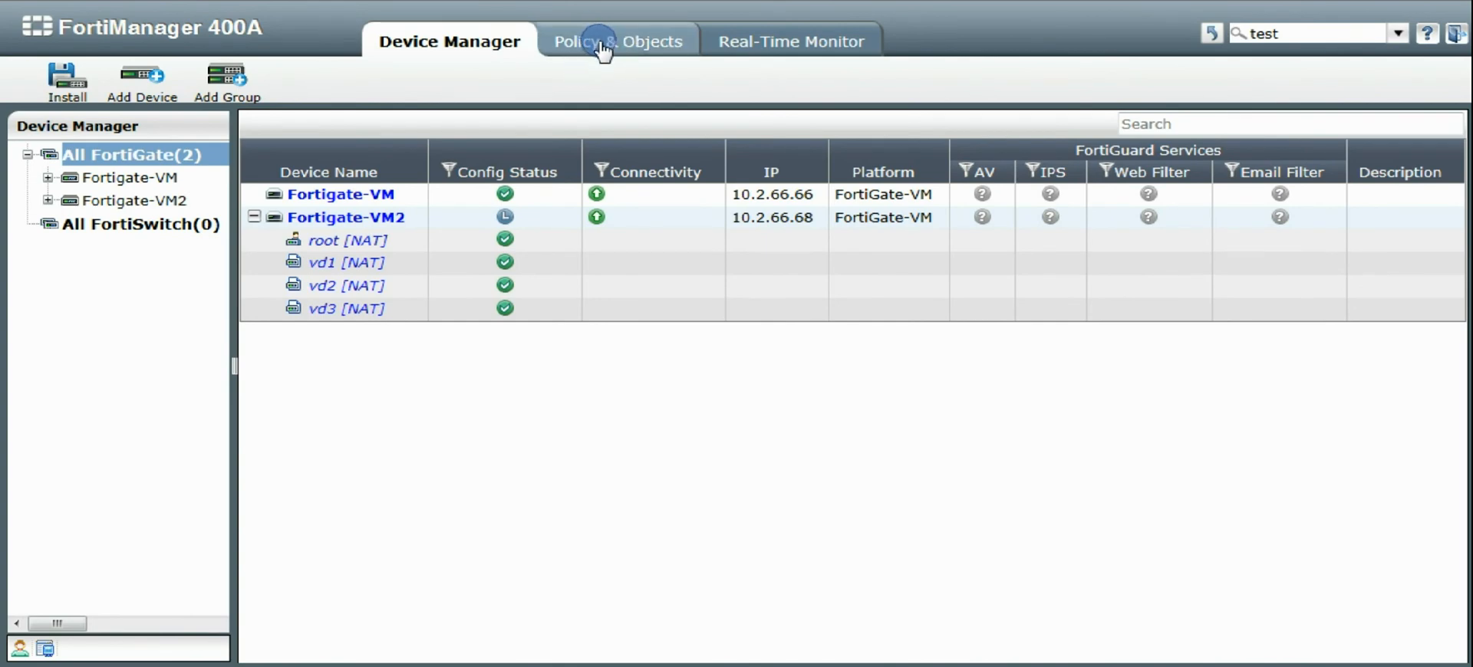
- Review the default policy package's FTP deny rule under Policy & Objects
{"action": "left_click", "coordinate": [618, 42]}
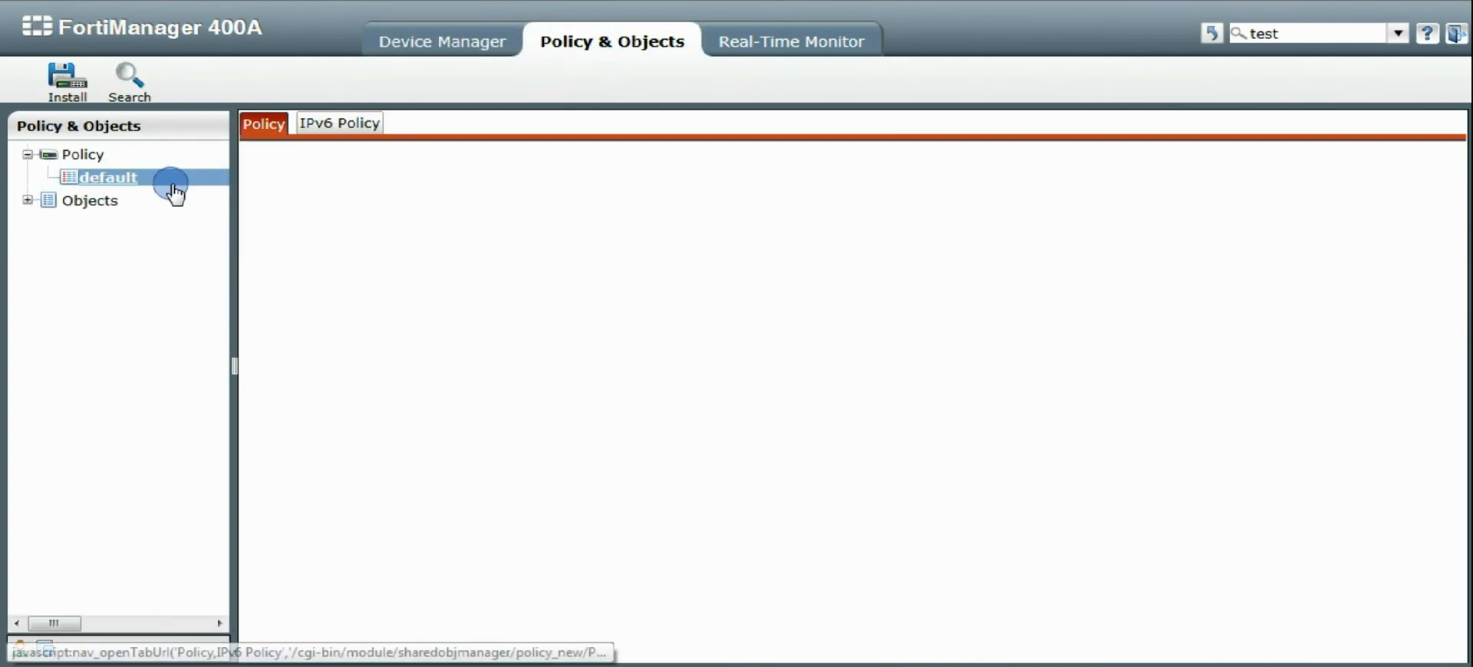
{"action": "left_click", "coordinate": [107, 176]}
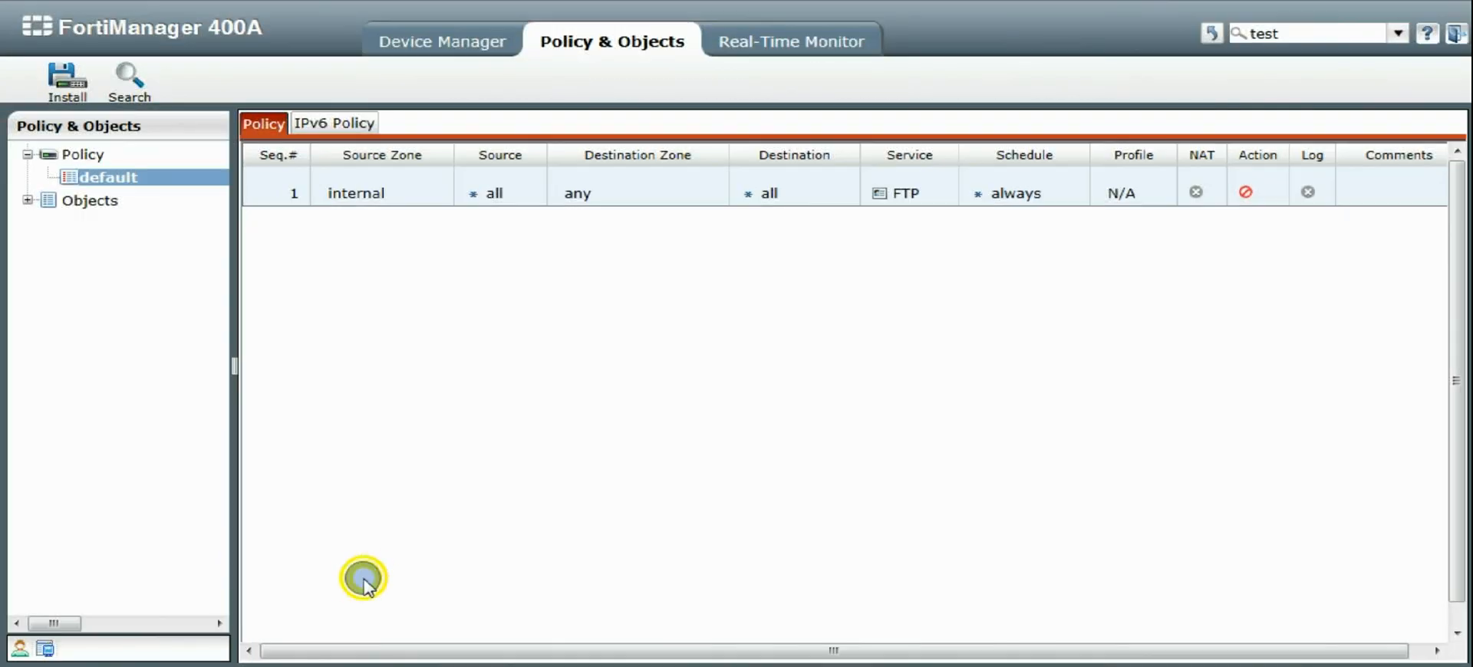
{"action": "mouse_move", "coordinate": [395, 292]}
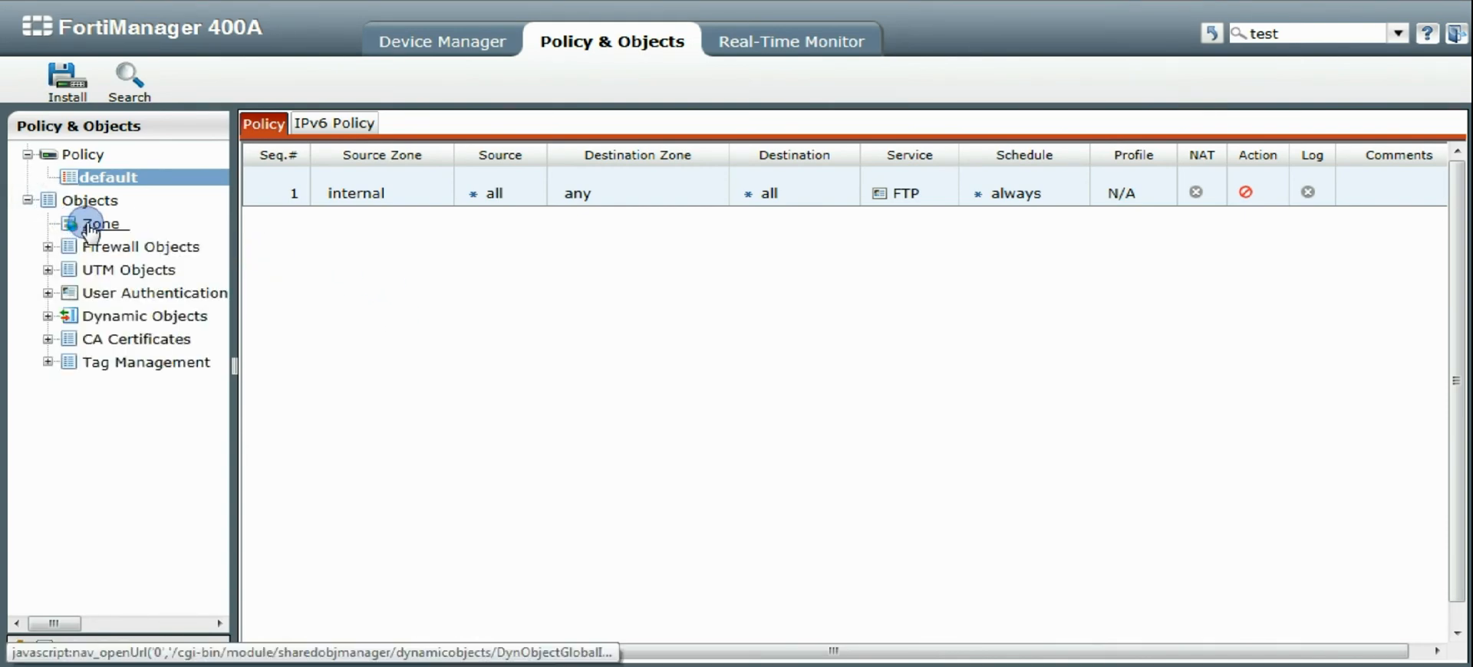
- Show the dmz, external and internal zones, then return to Device Manager
{"action": "left_click", "coordinate": [100, 225]}
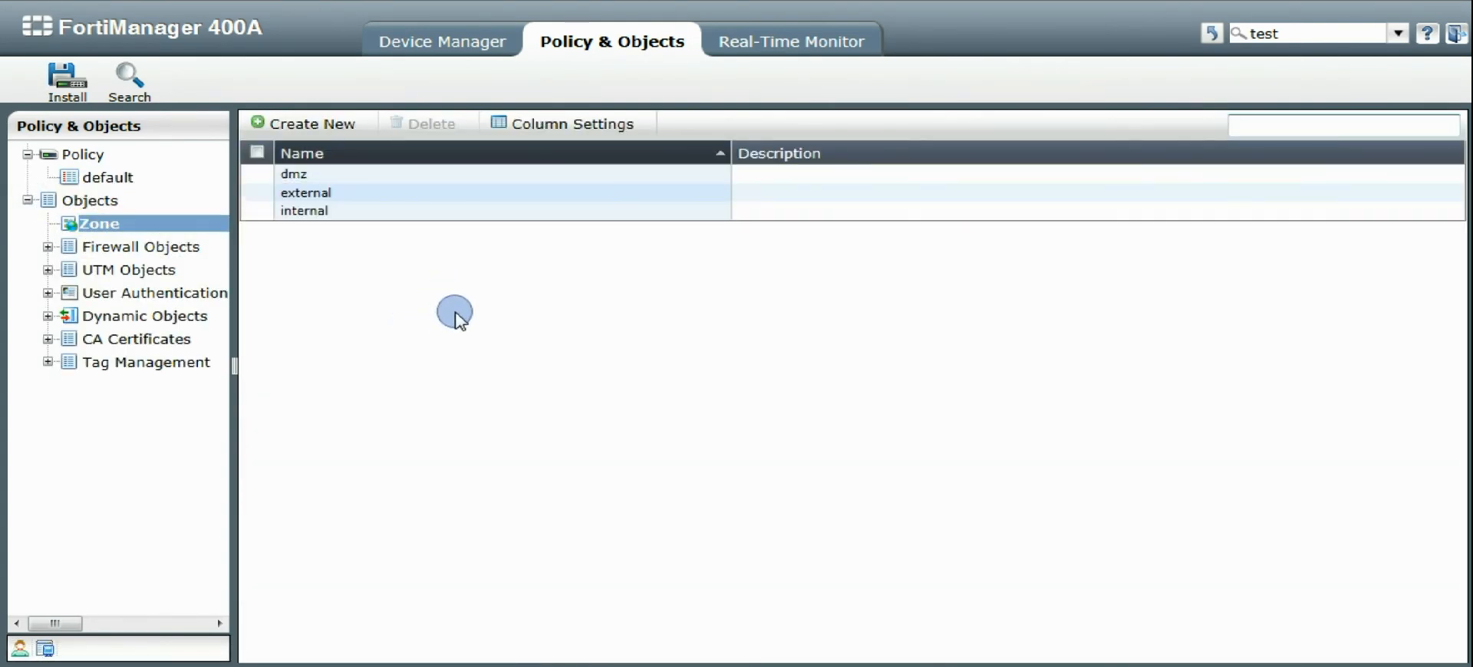
{"action": "left_click", "coordinate": [293, 173]}
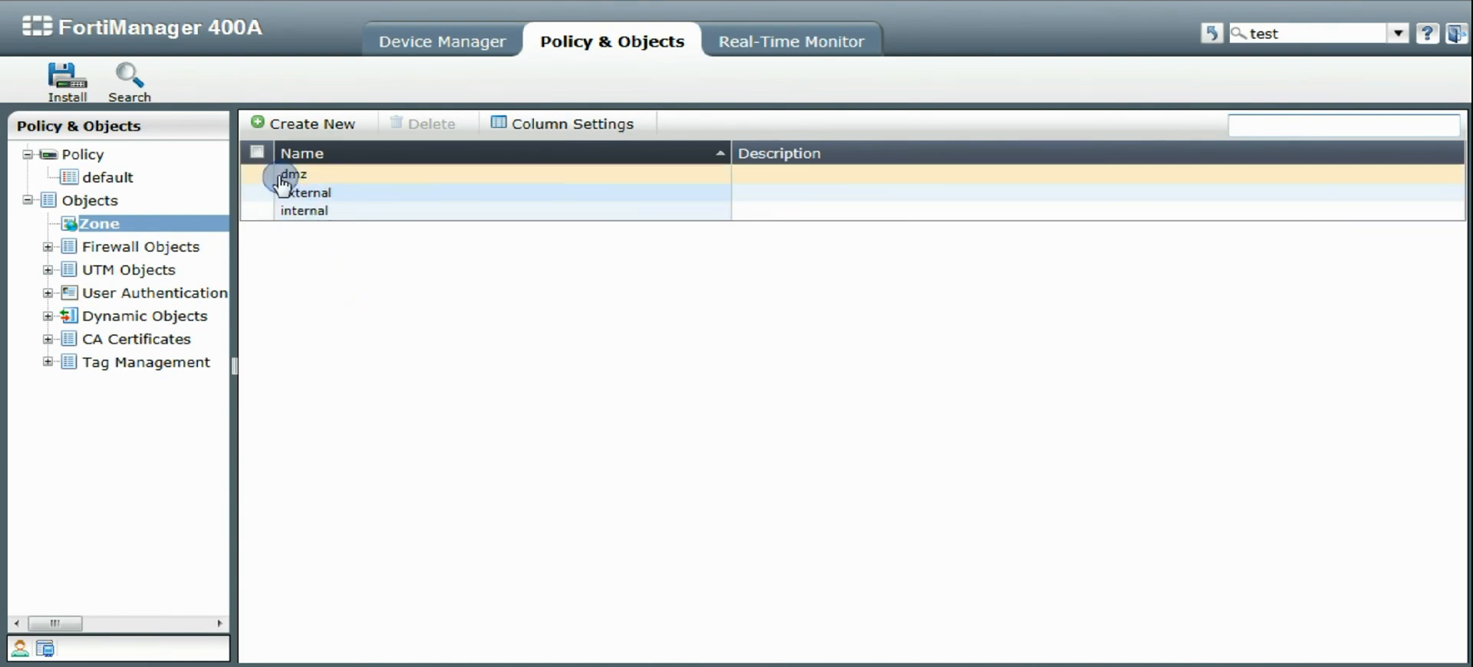
{"action": "left_click", "coordinate": [442, 39]}
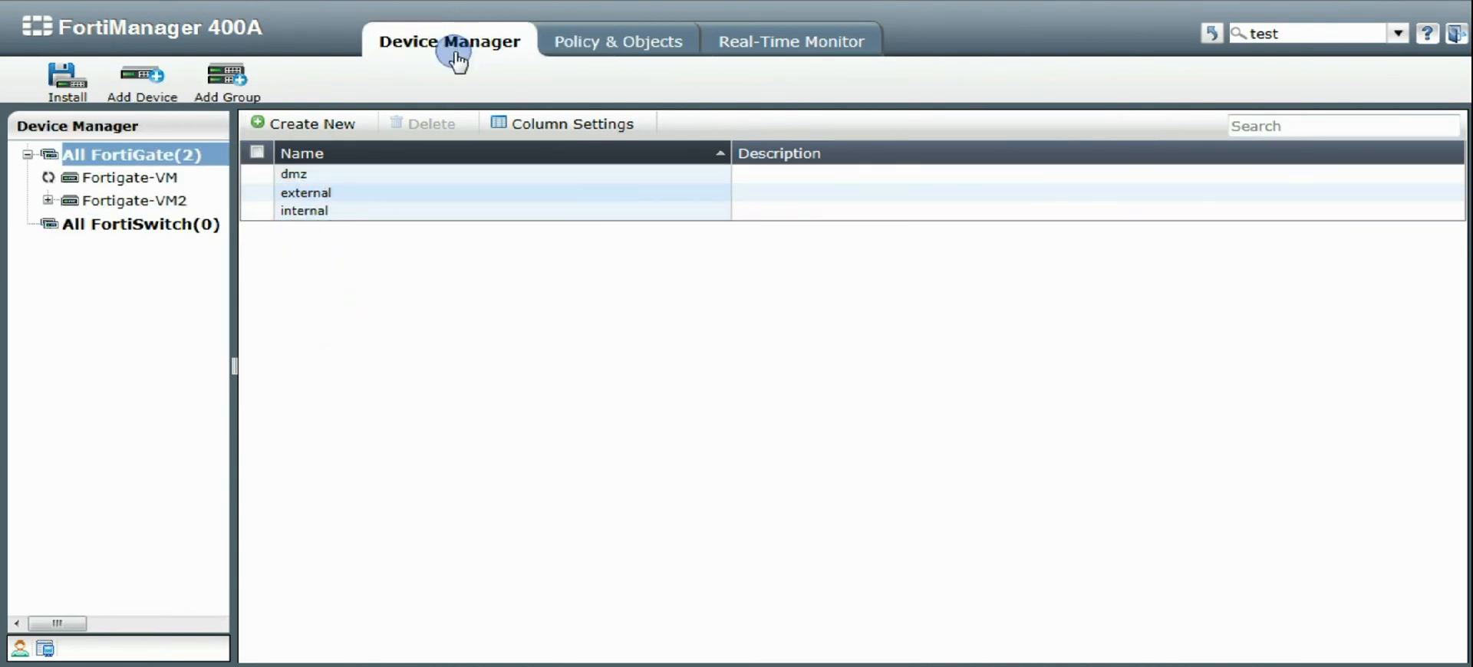
- Show Fortigate-VM2's global interface list with port1-port10 and their root, vd1 and vd2 assignments
{"action": "left_click", "coordinate": [123, 177]}
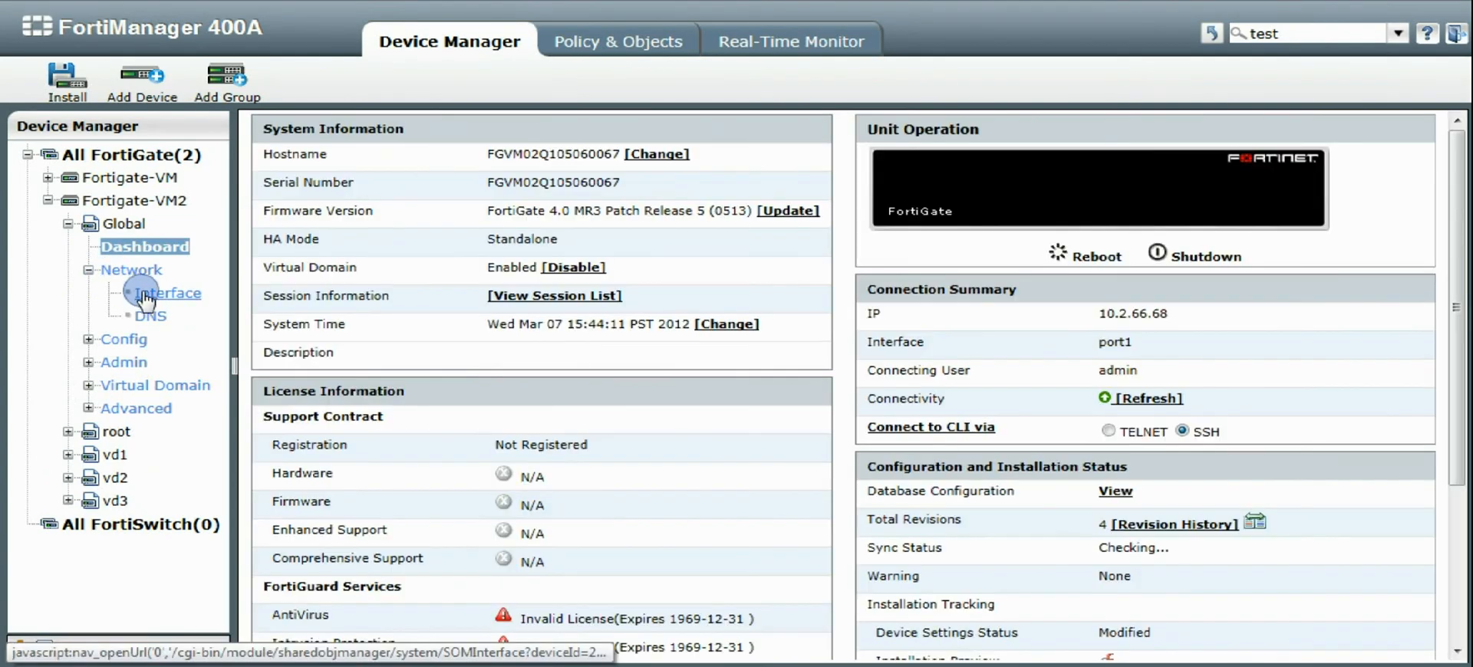
{"action": "left_click", "coordinate": [173, 293]}
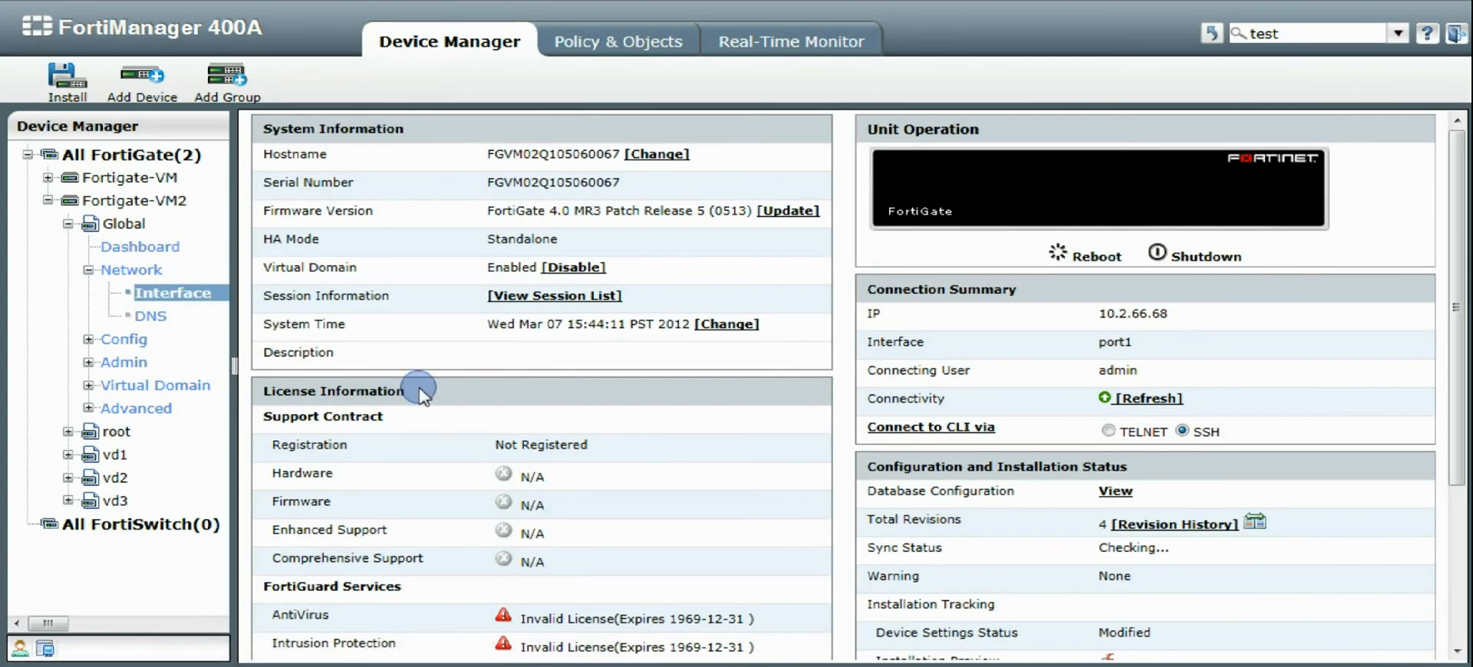
{"action": "left_click", "coordinate": [174, 294]}
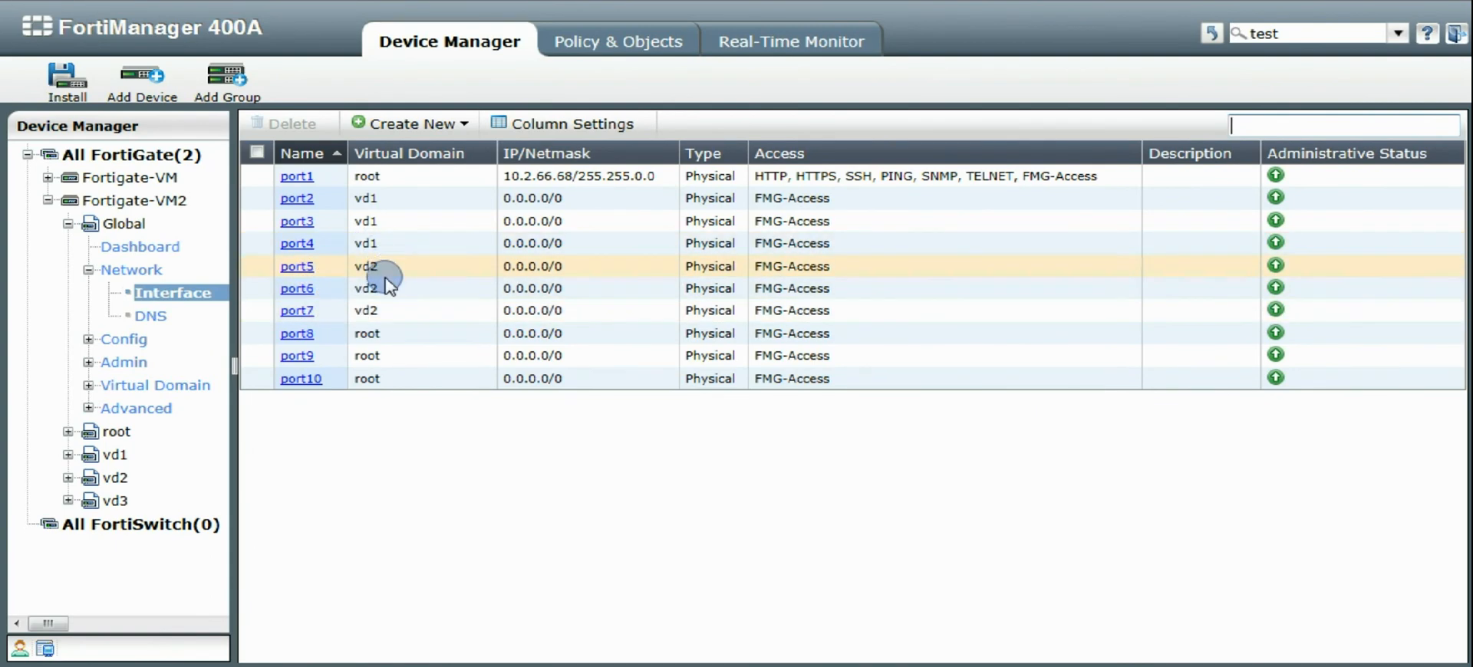
{"action": "mouse_move", "coordinate": [440, 270]}
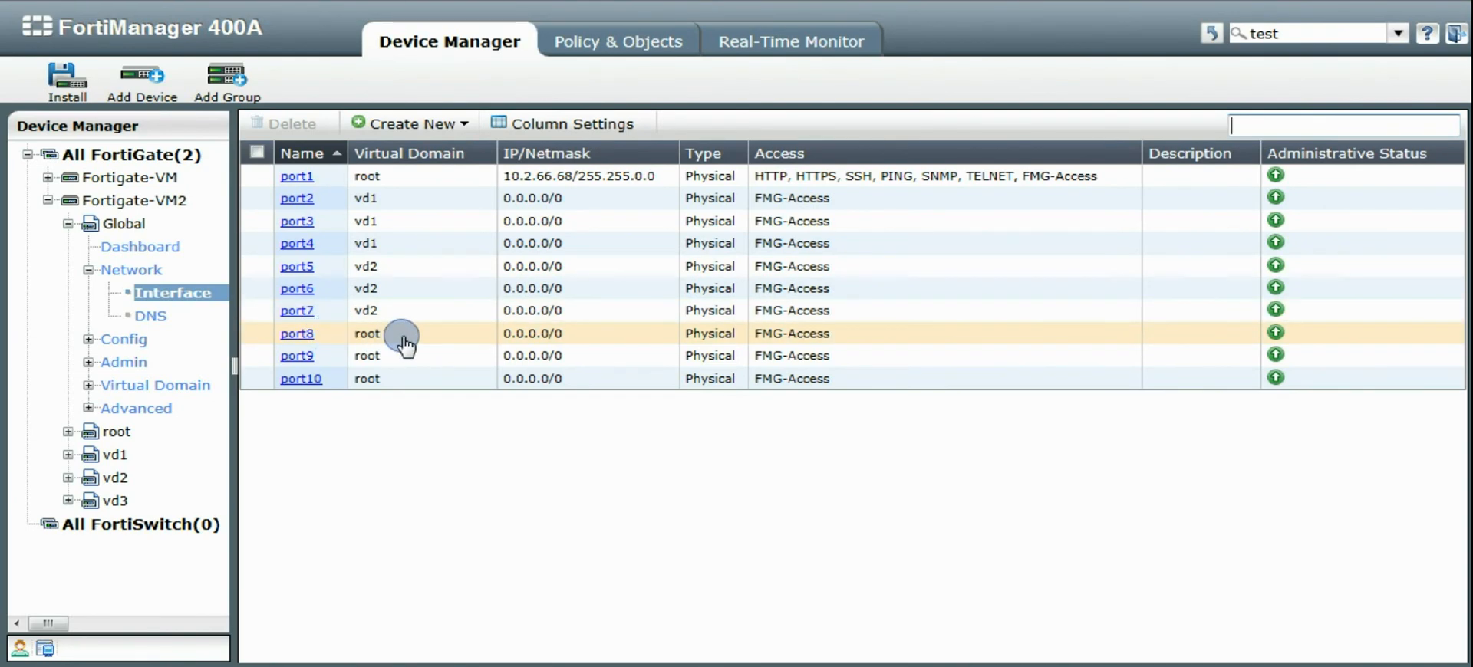
{"action": "mouse_move", "coordinate": [675, 345]}
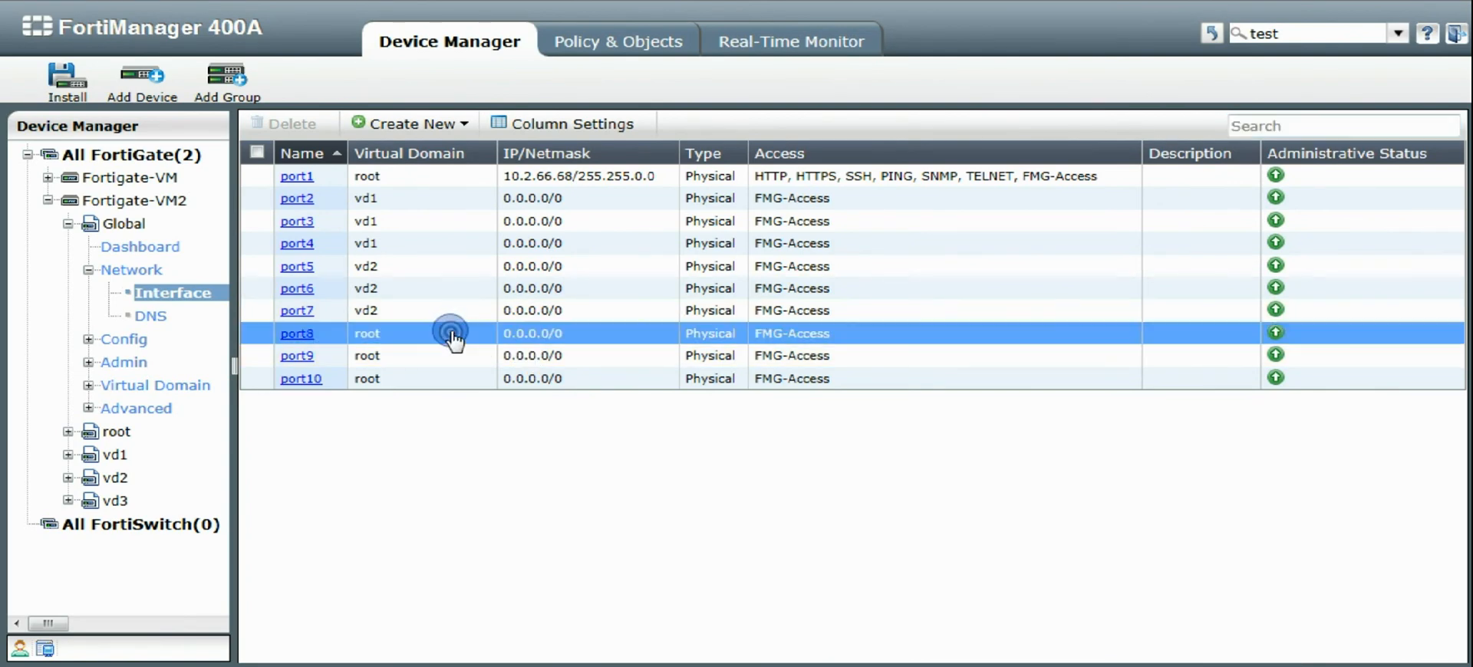
{"action": "left_click", "coordinate": [296, 333]}
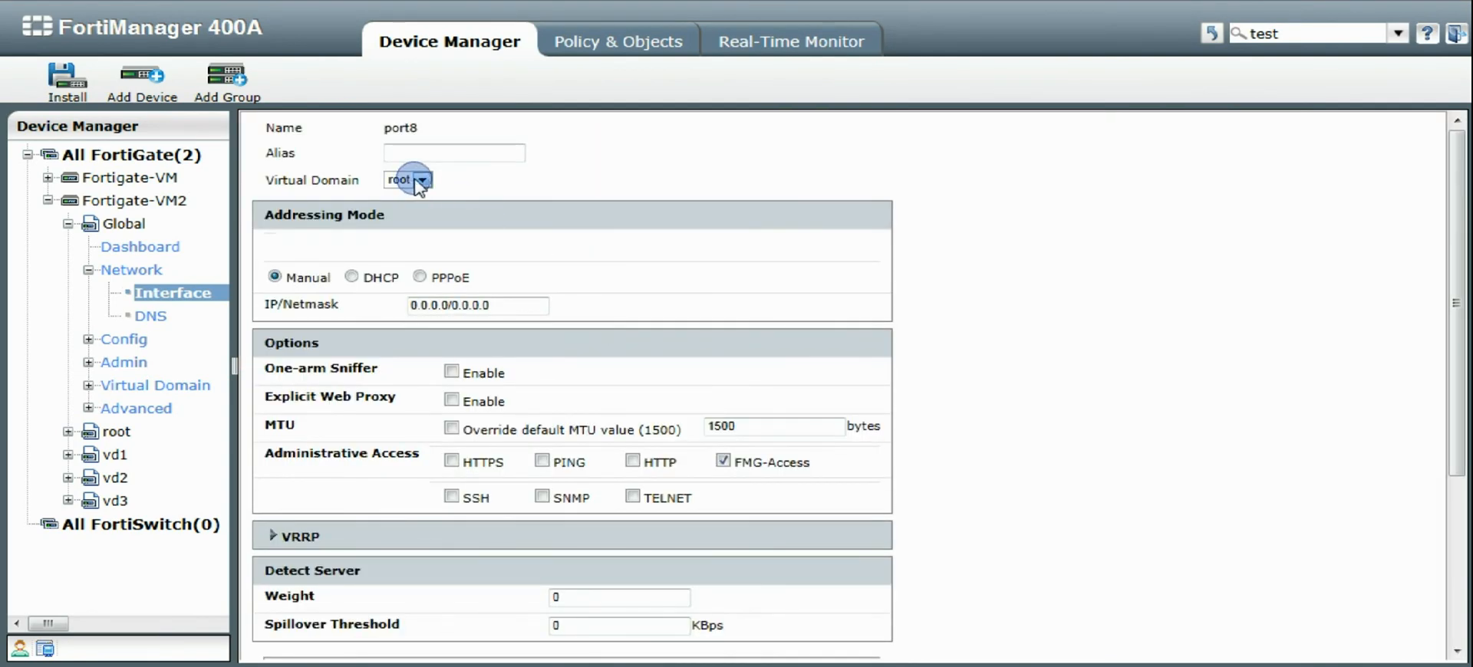
{"action": "left_click", "coordinate": [420, 179]}
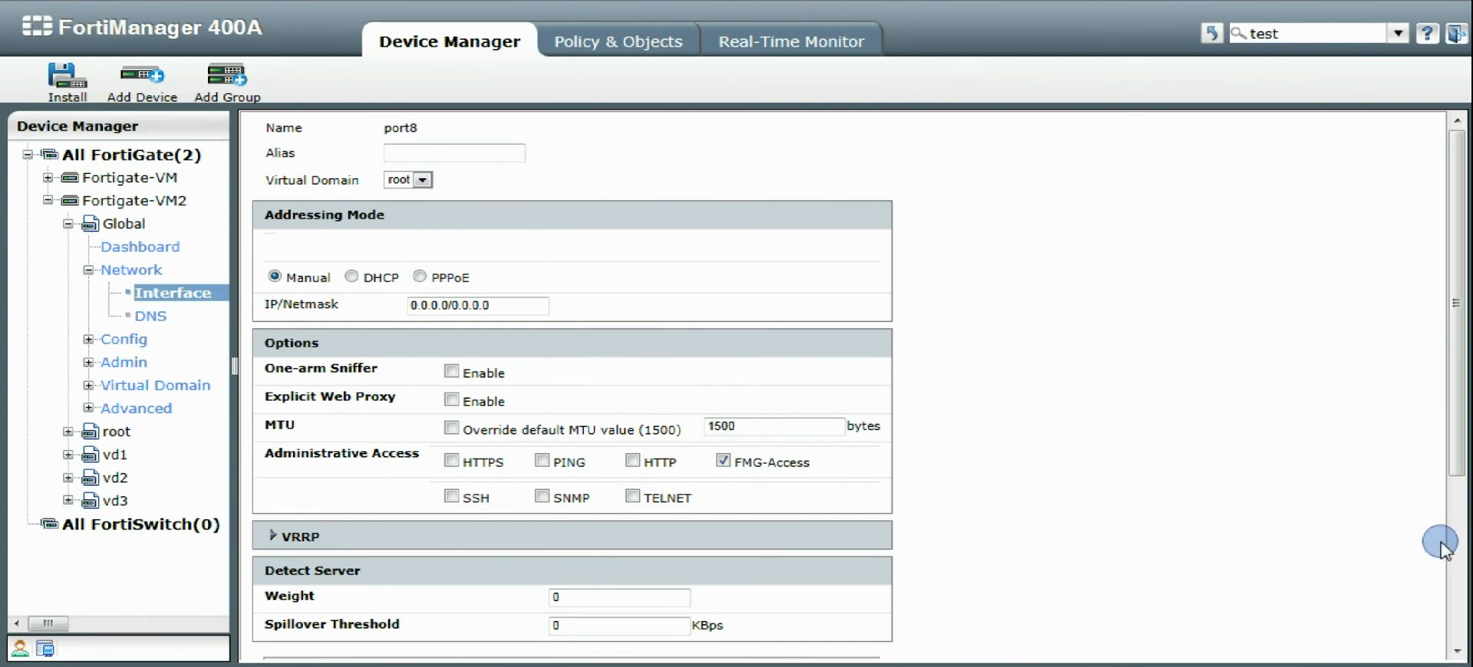
{"action": "scroll", "scroll_direction": "down", "scroll_amount": 3}
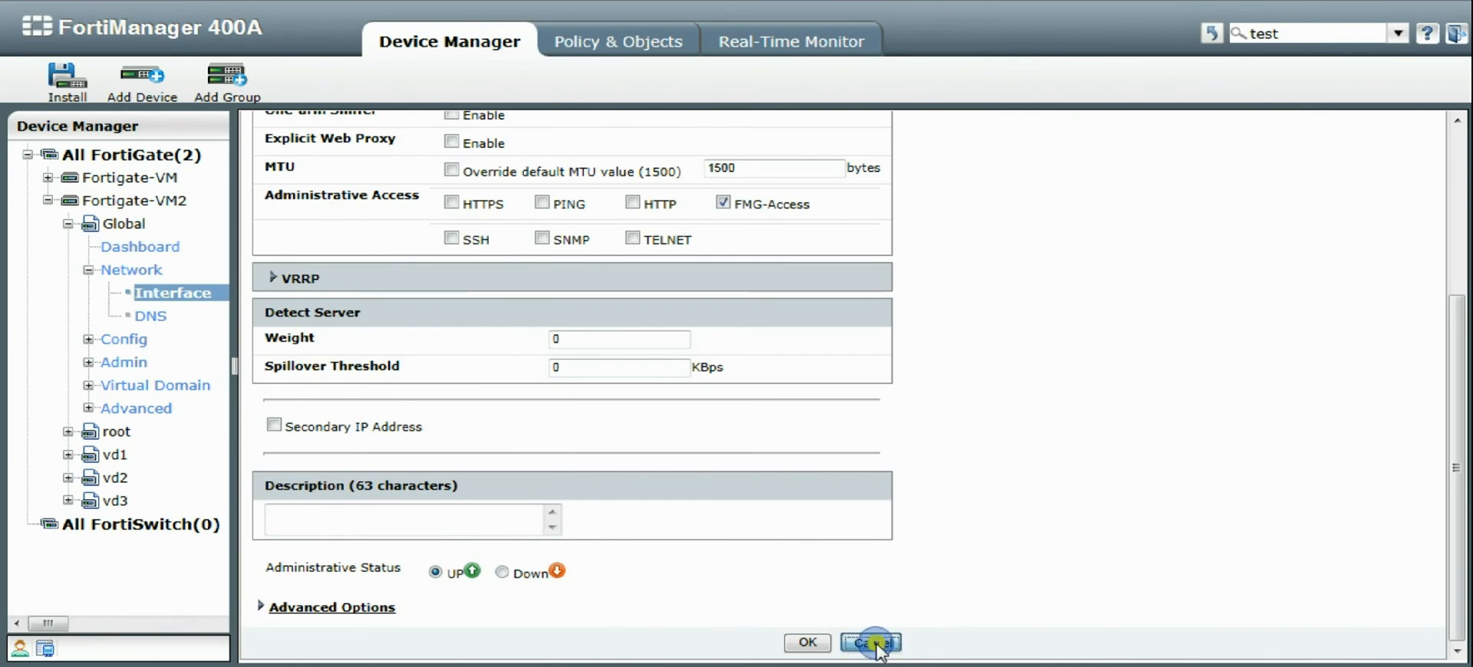
{"action": "left_click", "coordinate": [868, 642]}
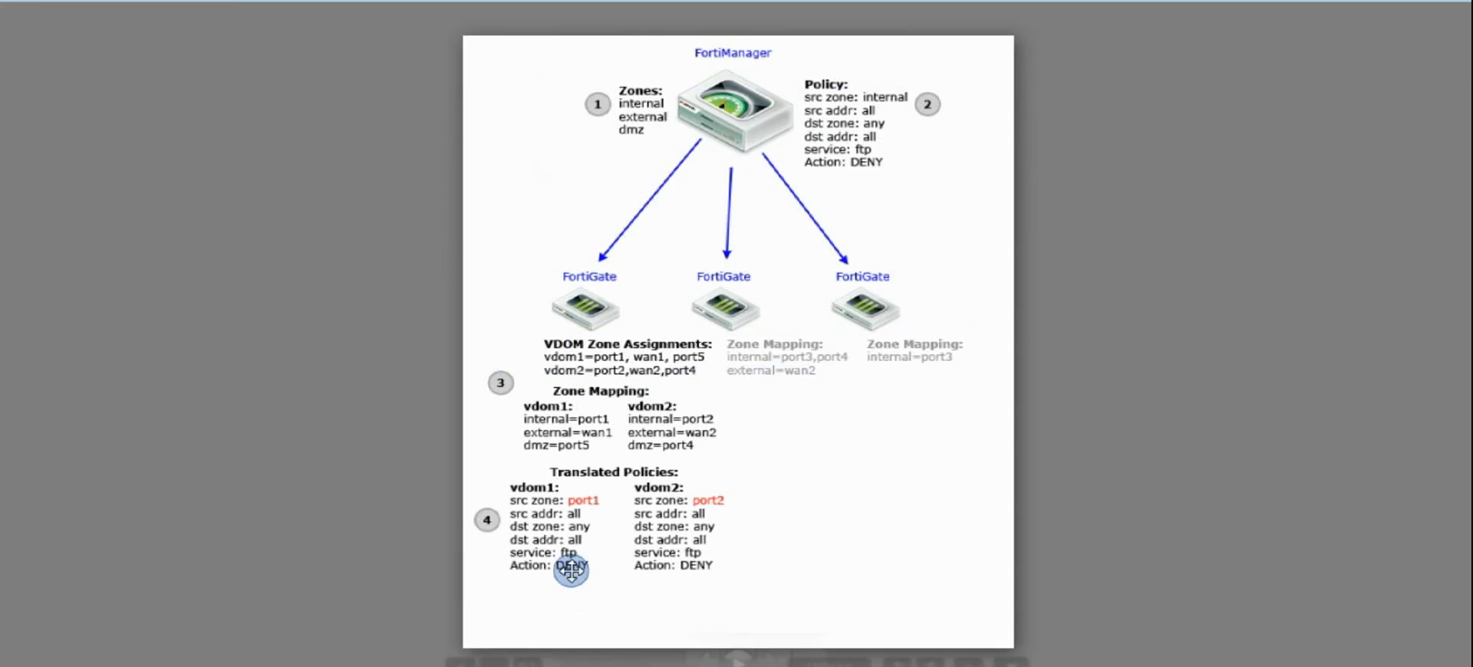
{"action": "mouse_move", "coordinate": [556, 339]}
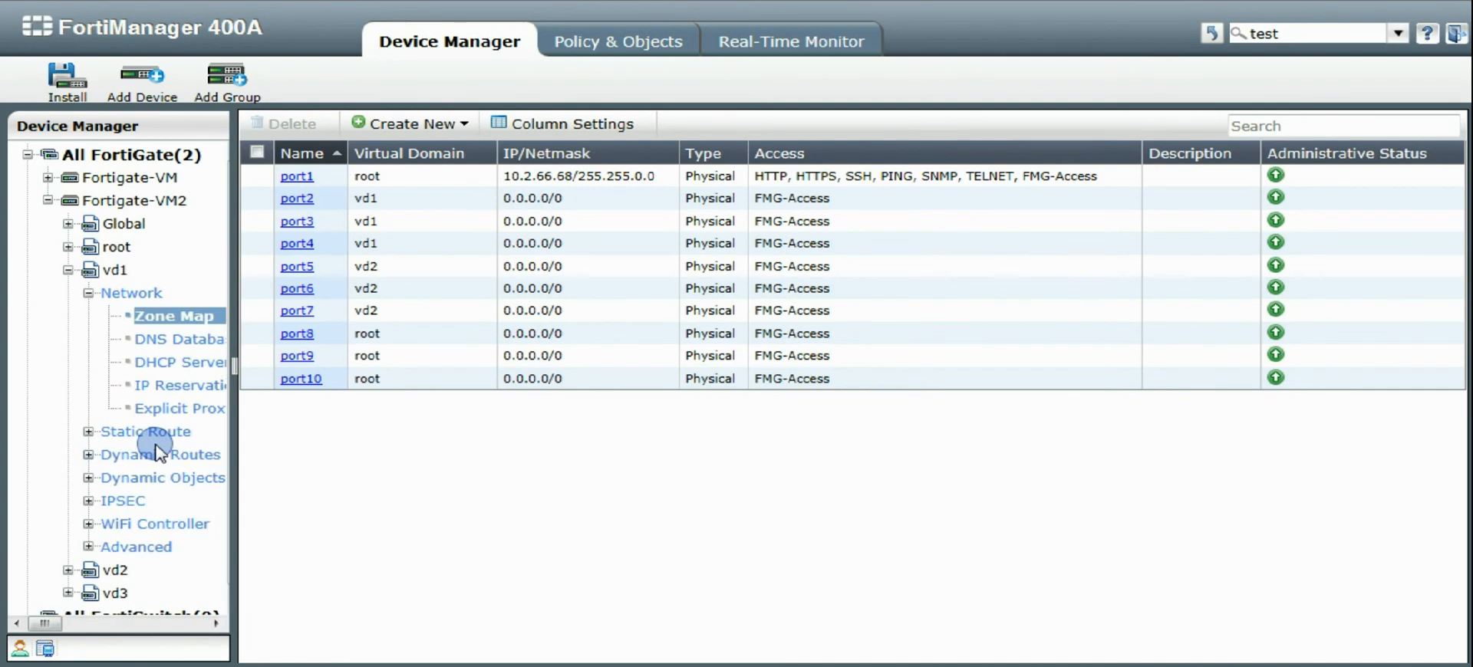
- Show vd1's zone map on Fortigate-VM2 including unmapped zones
{"action": "left_click", "coordinate": [174, 317]}
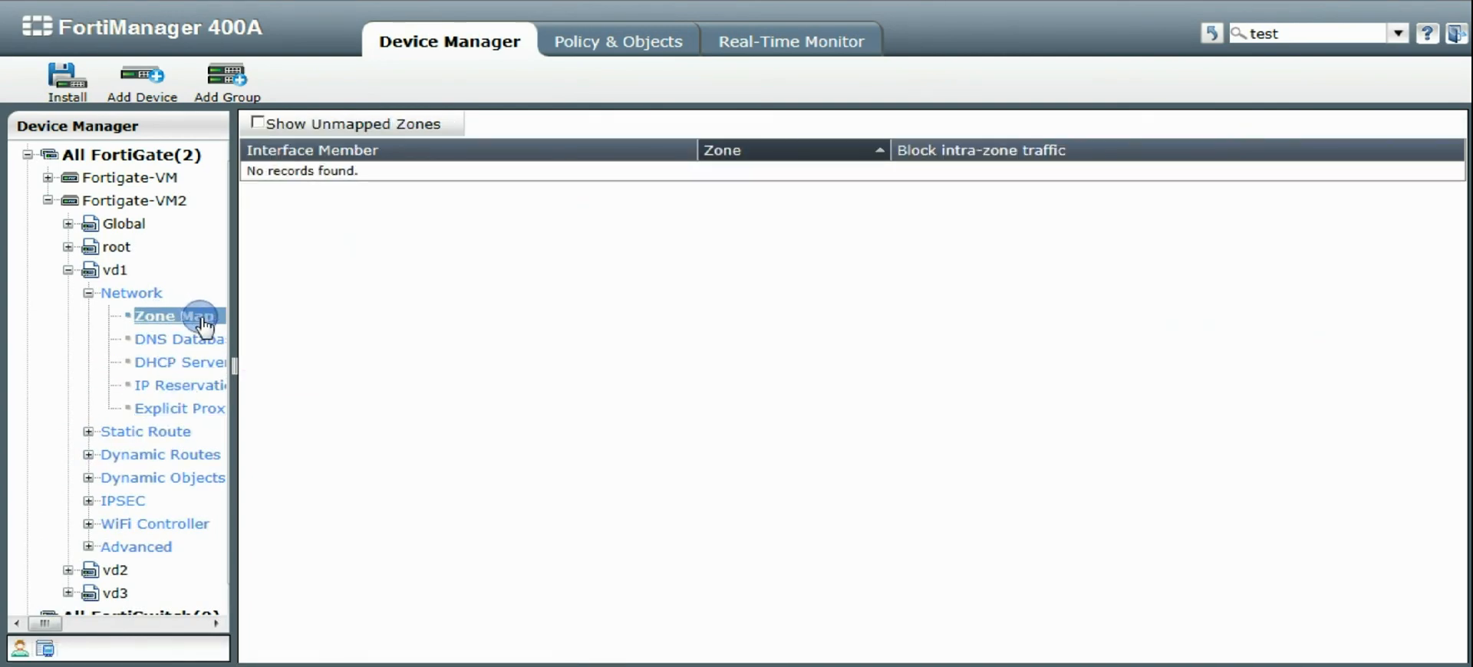
{"action": "left_click", "coordinate": [176, 314]}
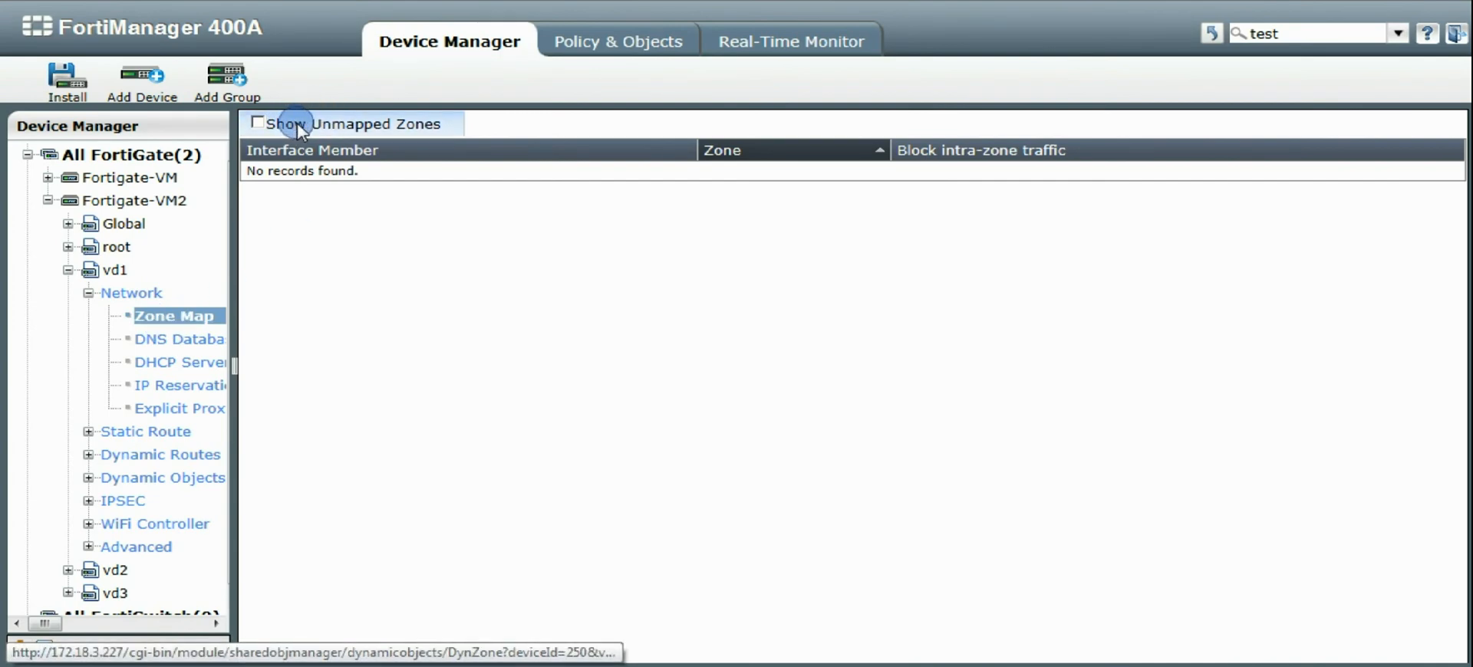
{"action": "left_click", "coordinate": [257, 123]}
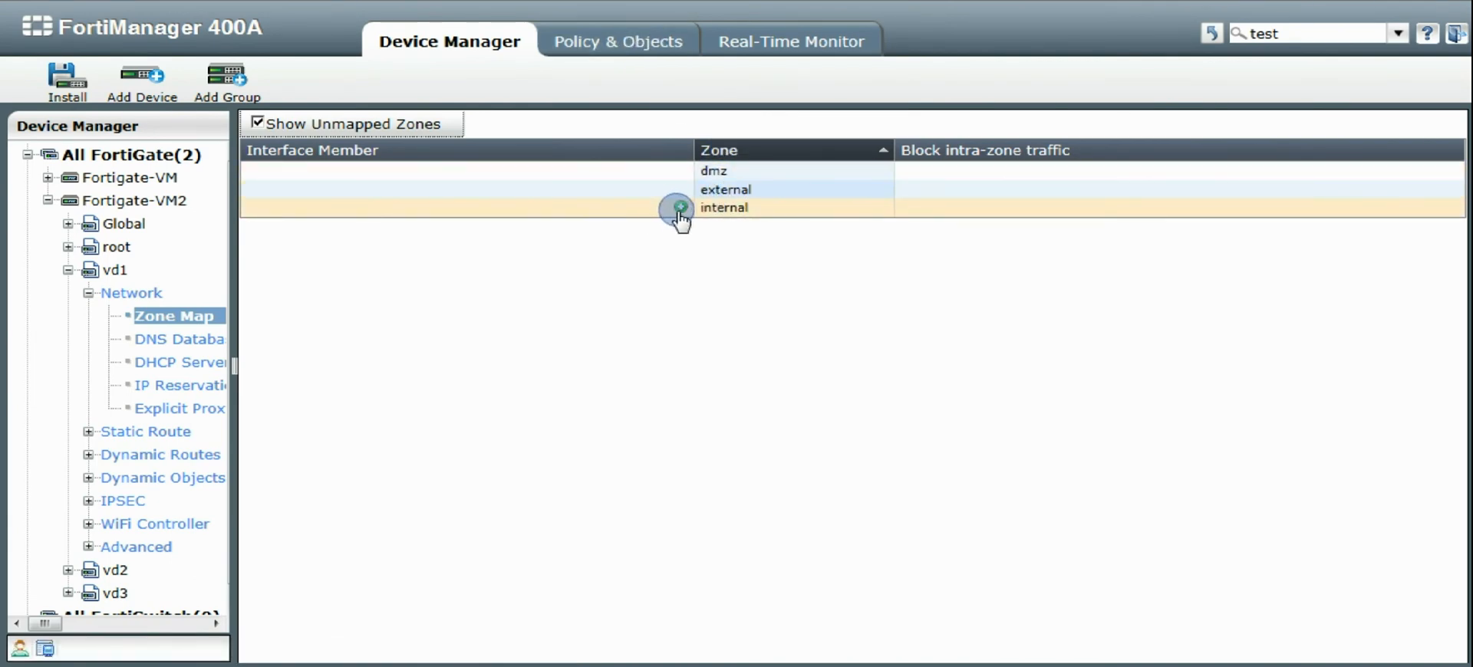
- Add port2 as an interface member of vd1's internal zone
{"action": "left_click", "coordinate": [678, 207]}
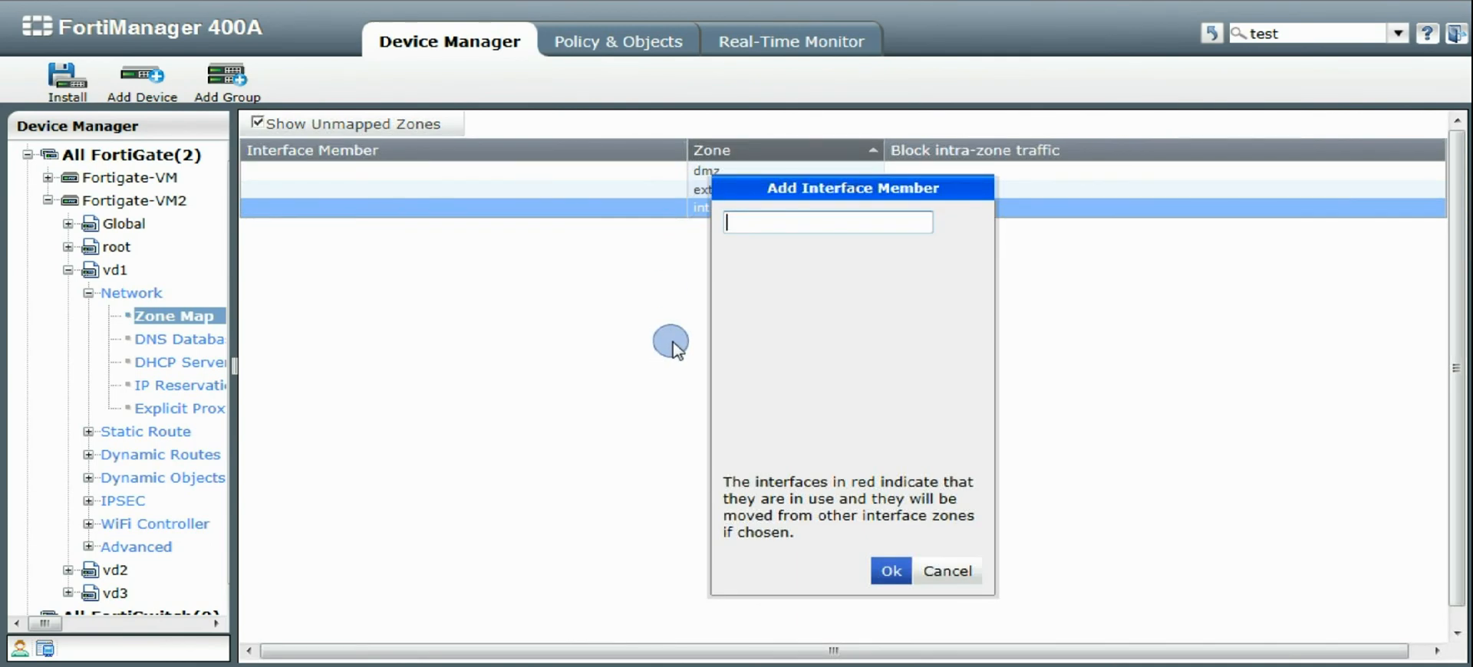
{"action": "left_click", "coordinate": [827, 223]}
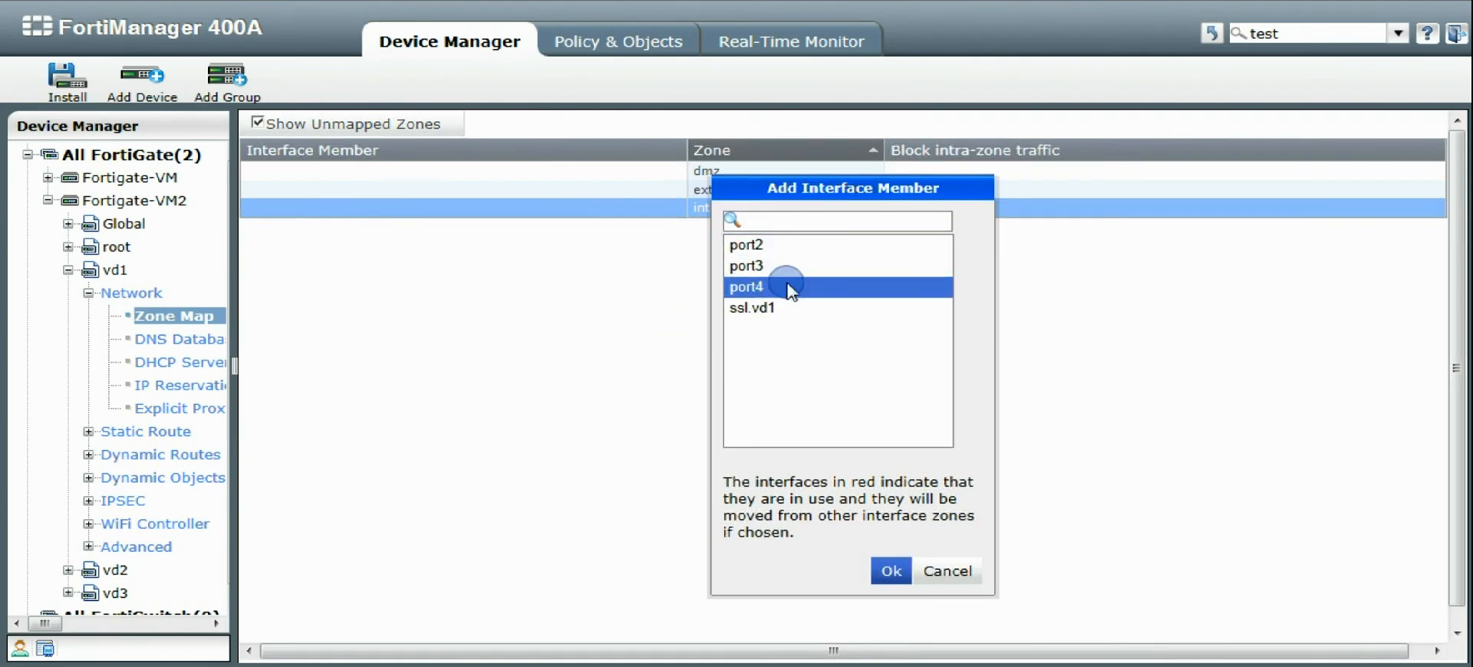
{"action": "left_click", "coordinate": [746, 244]}
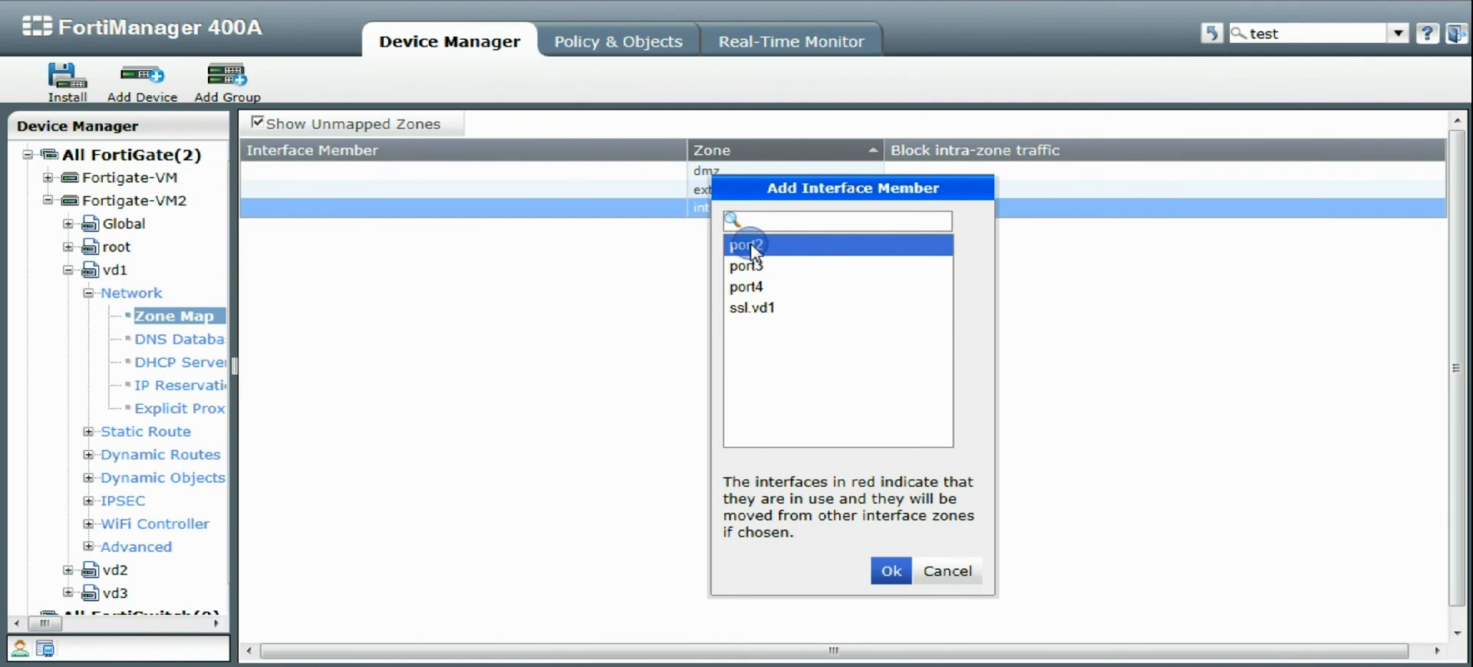
{"action": "left_click", "coordinate": [745, 244]}
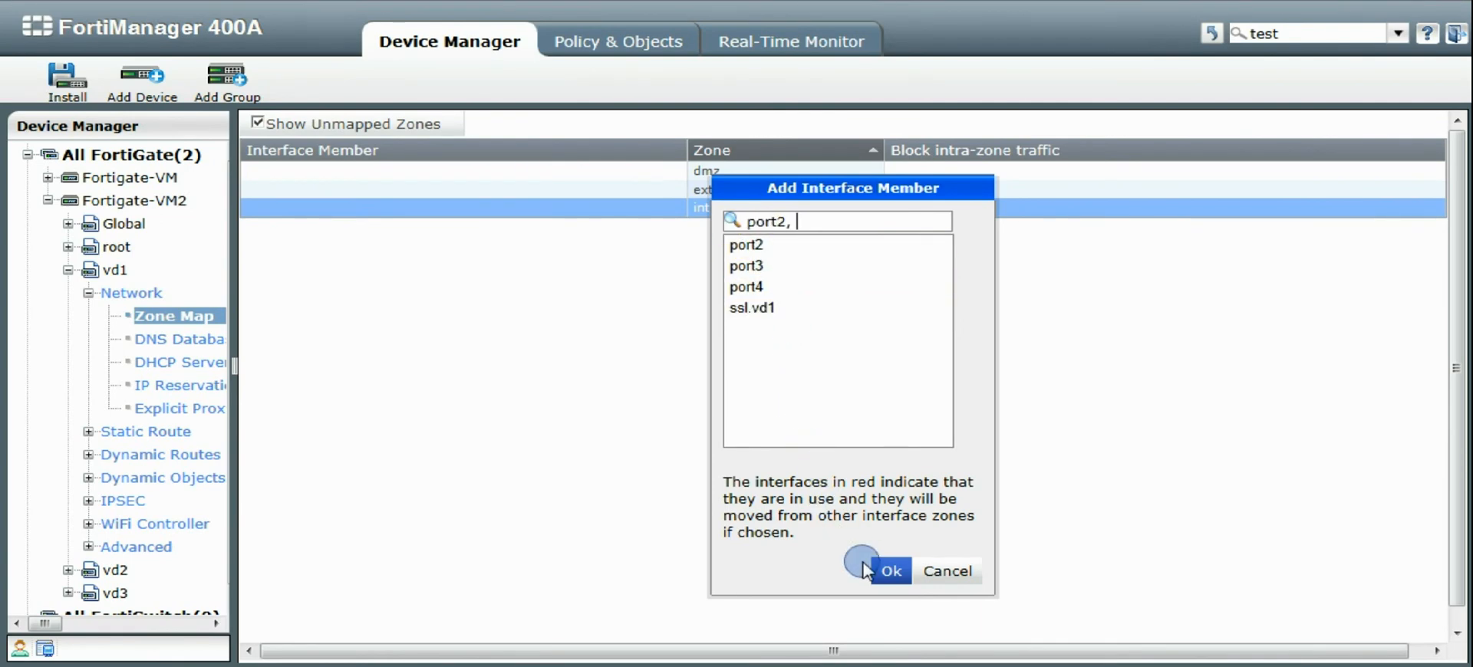
{"action": "left_click", "coordinate": [890, 571]}
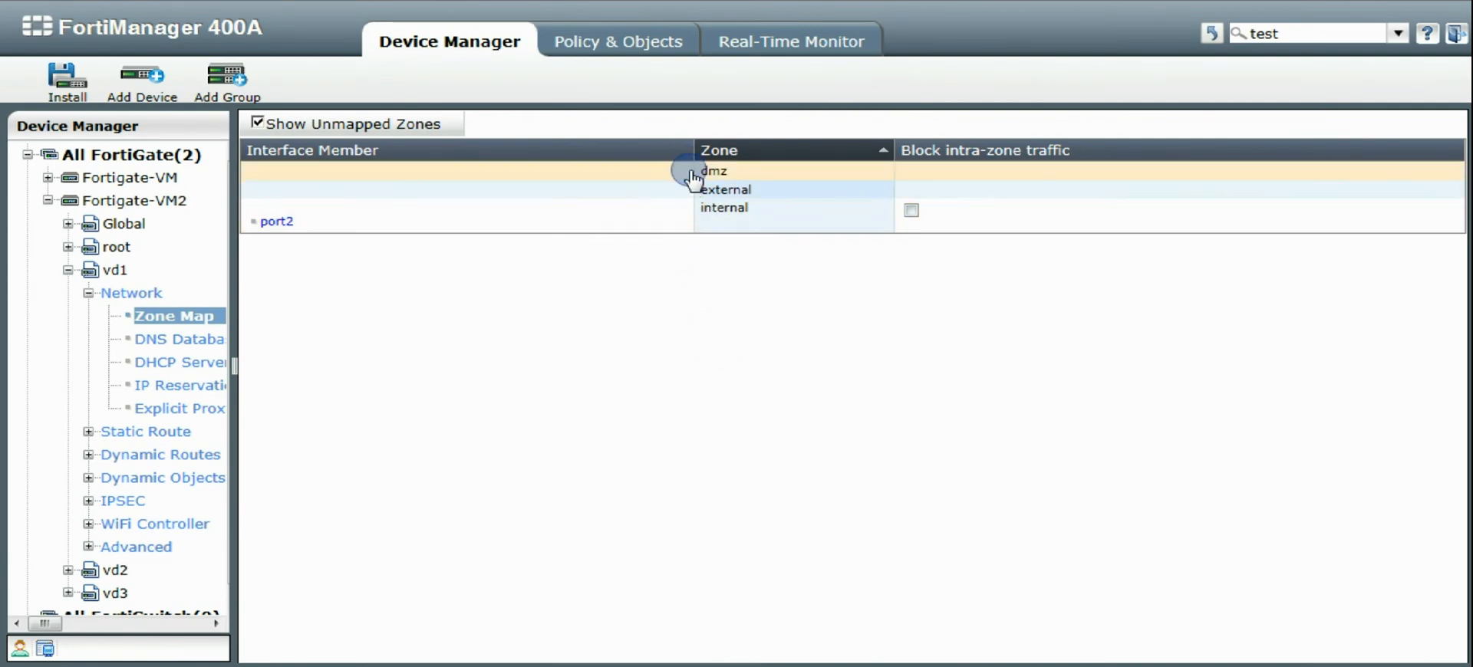
{"action": "mouse_move", "coordinate": [653, 341]}
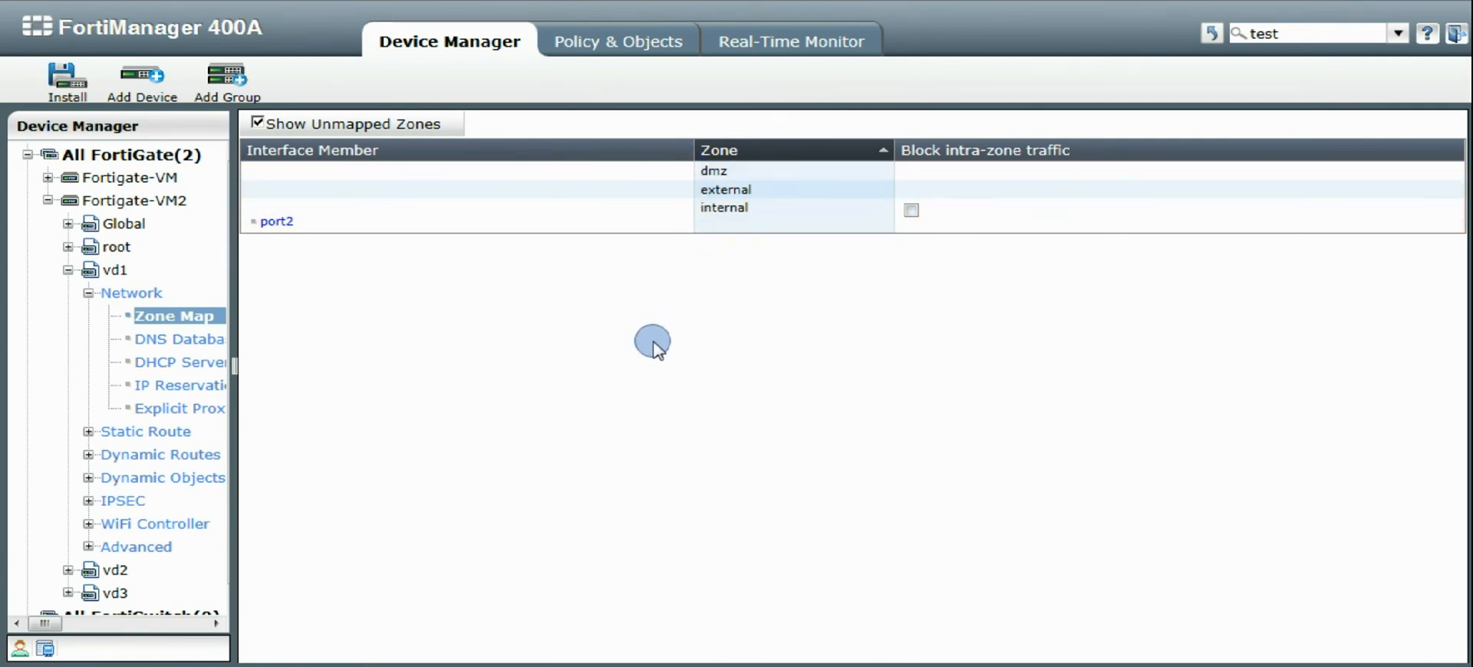
{"action": "mouse_move", "coordinate": [683, 287]}
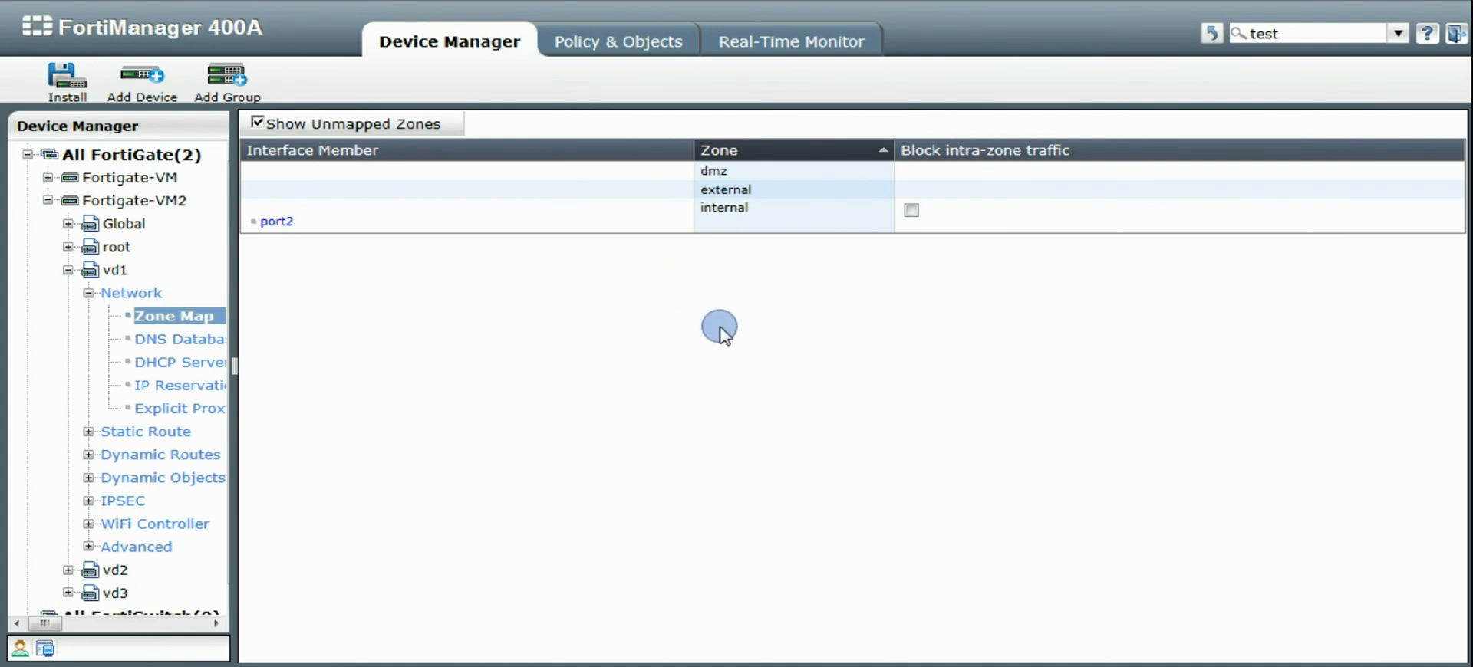
{"action": "mouse_move", "coordinate": [730, 431]}
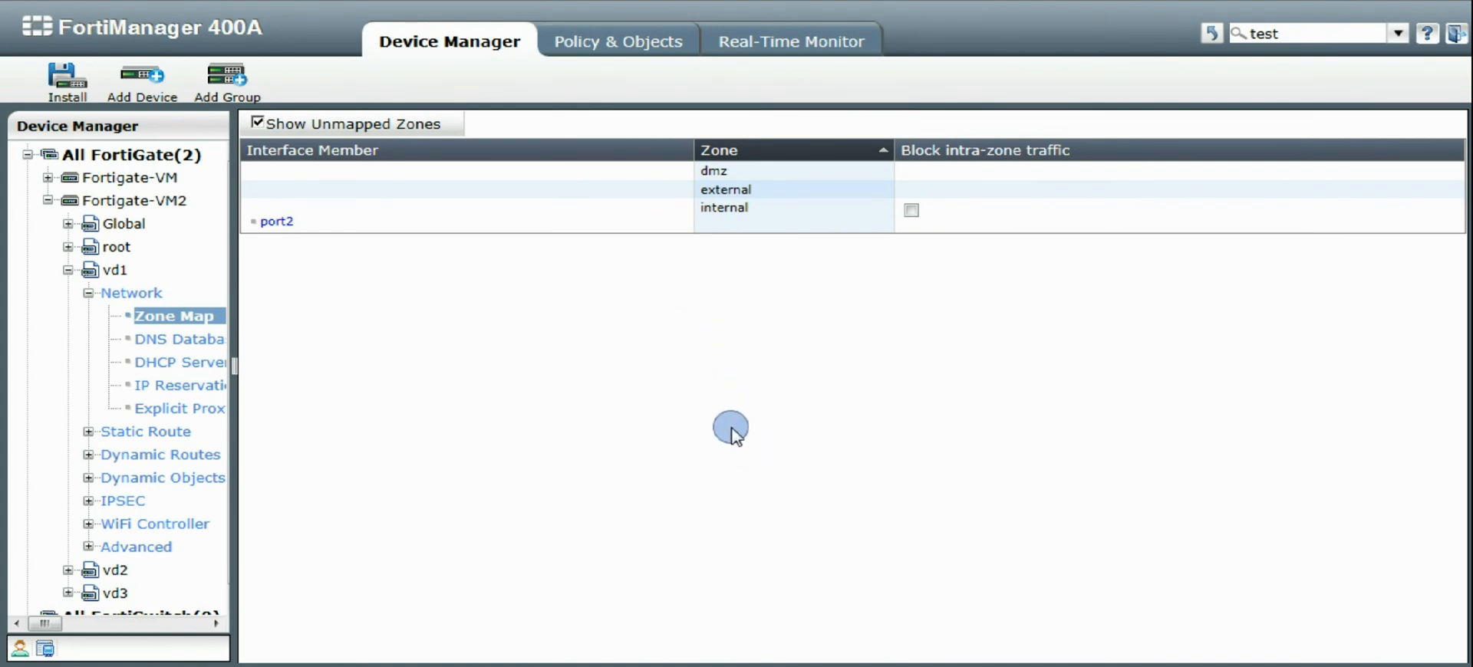
{"action": "mouse_move", "coordinate": [801, 407]}
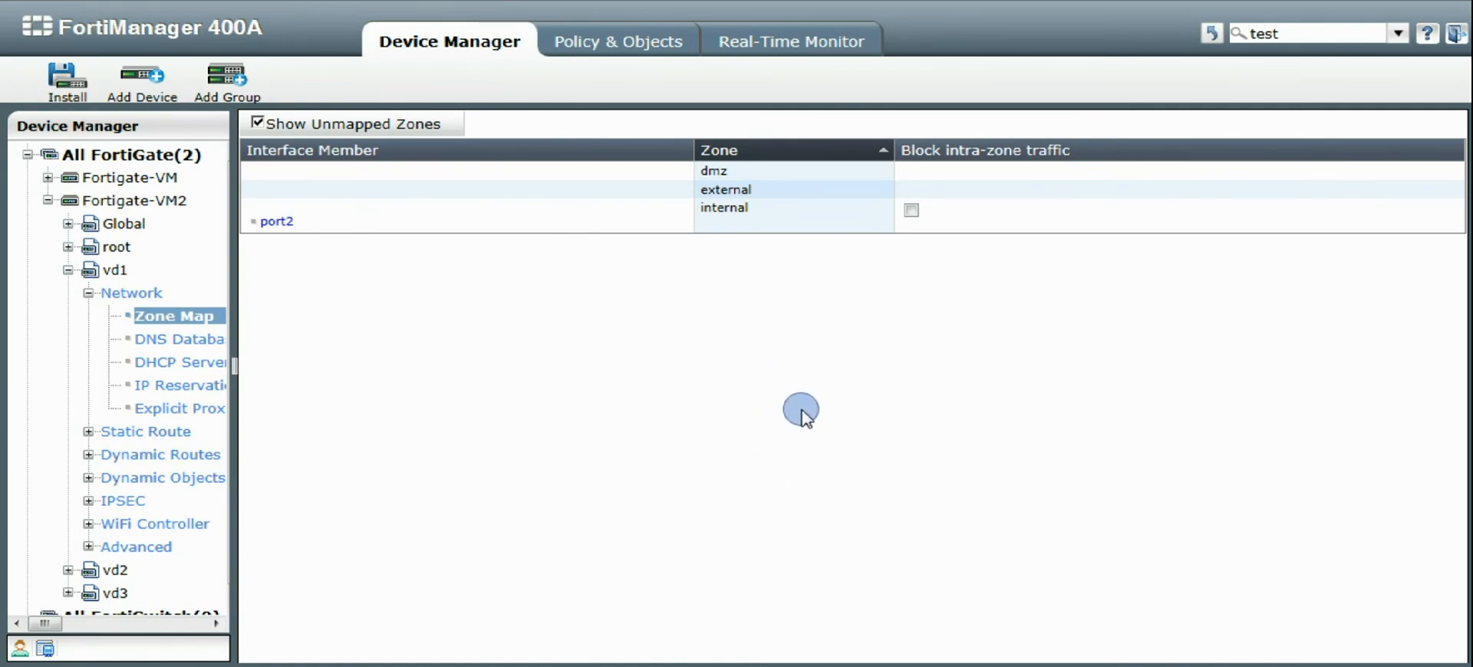
{"action": "mouse_move", "coordinate": [394, 418]}
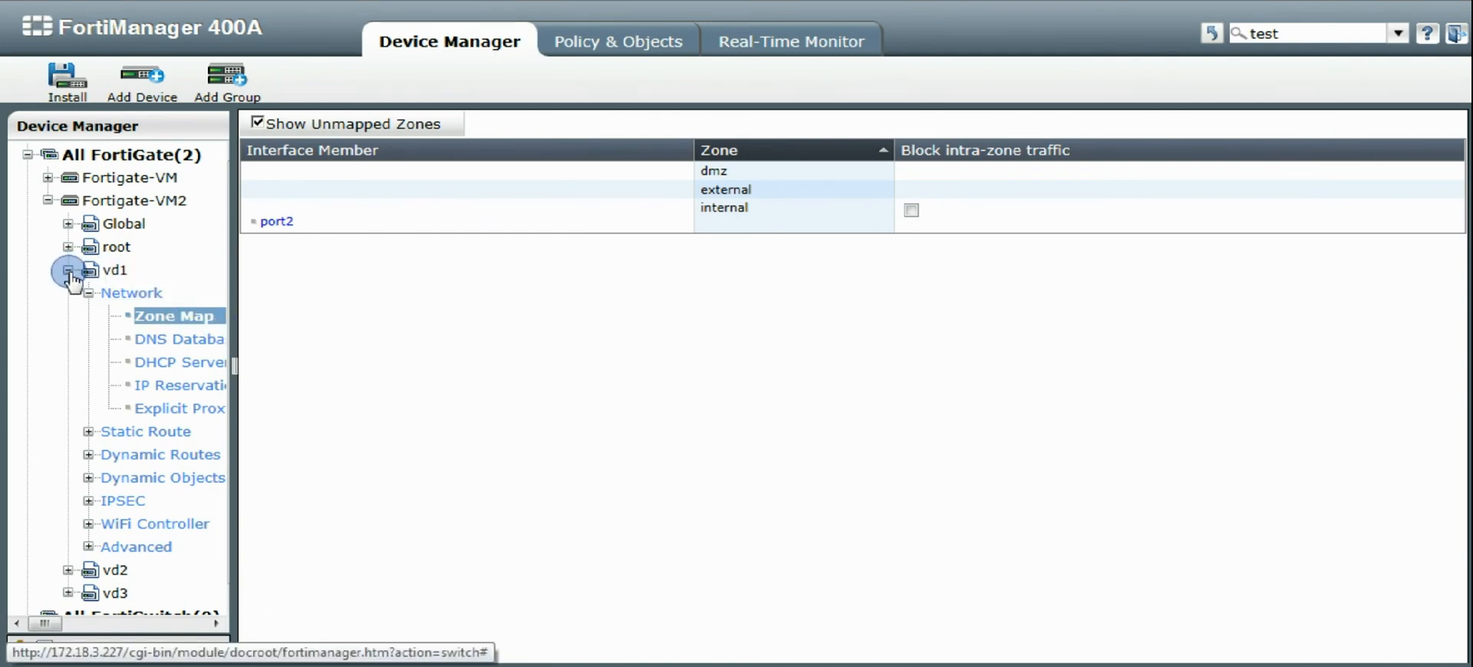
- Show vd2's zone map with unmapped zones and add port5 to its internal zone
{"action": "left_click", "coordinate": [69, 270]}
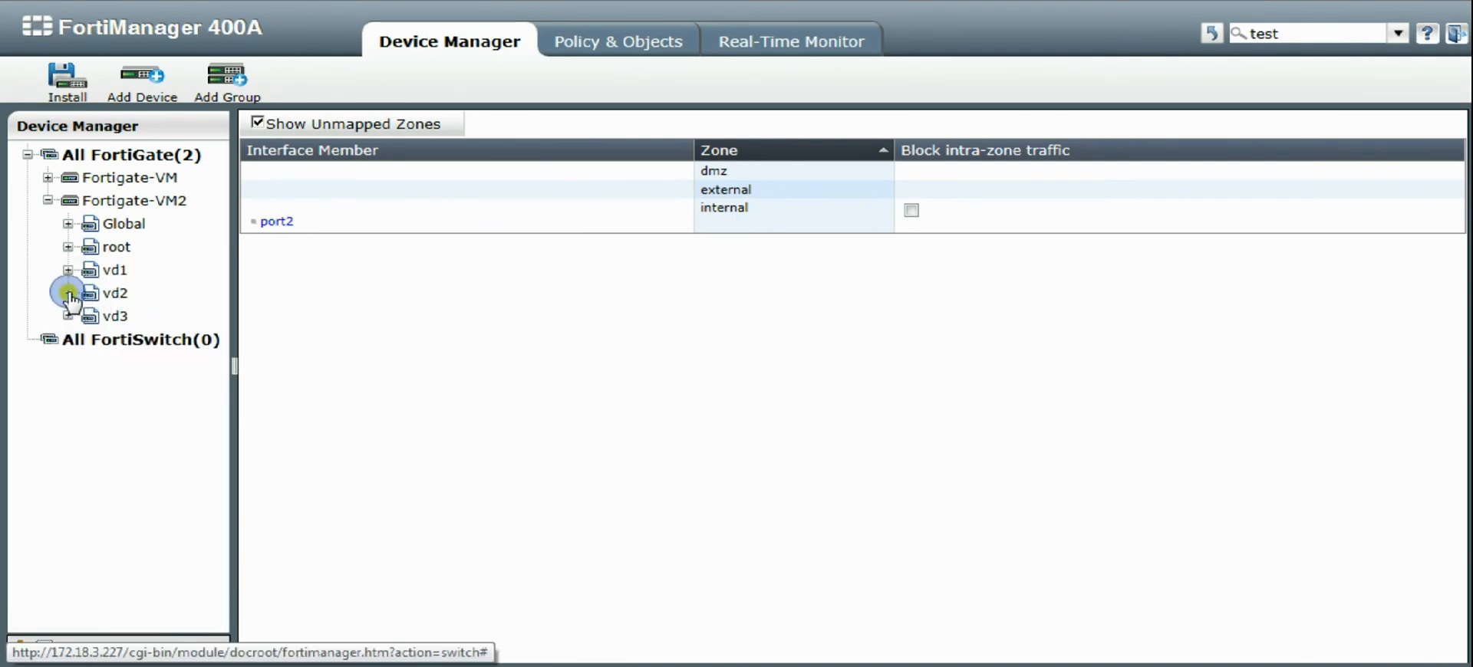
{"action": "left_click", "coordinate": [69, 293]}
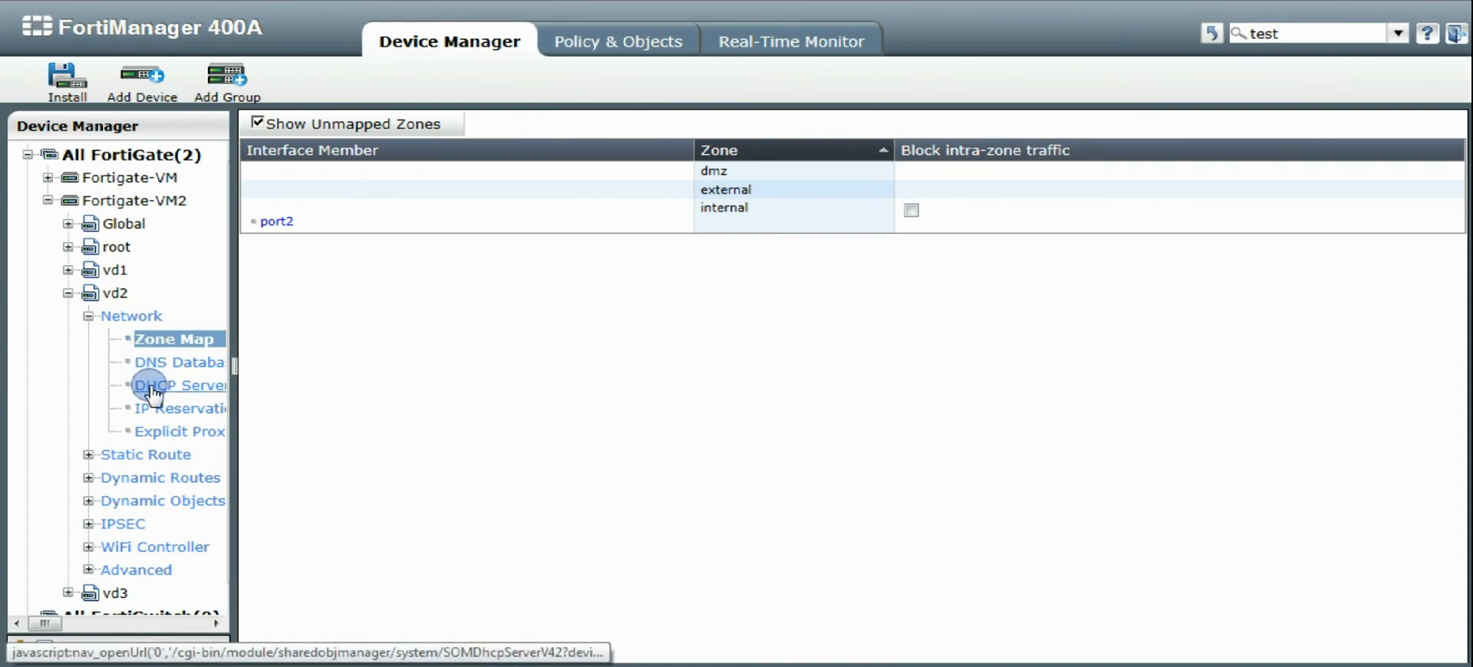
{"action": "left_click", "coordinate": [257, 123]}
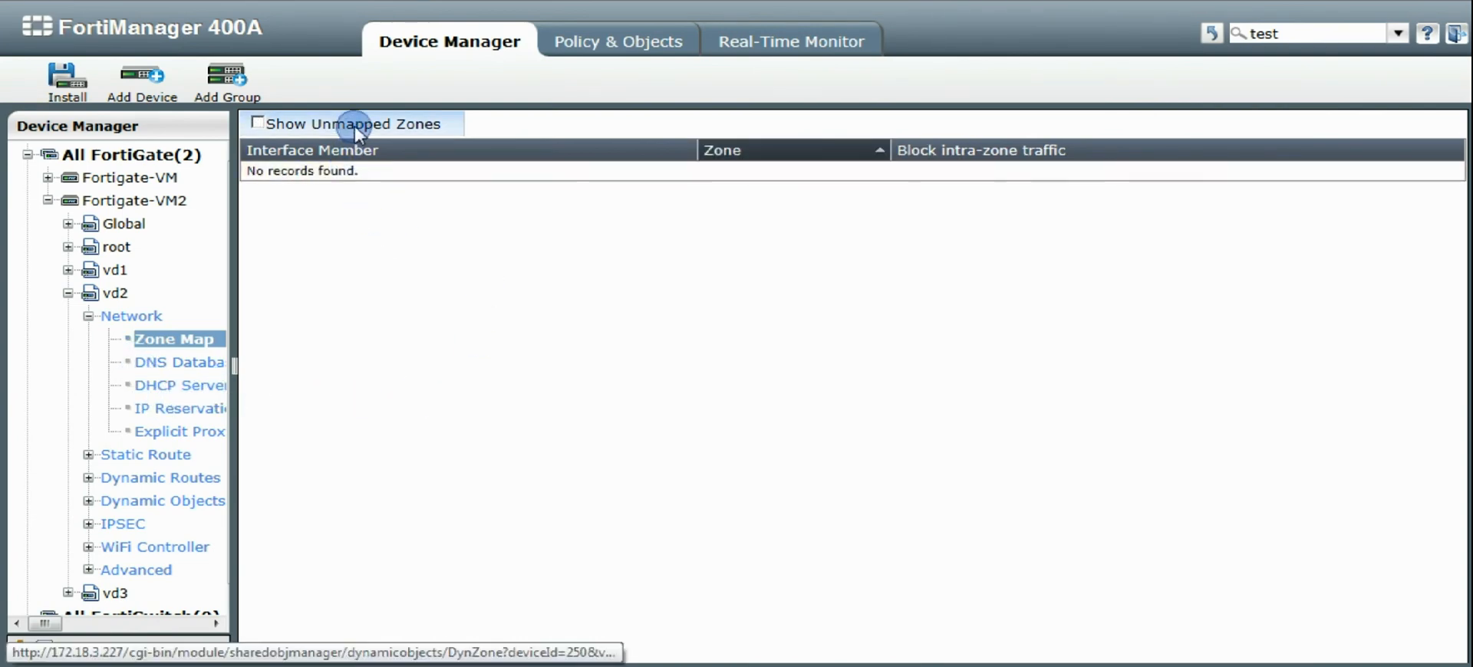
{"action": "left_click", "coordinate": [258, 123]}
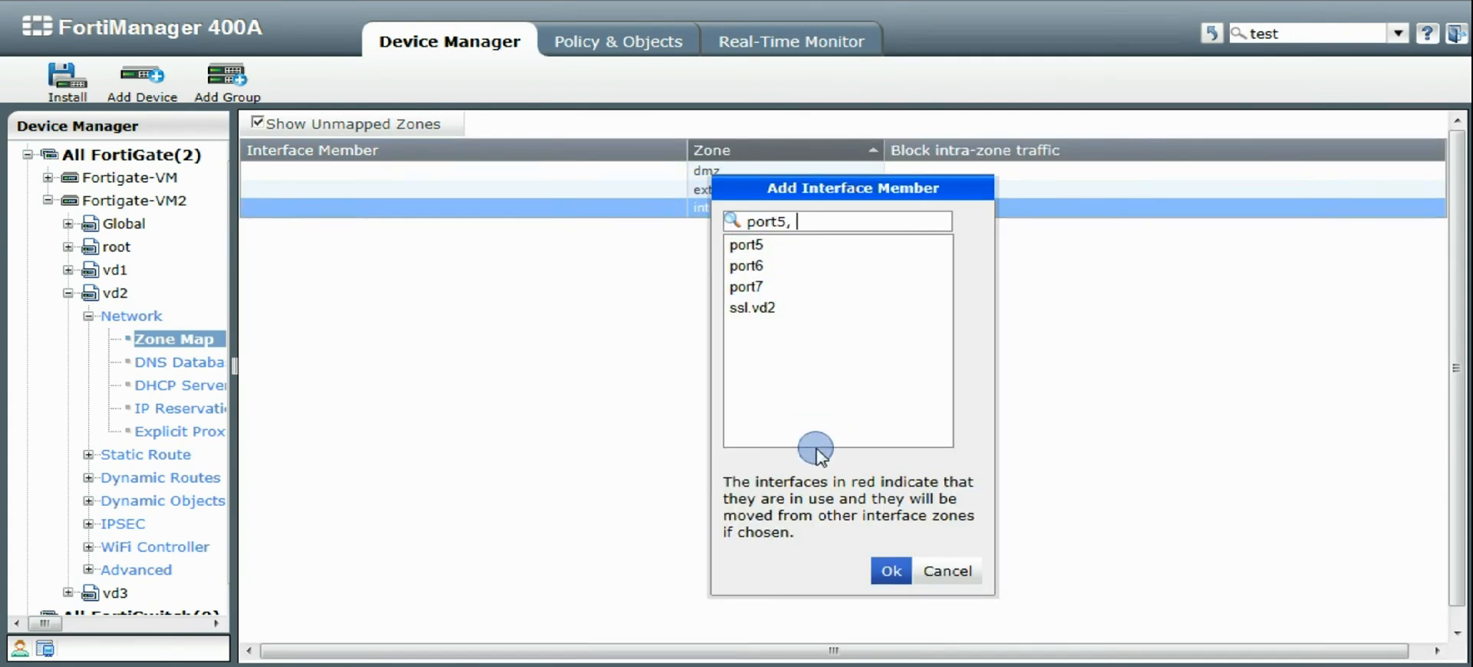
{"action": "left_click", "coordinate": [890, 571]}
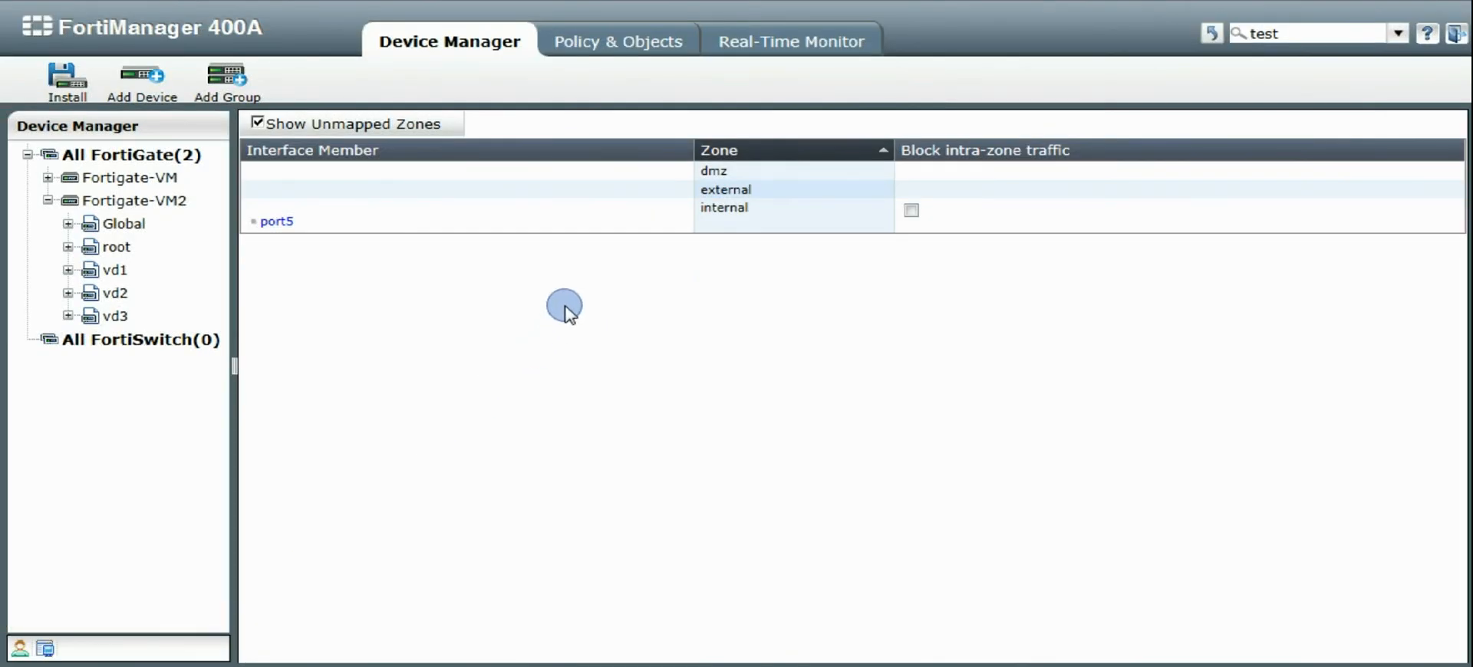
{"action": "left_click", "coordinate": [616, 42]}
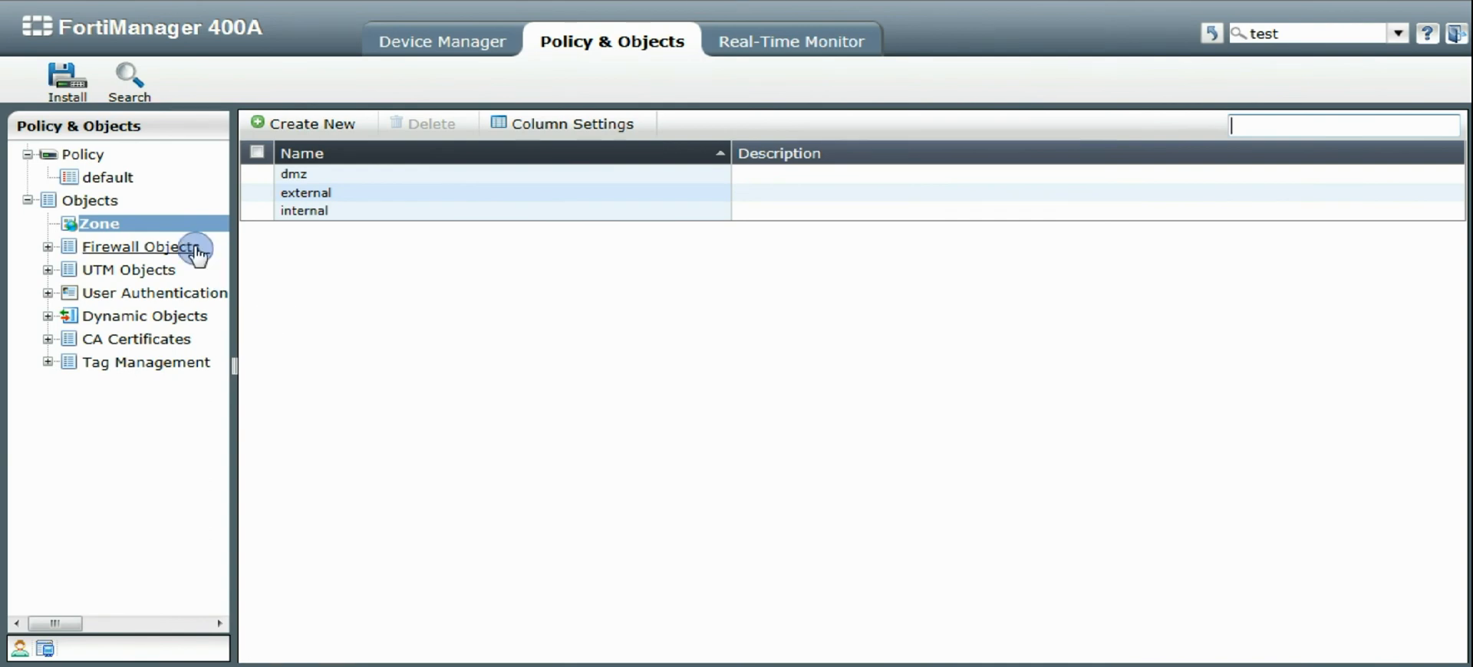
- Select the default policy package and bring up its action menu
{"action": "left_click", "coordinate": [107, 176]}
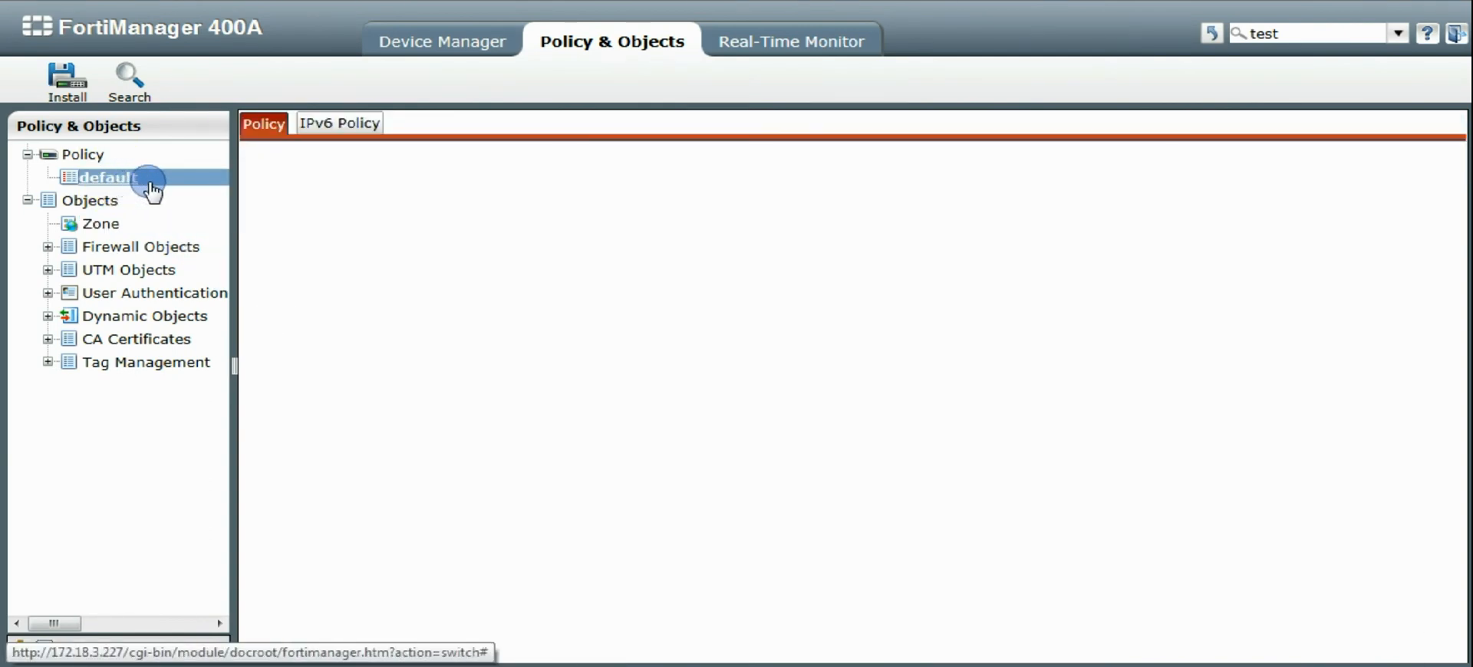
{"action": "left_click", "coordinate": [106, 176]}
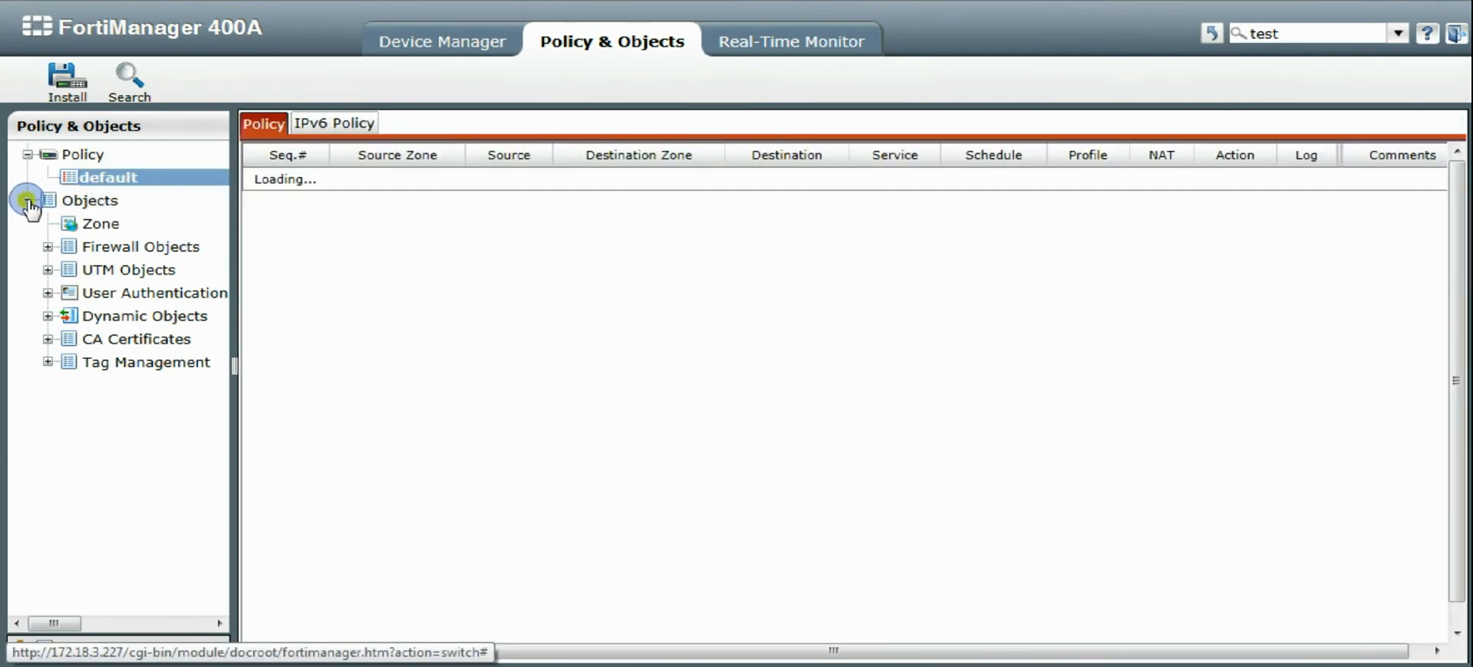
{"action": "right_click", "coordinate": [107, 177]}
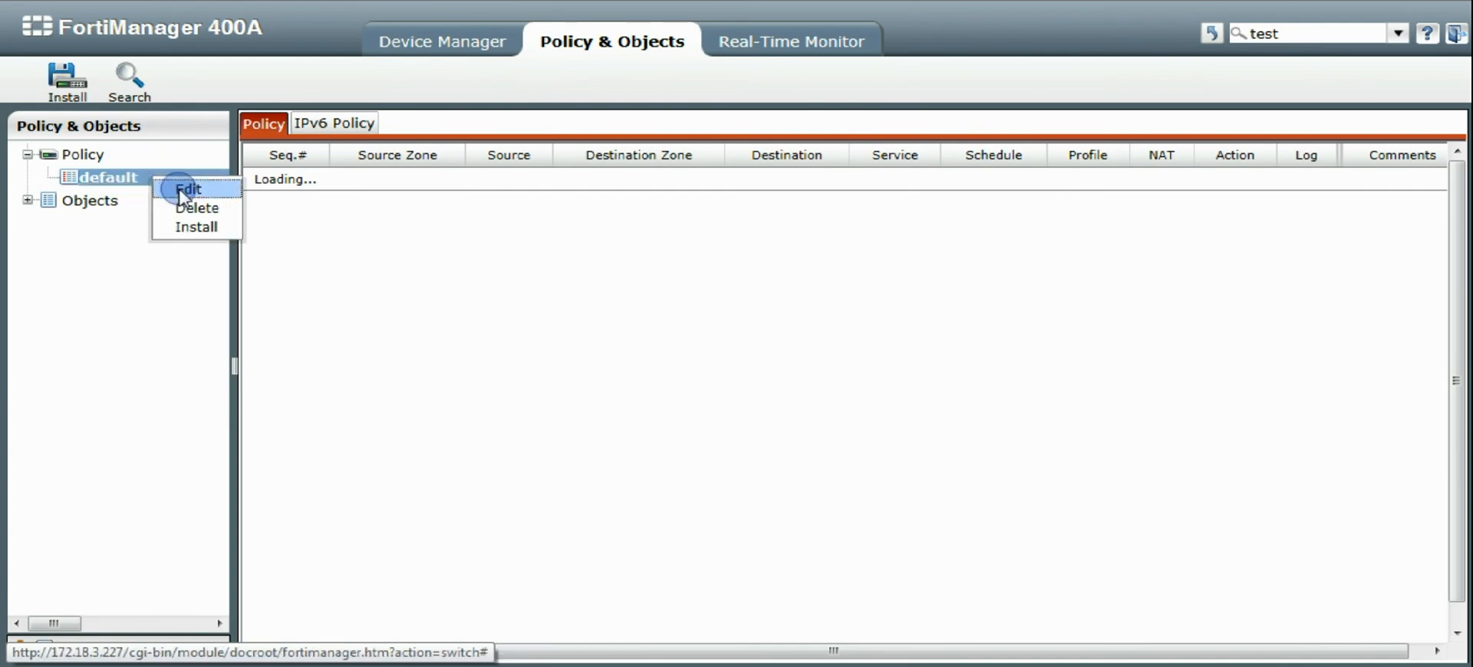
- Edit the default package to add Fortigate-VM2's vd1 and vd2 as installation targets and apply
{"action": "left_click", "coordinate": [187, 189]}
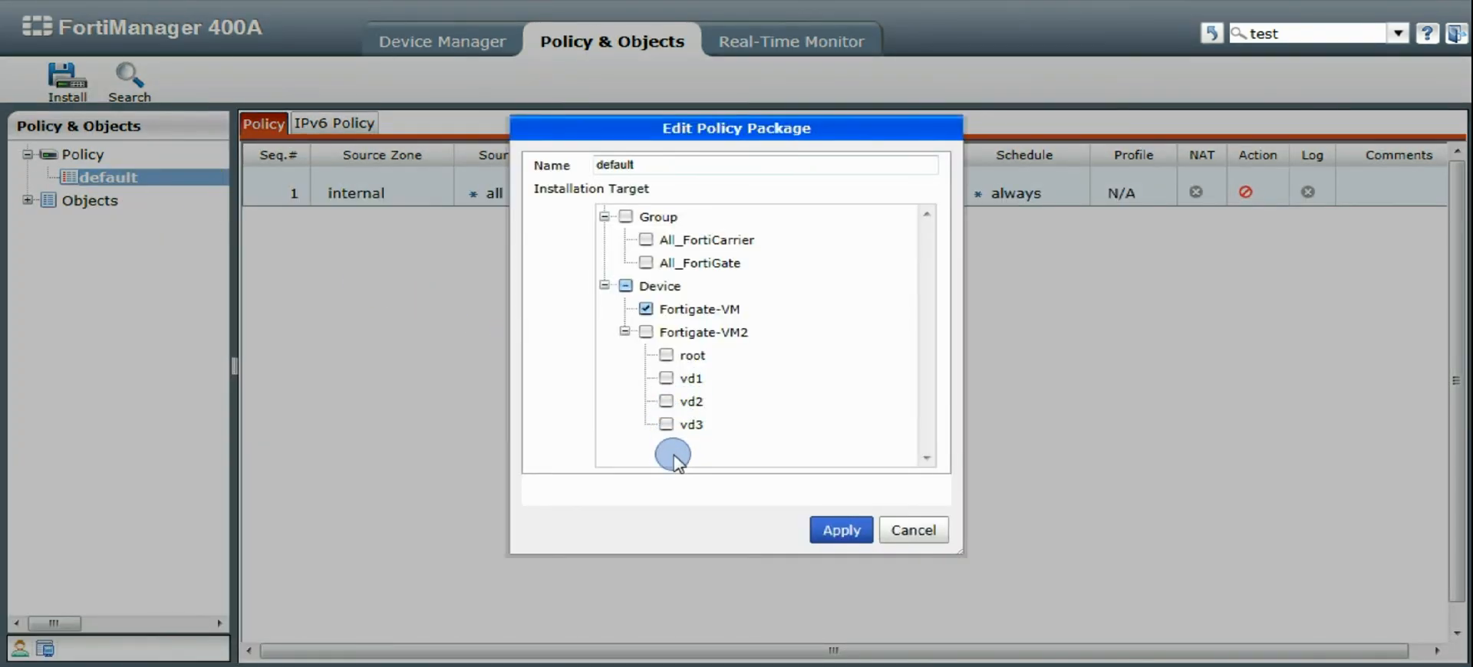
{"action": "mouse_move", "coordinate": [719, 390]}
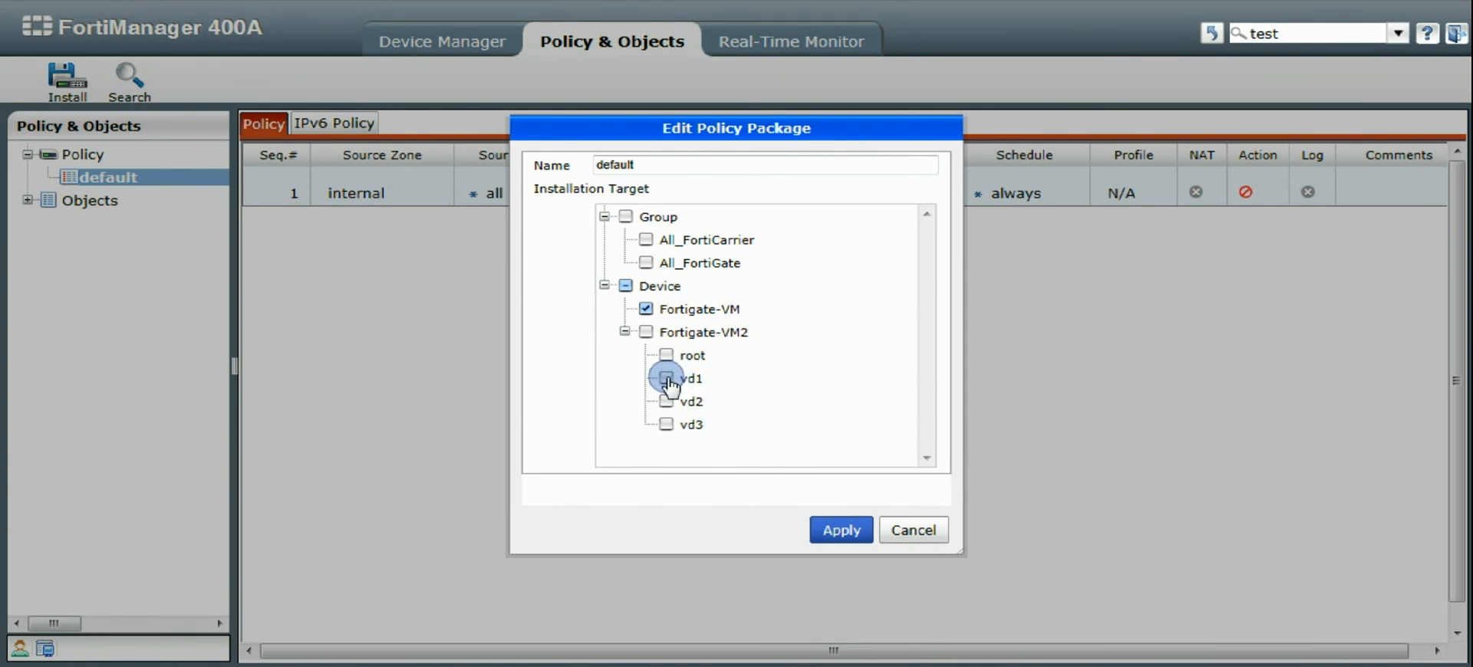
{"action": "left_click", "coordinate": [664, 378]}
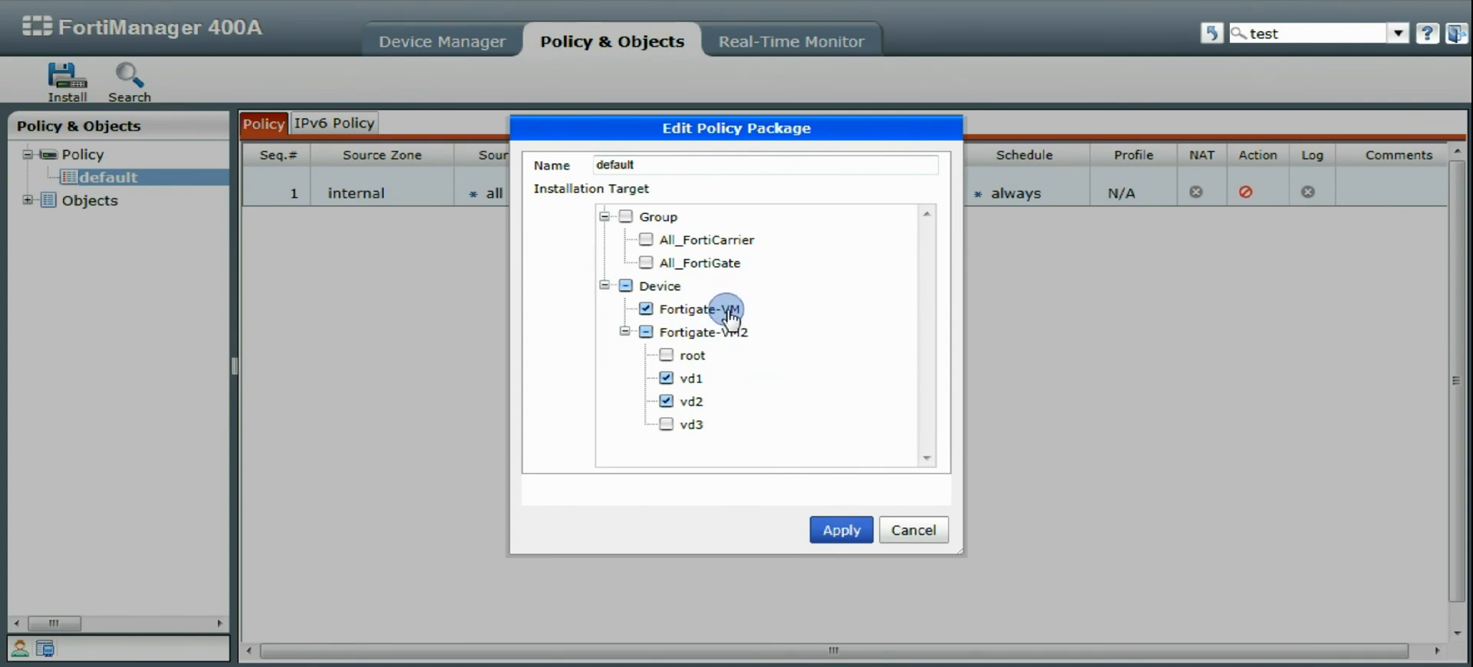
{"action": "mouse_move", "coordinate": [699, 310]}
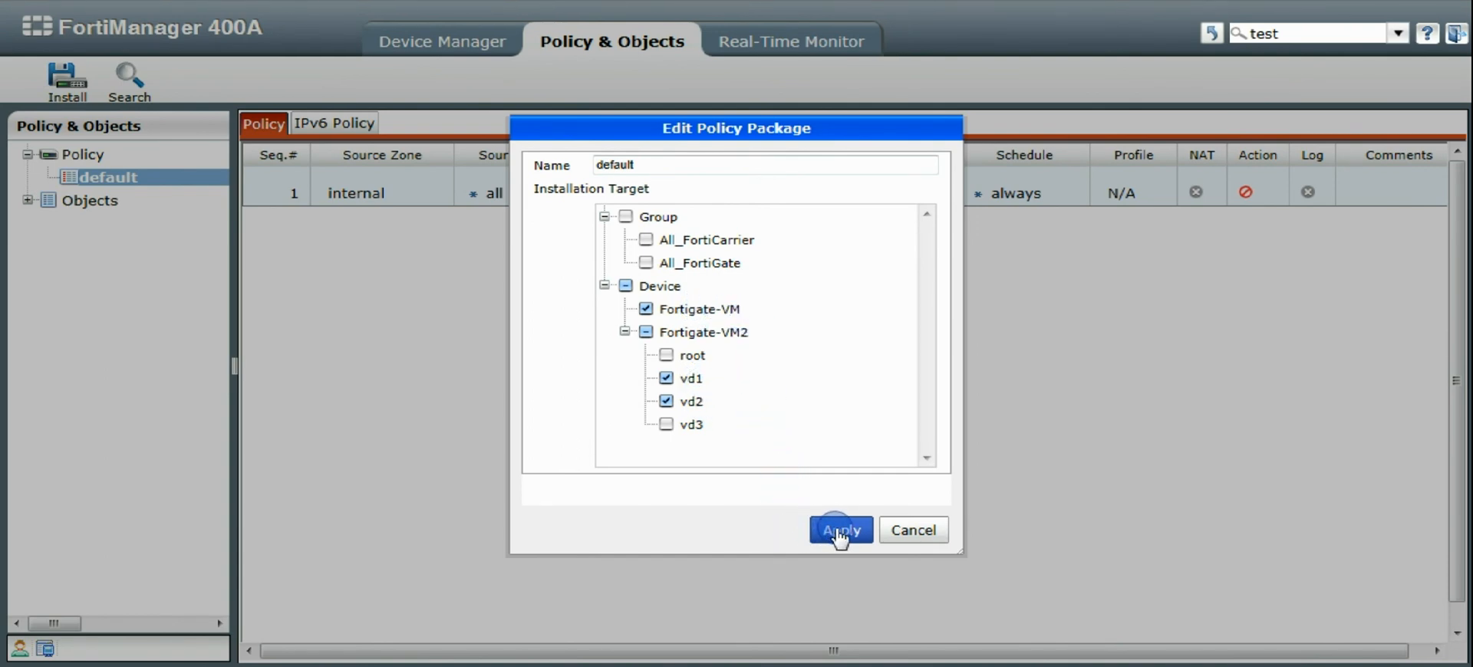
{"action": "left_click", "coordinate": [839, 531]}
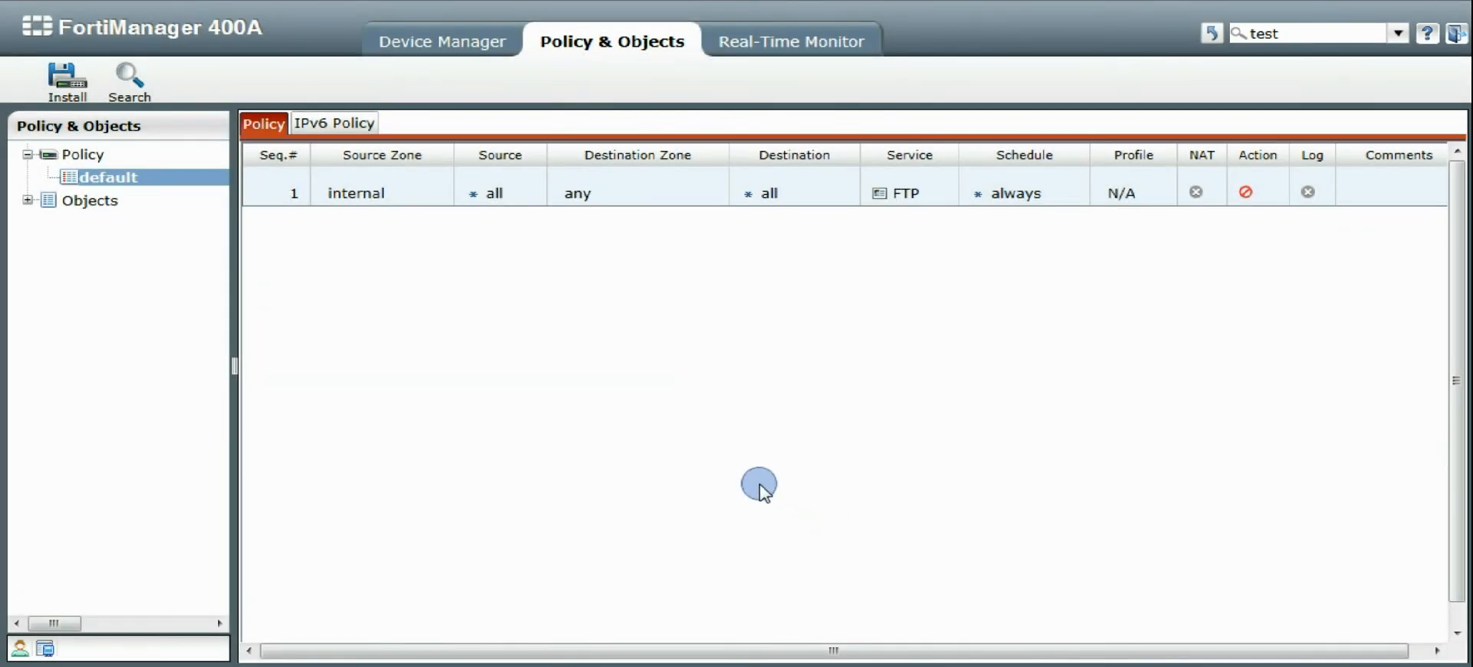
{"action": "mouse_move", "coordinate": [705, 403]}
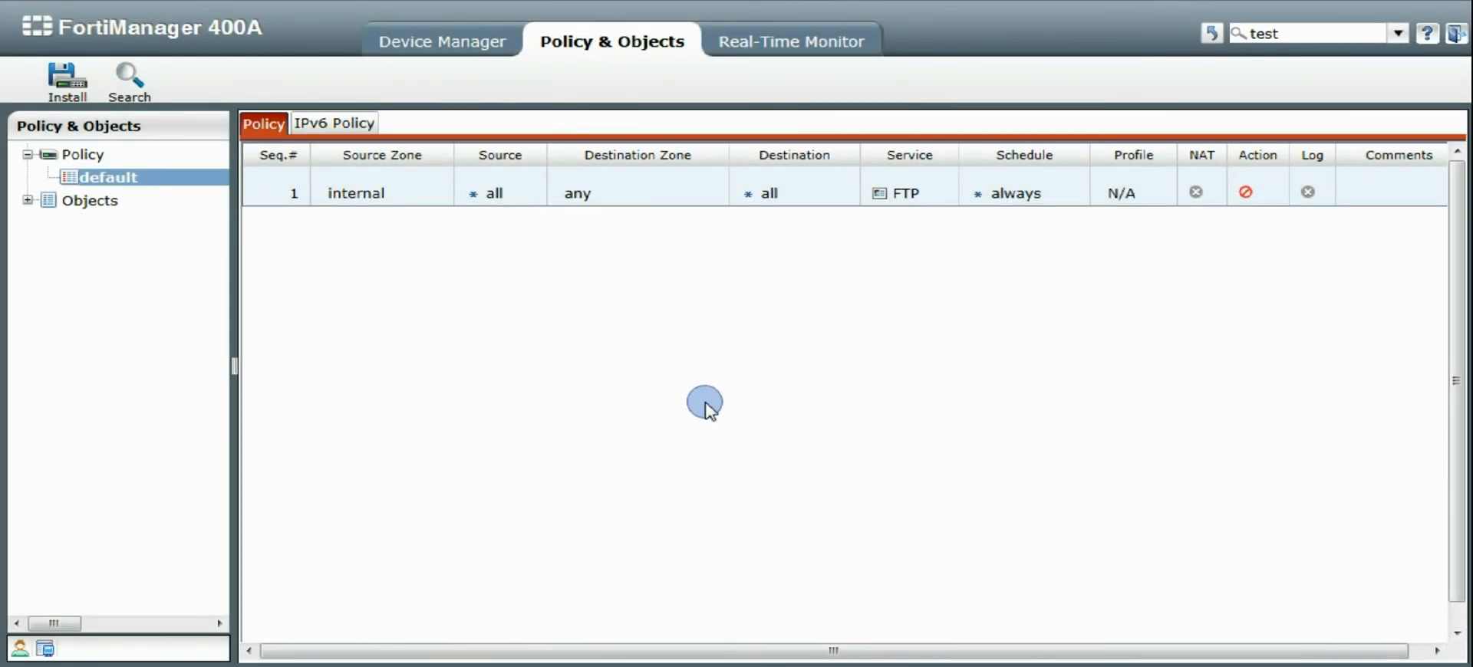
{"action": "mouse_move", "coordinate": [760, 390]}
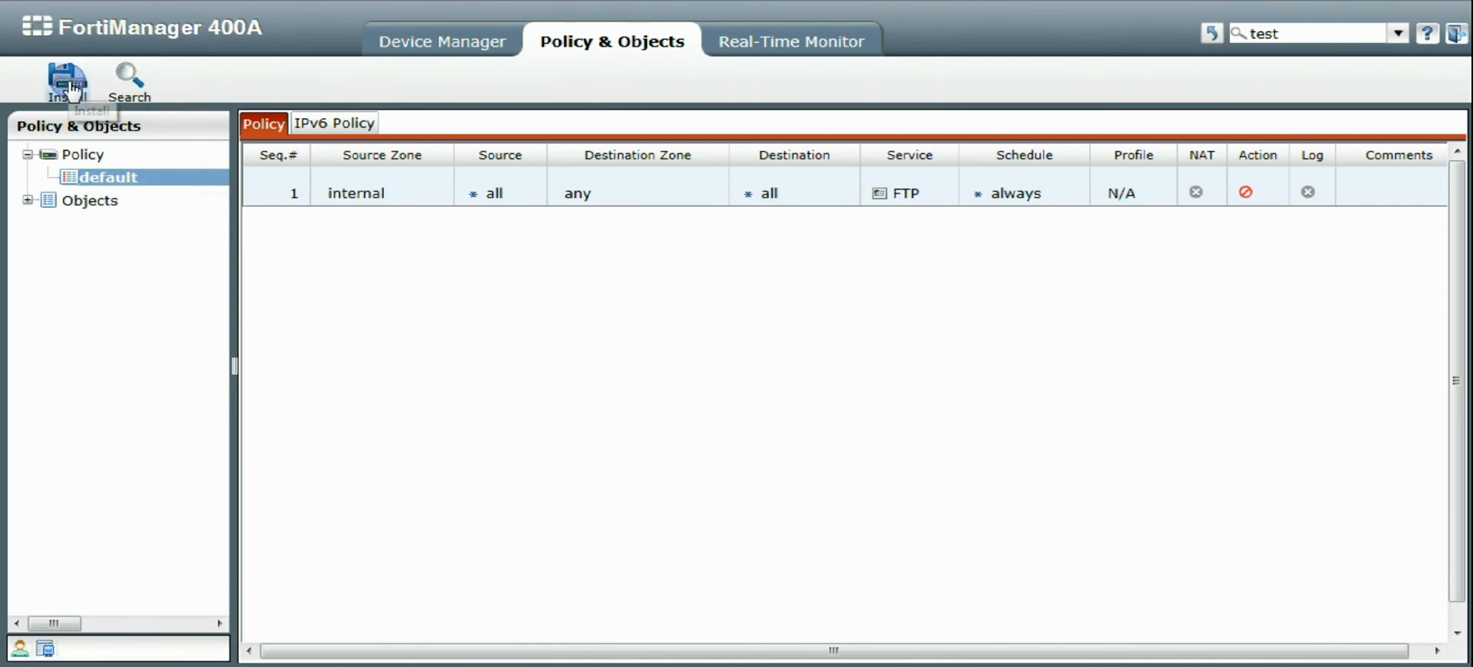
- Start installing the default package and device settings to Fortigate-VM, vd1 and vd2 through validation
{"action": "left_click", "coordinate": [66, 79]}
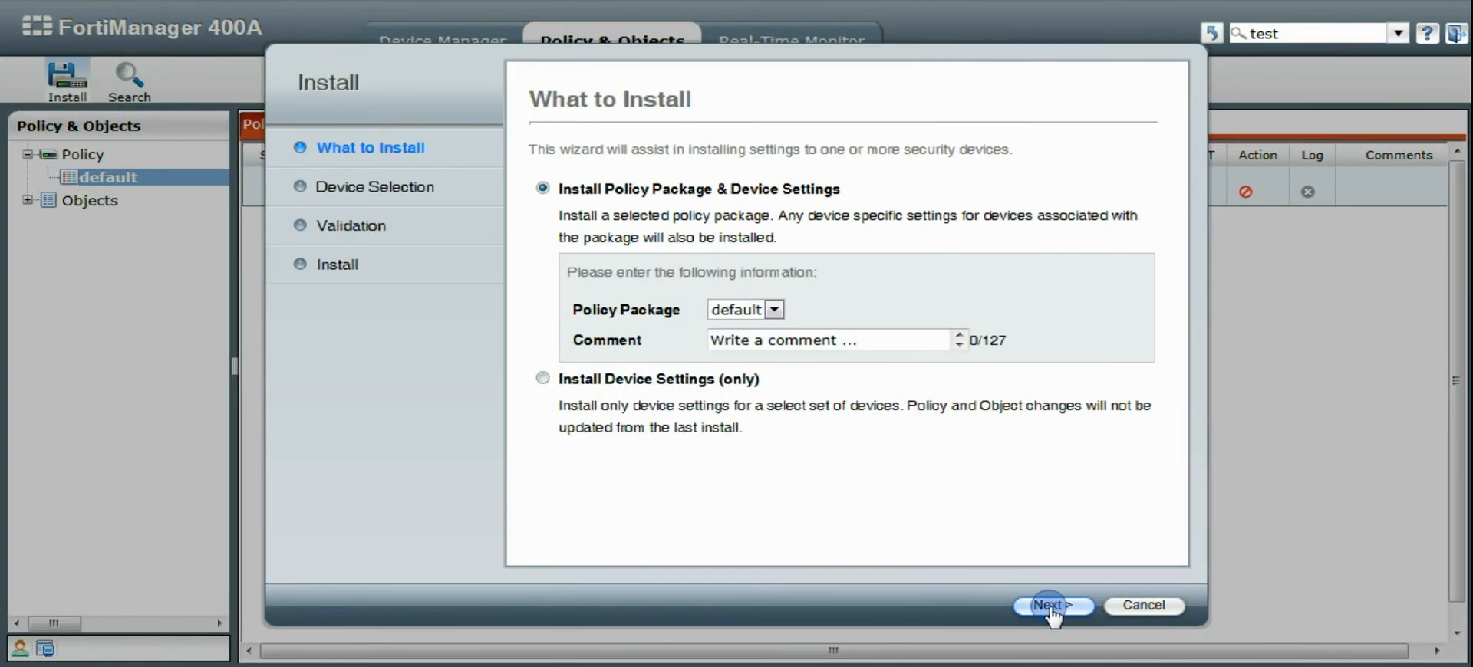
{"action": "left_click", "coordinate": [1052, 606]}
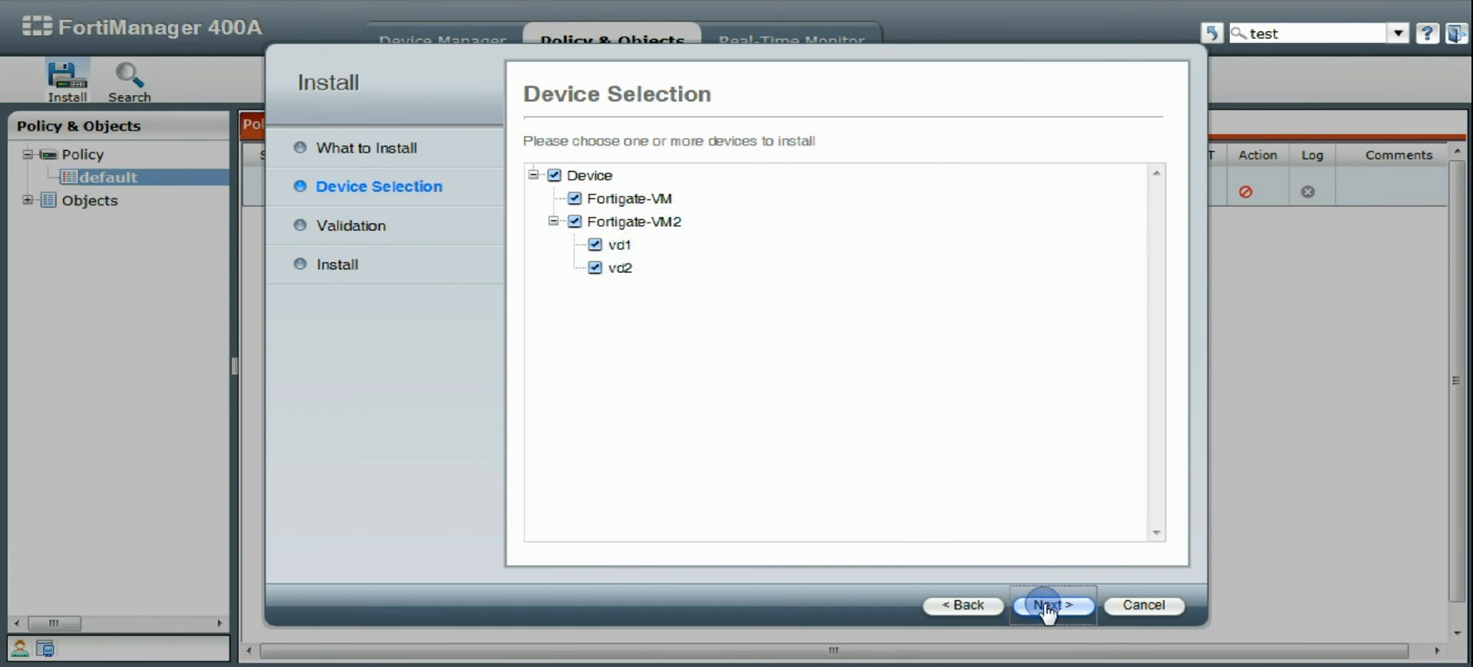
{"action": "left_click", "coordinate": [1051, 606]}
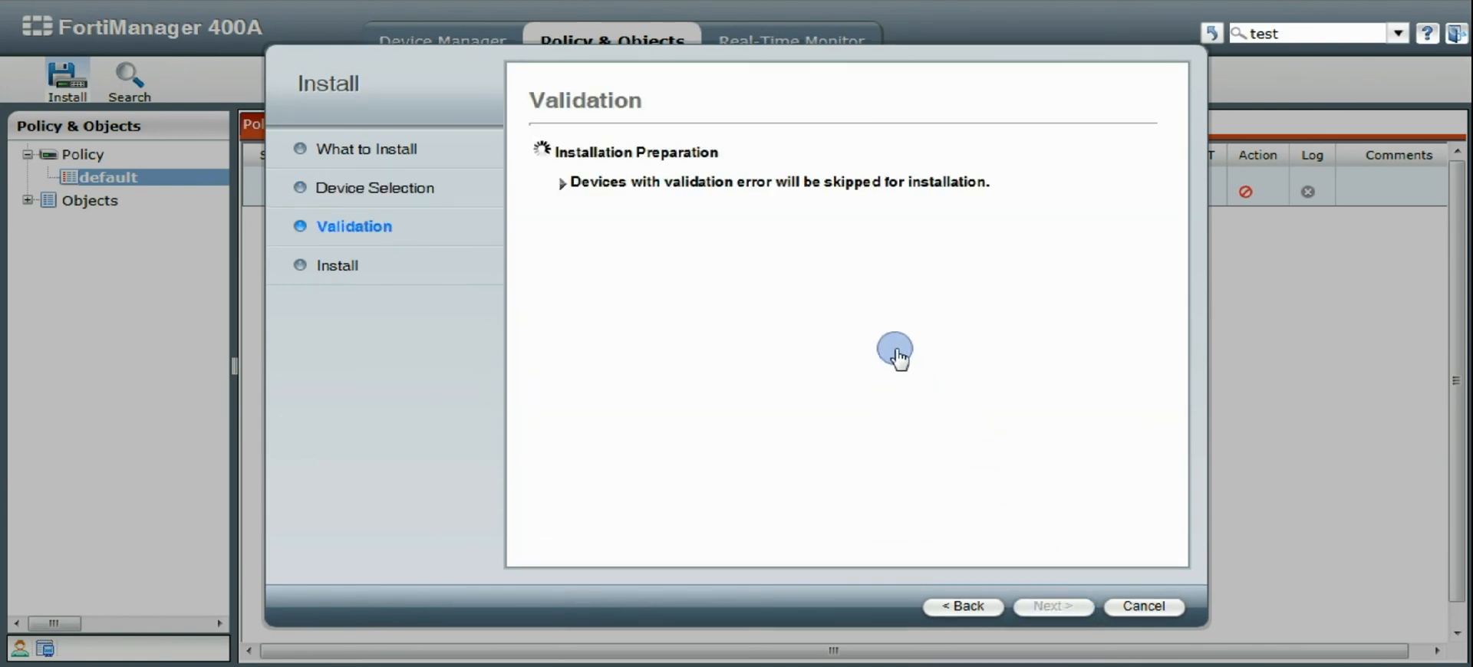
{"action": "mouse_move", "coordinate": [849, 356]}
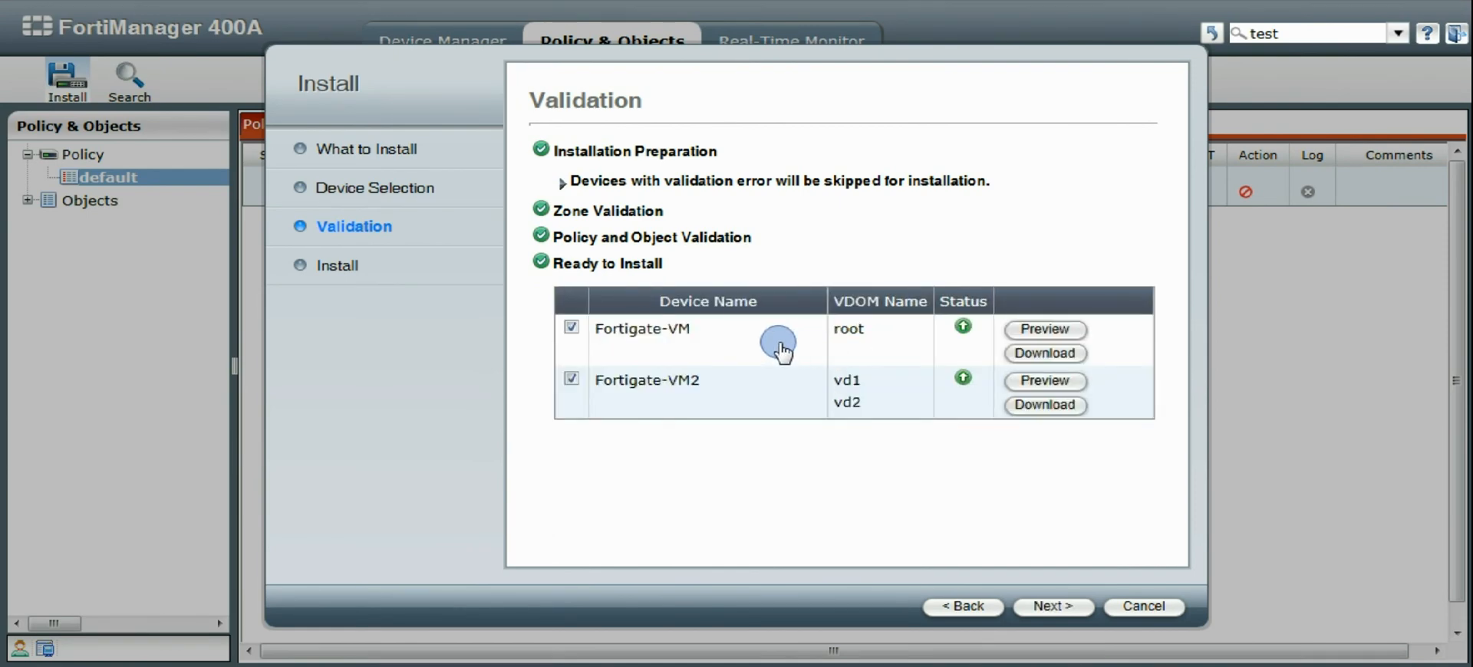
{"action": "mouse_move", "coordinate": [834, 319]}
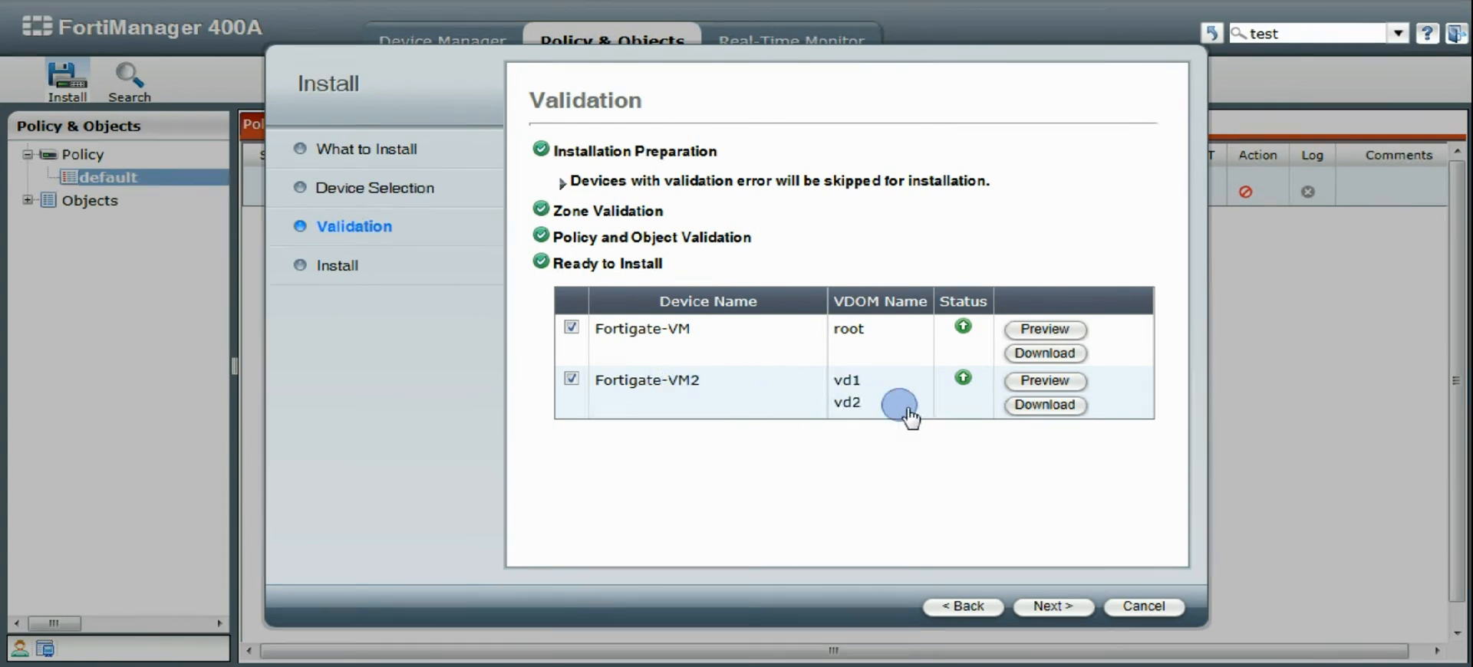
- Read through the install preview script for Fortigate-VM2's vd1 and vd2, then close it
{"action": "left_click", "coordinate": [1044, 380]}
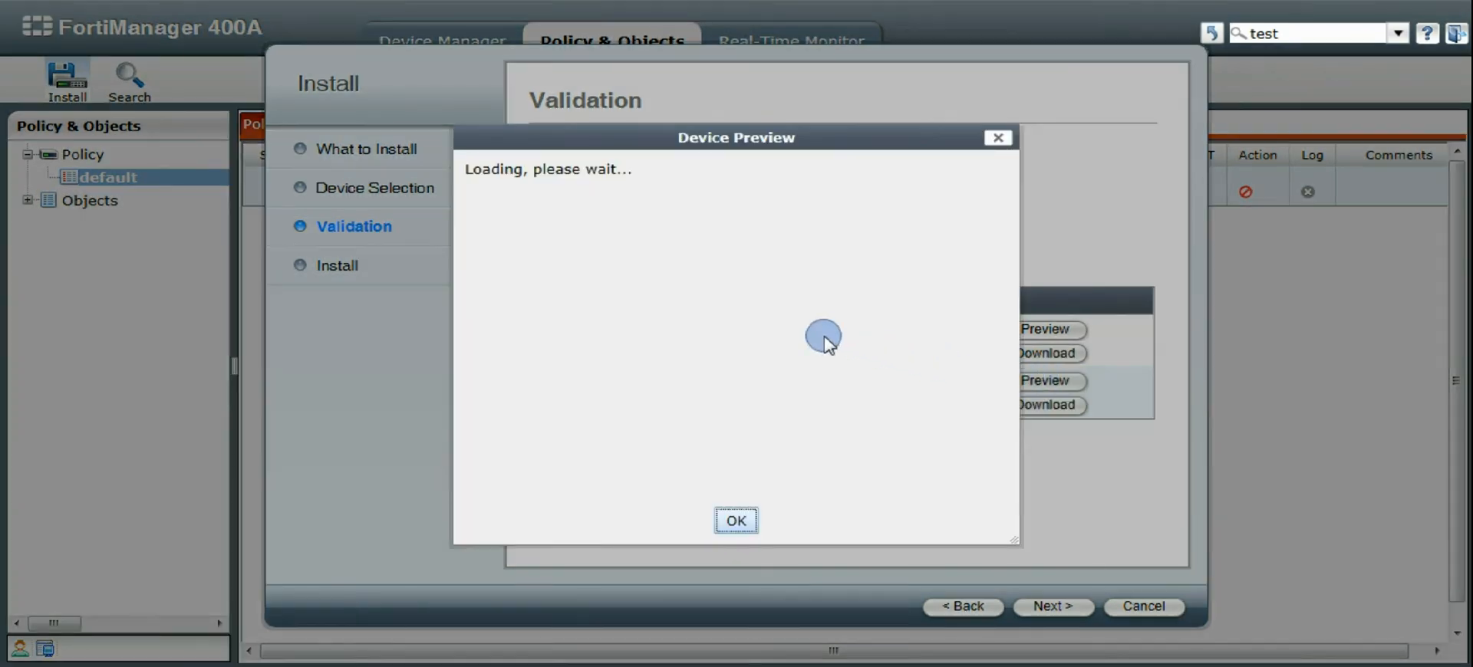
{"action": "mouse_move", "coordinate": [855, 356]}
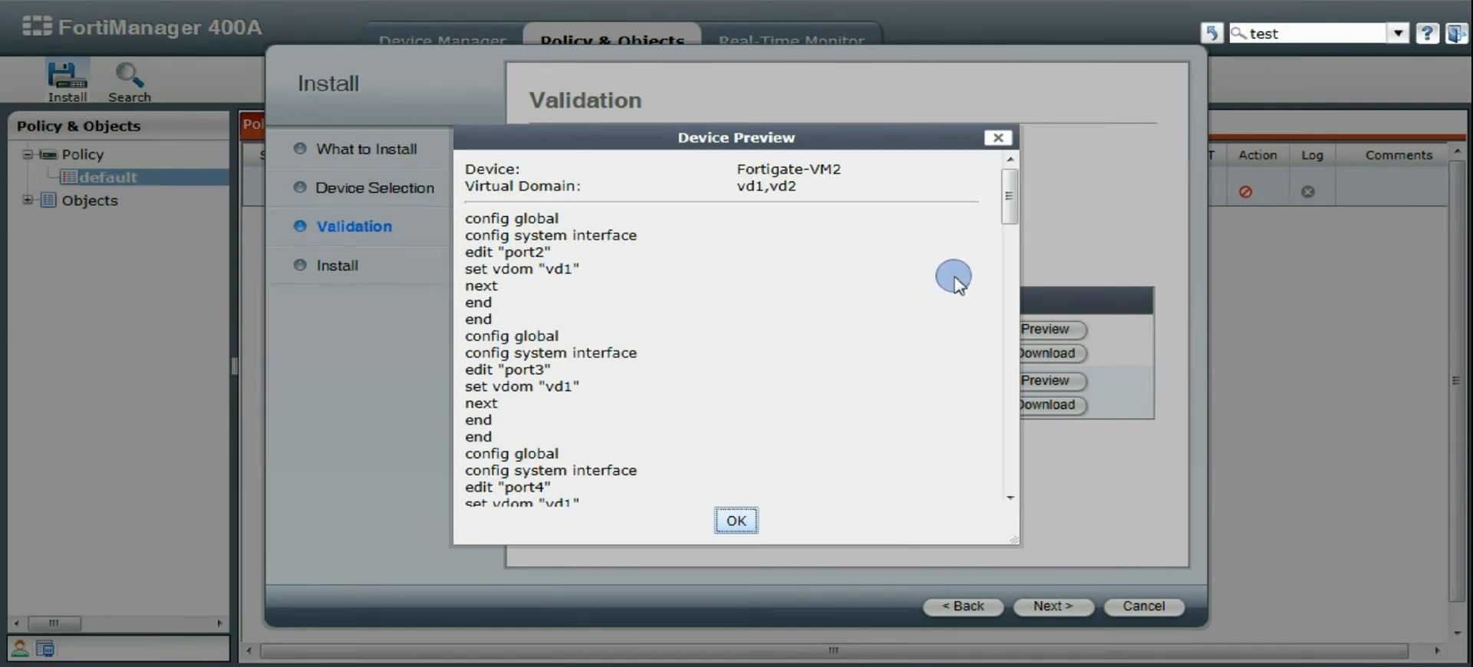
{"action": "double_click", "coordinate": [523, 252]}
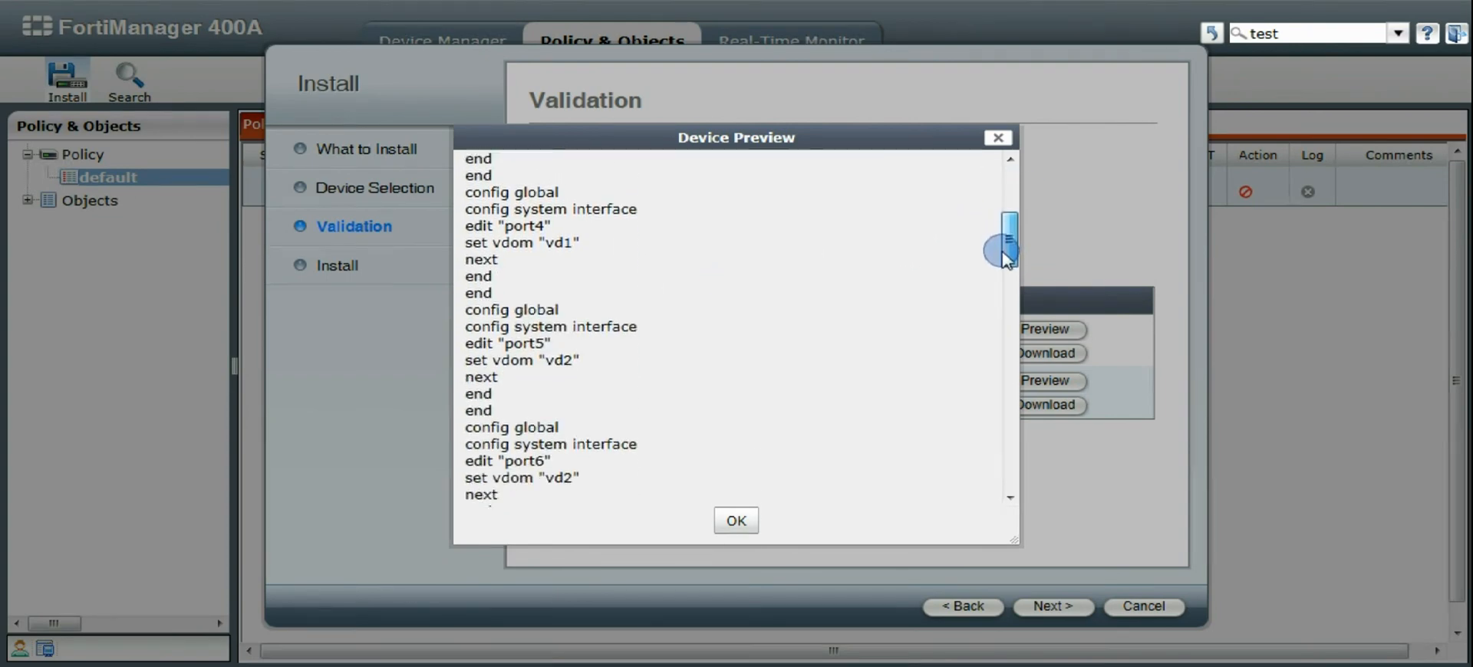
{"action": "scroll", "scroll_direction": "down", "scroll_amount": 3}
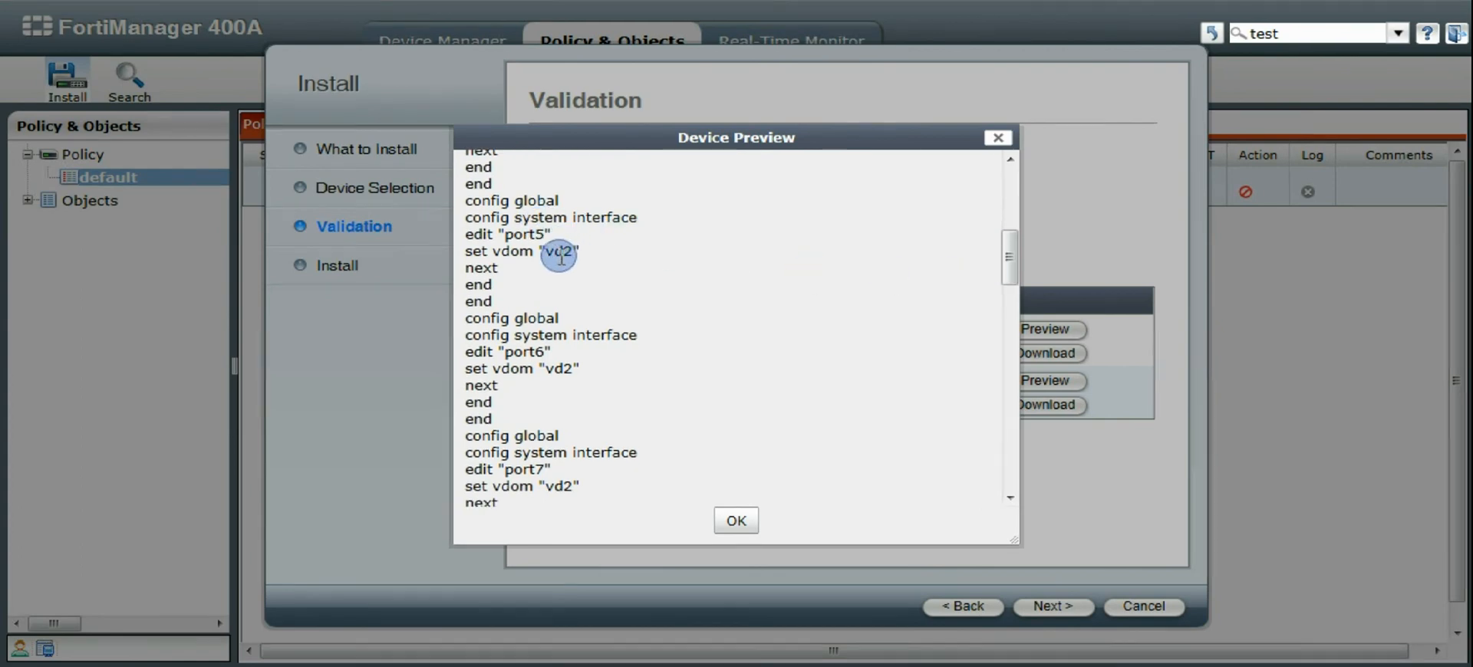
{"action": "left_click_drag", "start_coordinate": [1008, 235], "coordinate": [1008, 273]}
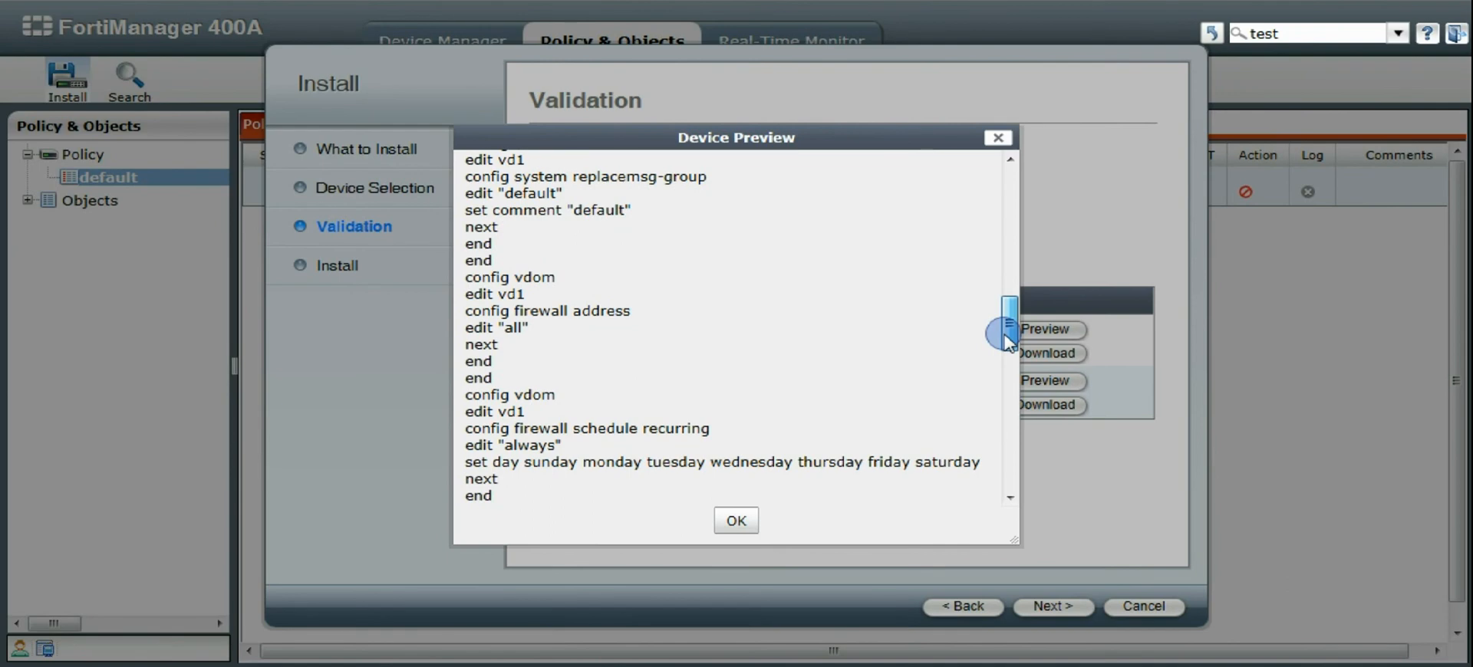
{"action": "scroll", "scroll_direction": "down", "scroll_amount": 3}
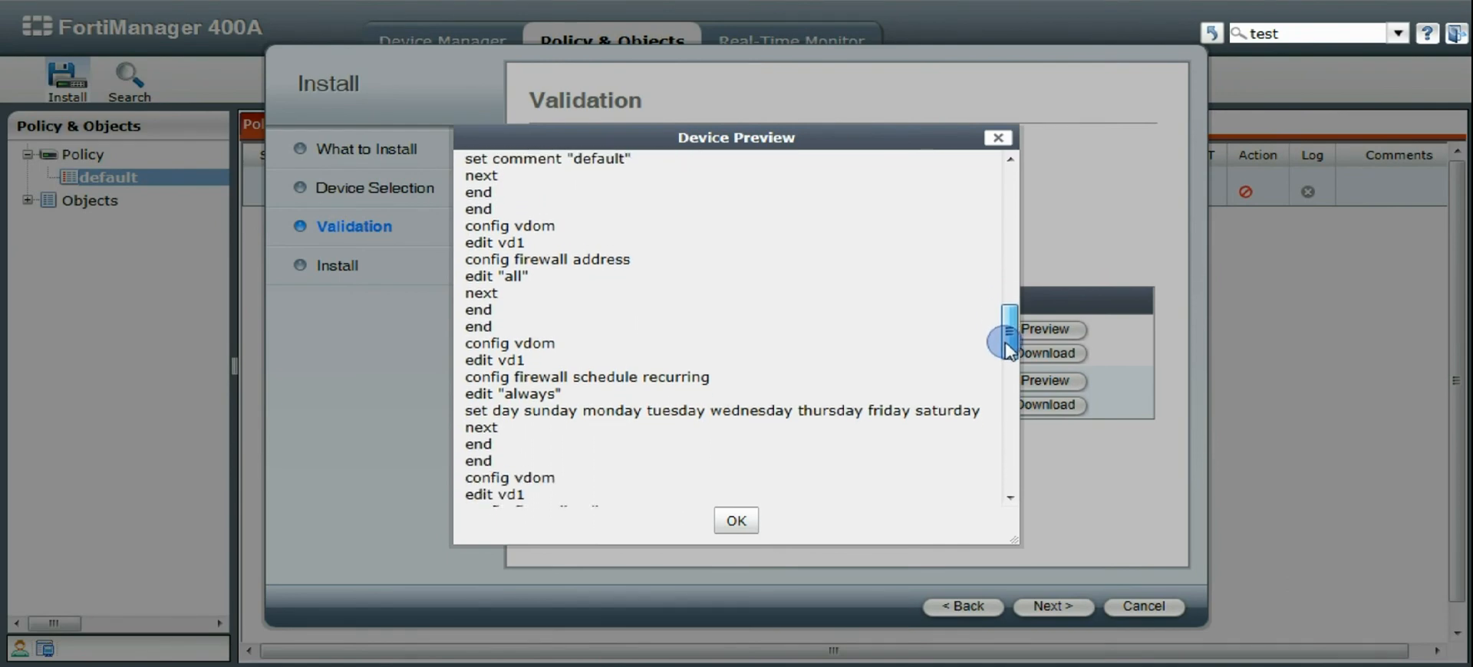
{"action": "scroll", "scroll_direction": "down", "scroll_amount": 3}
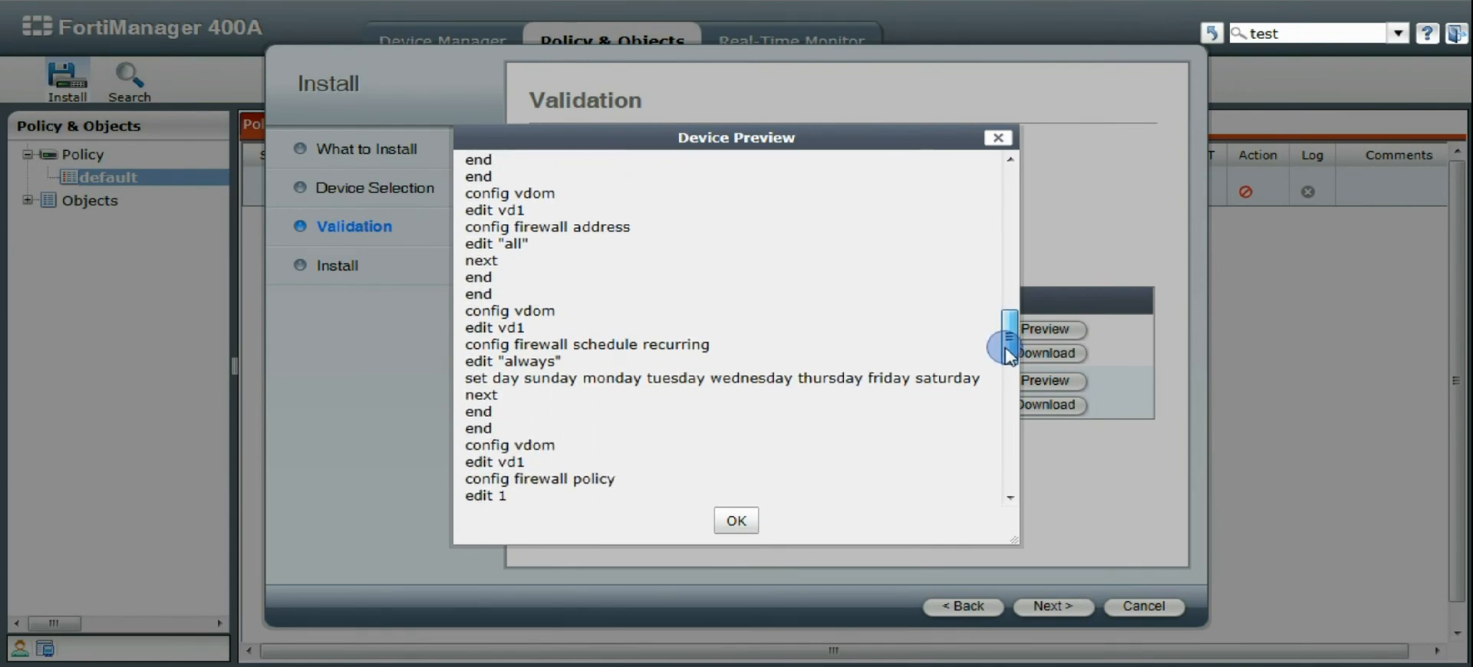
{"action": "scroll", "scroll_direction": "down", "scroll_amount": 3}
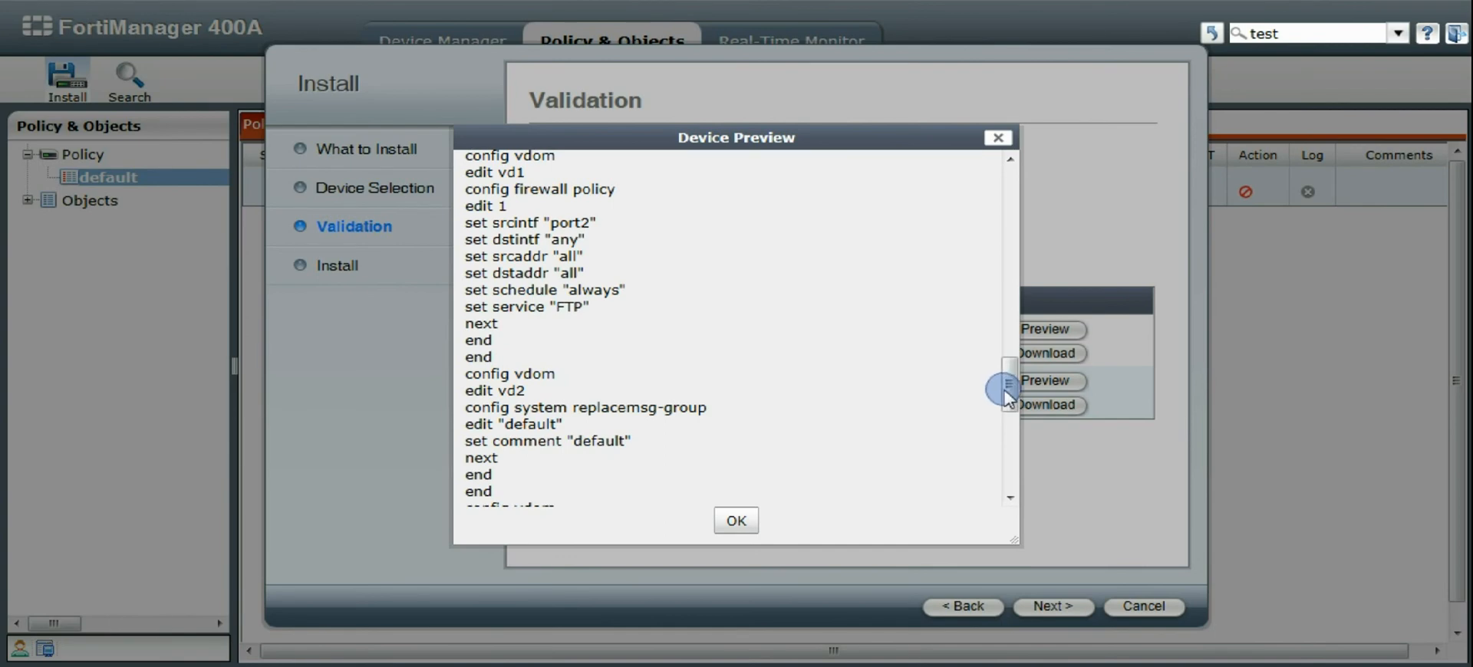
{"action": "scroll", "scroll_direction": "down", "scroll_amount": 3}
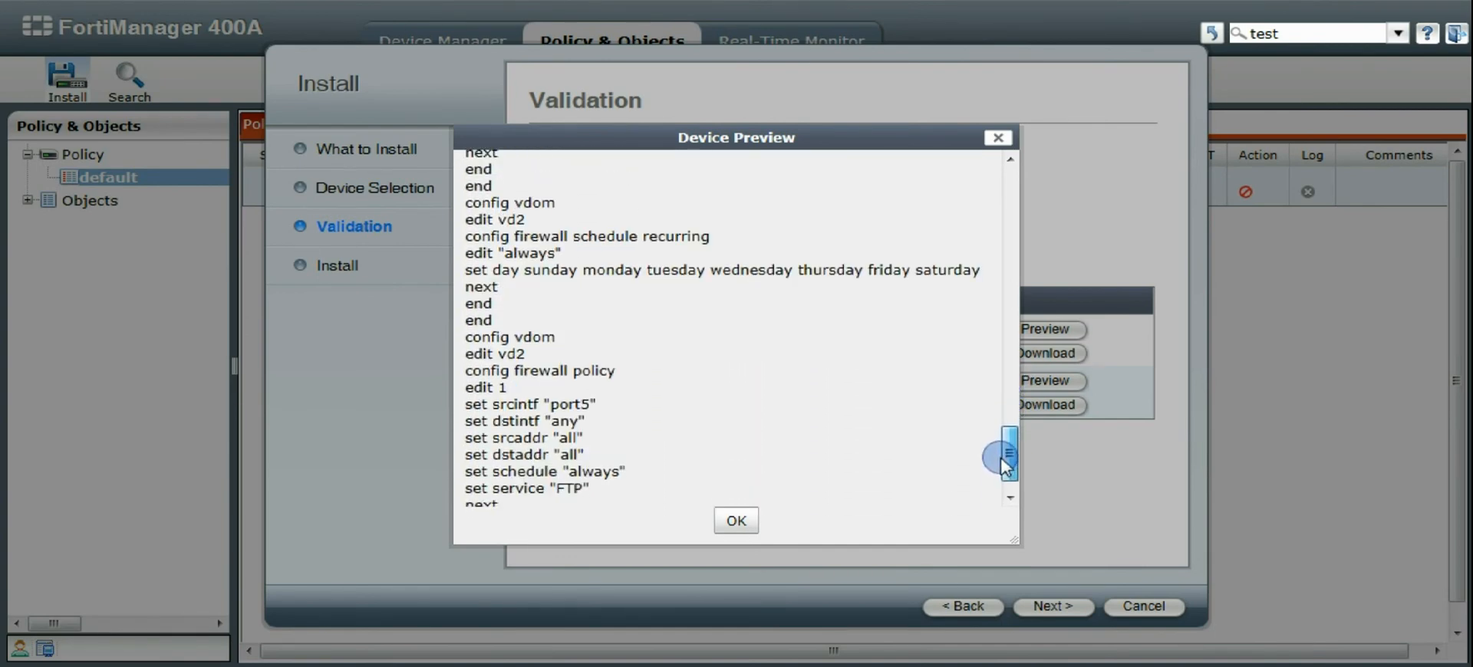
{"action": "scroll", "scroll_direction": "down", "scroll_amount": 3}
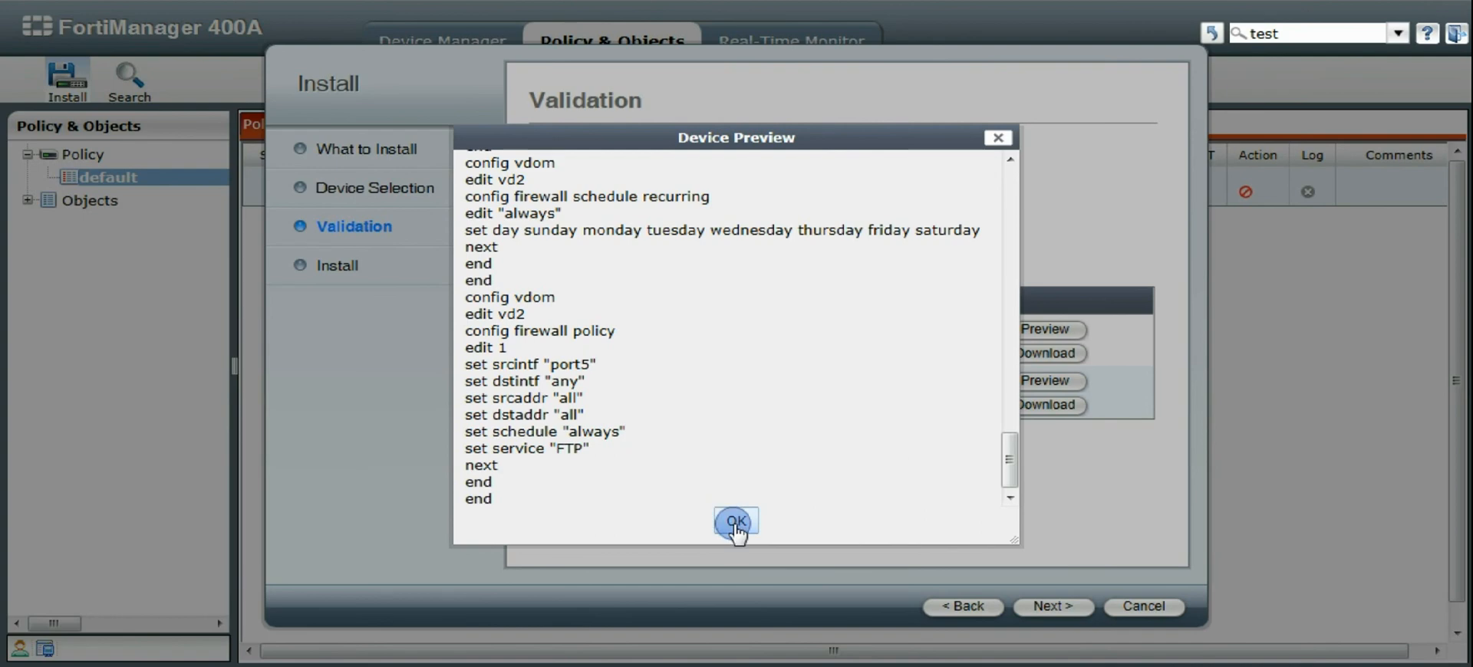
{"action": "mouse_move", "coordinate": [716, 467]}
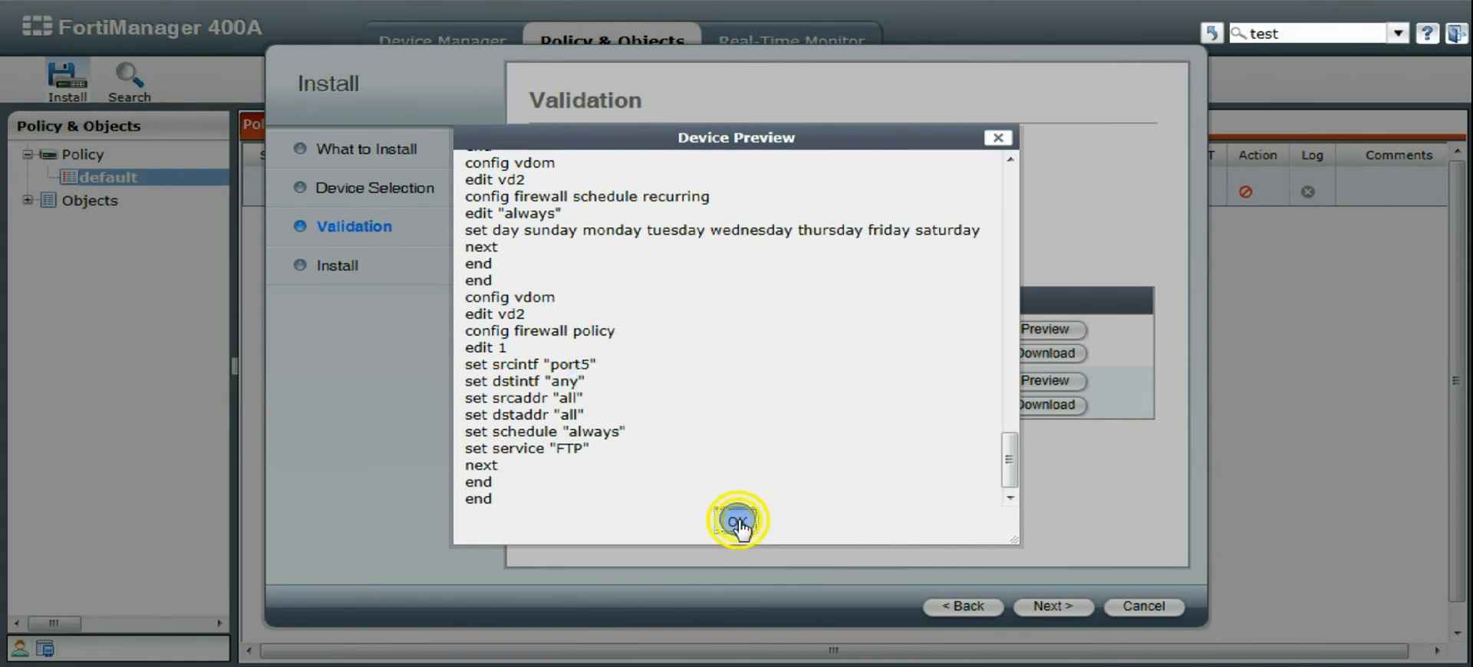
{"action": "left_click", "coordinate": [736, 522]}
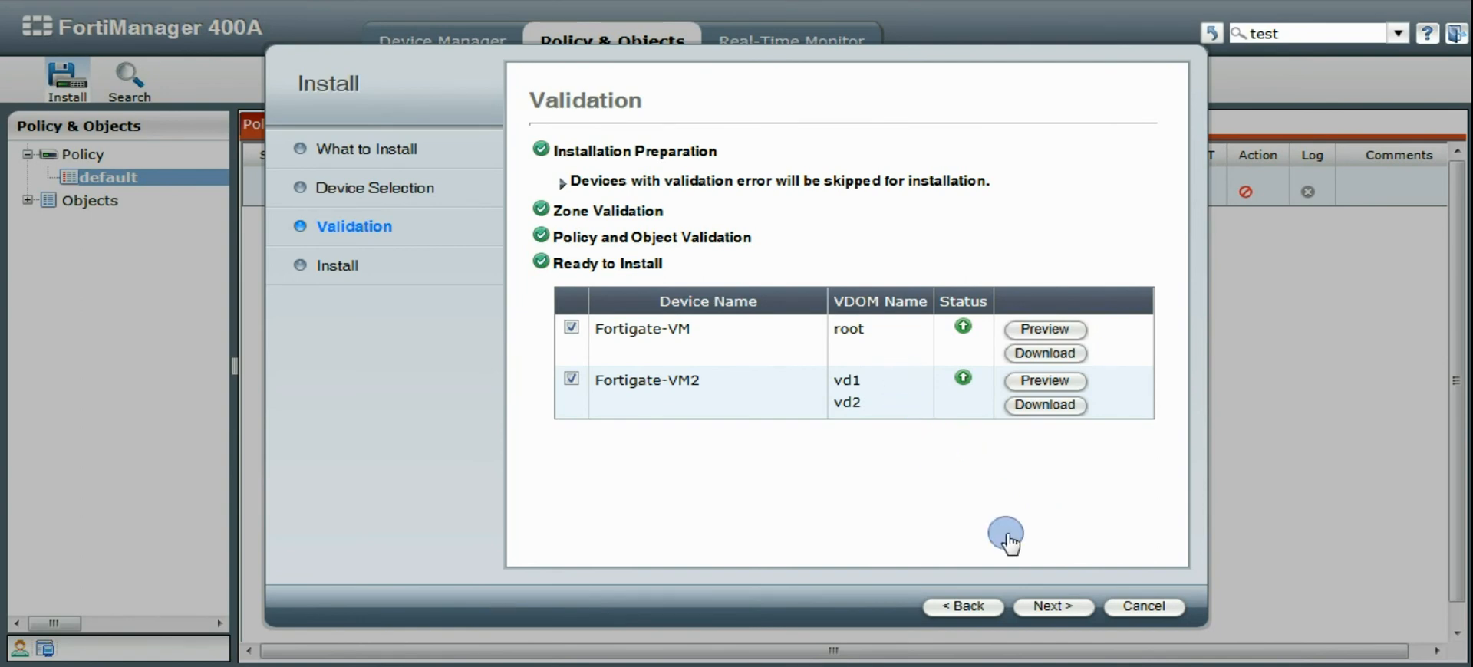
- Run the installation until Fortigate-VM and Fortigate-VM2 report OK, then finish the wizard
{"action": "left_click", "coordinate": [1053, 606]}
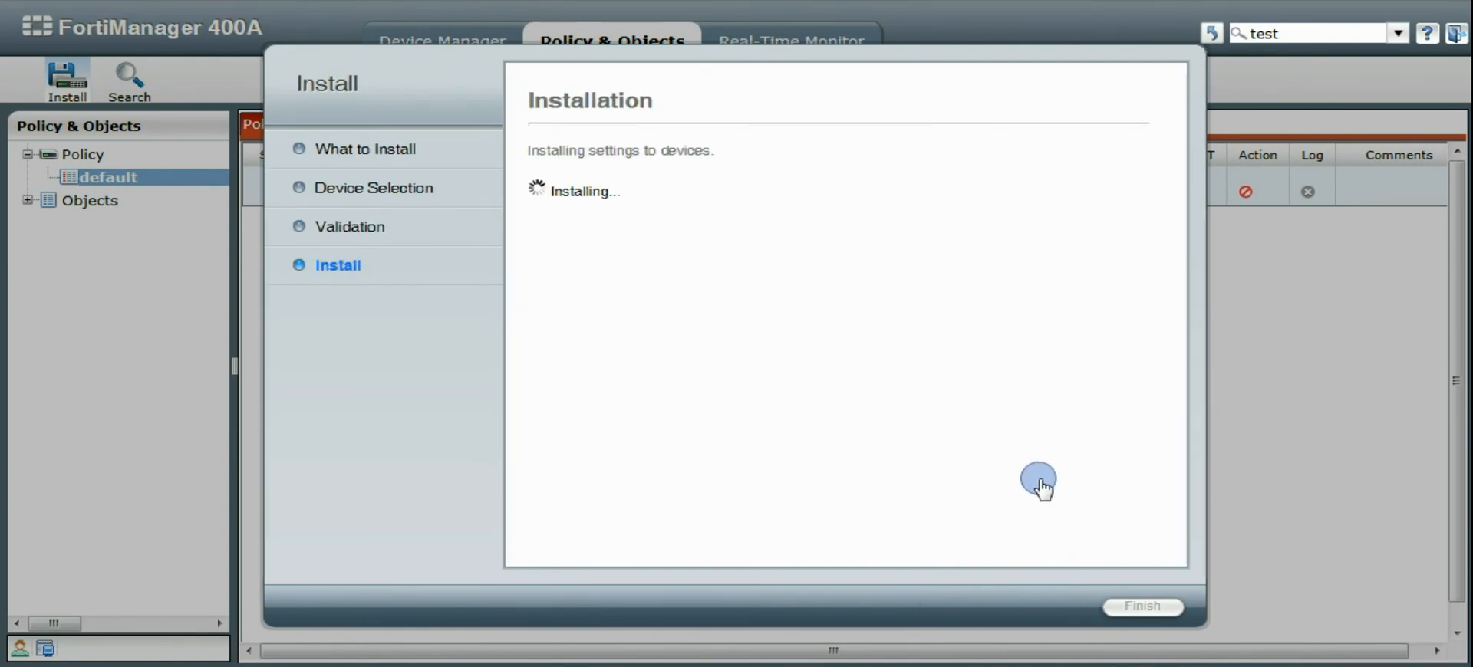
{"action": "mouse_move", "coordinate": [965, 402]}
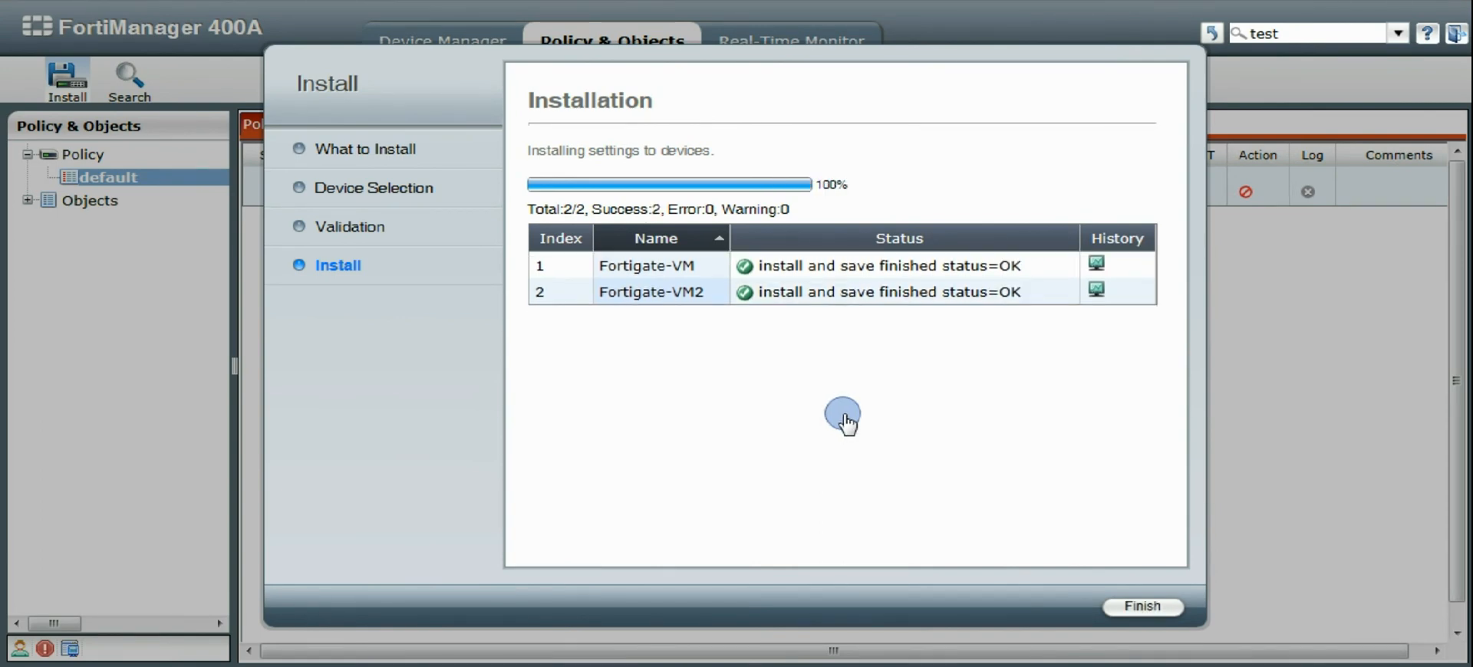
{"action": "mouse_move", "coordinate": [907, 390]}
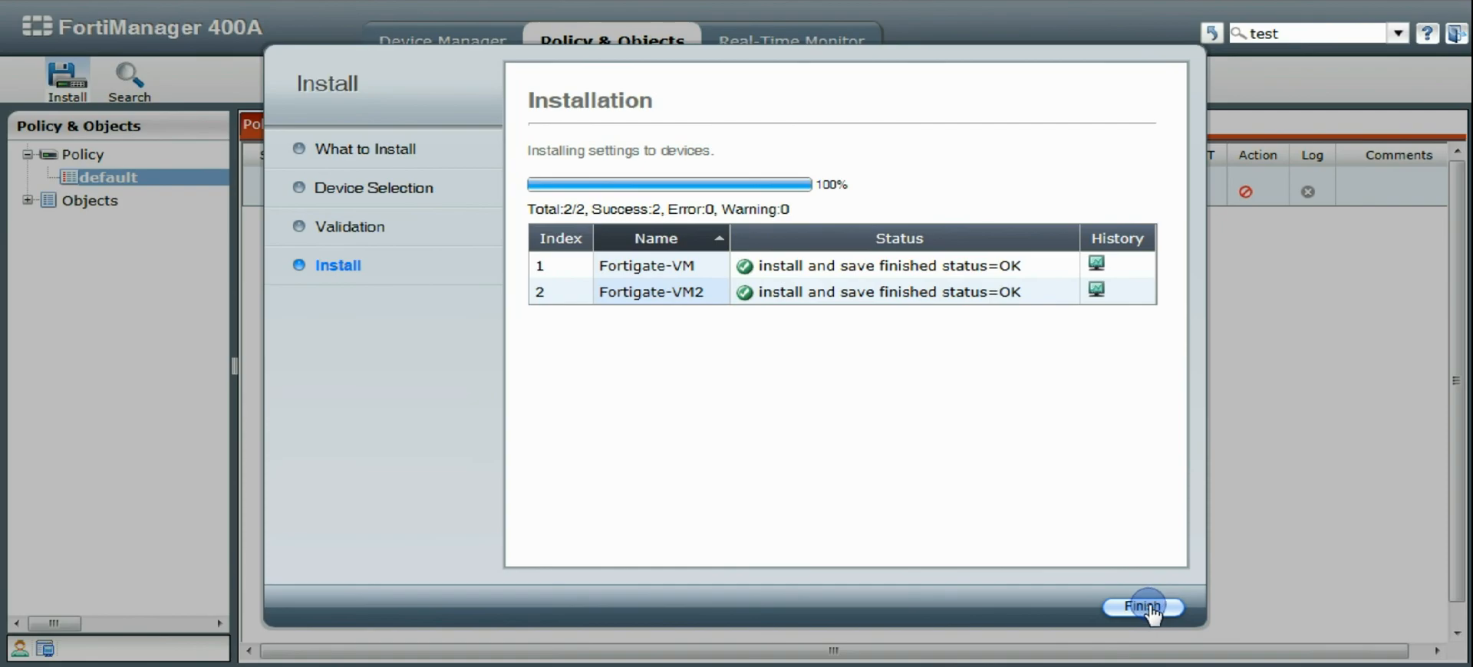
{"action": "left_click", "coordinate": [1143, 606]}
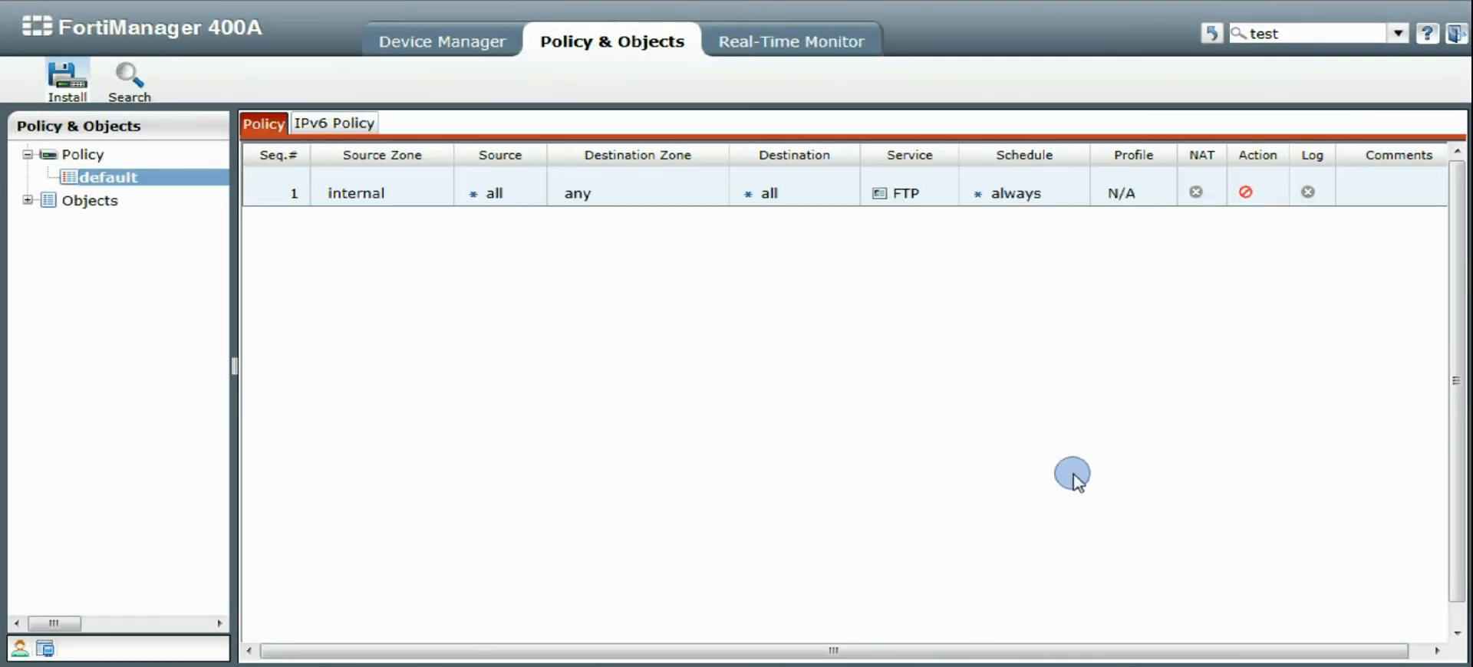
{"action": "mouse_move", "coordinate": [1059, 35]}
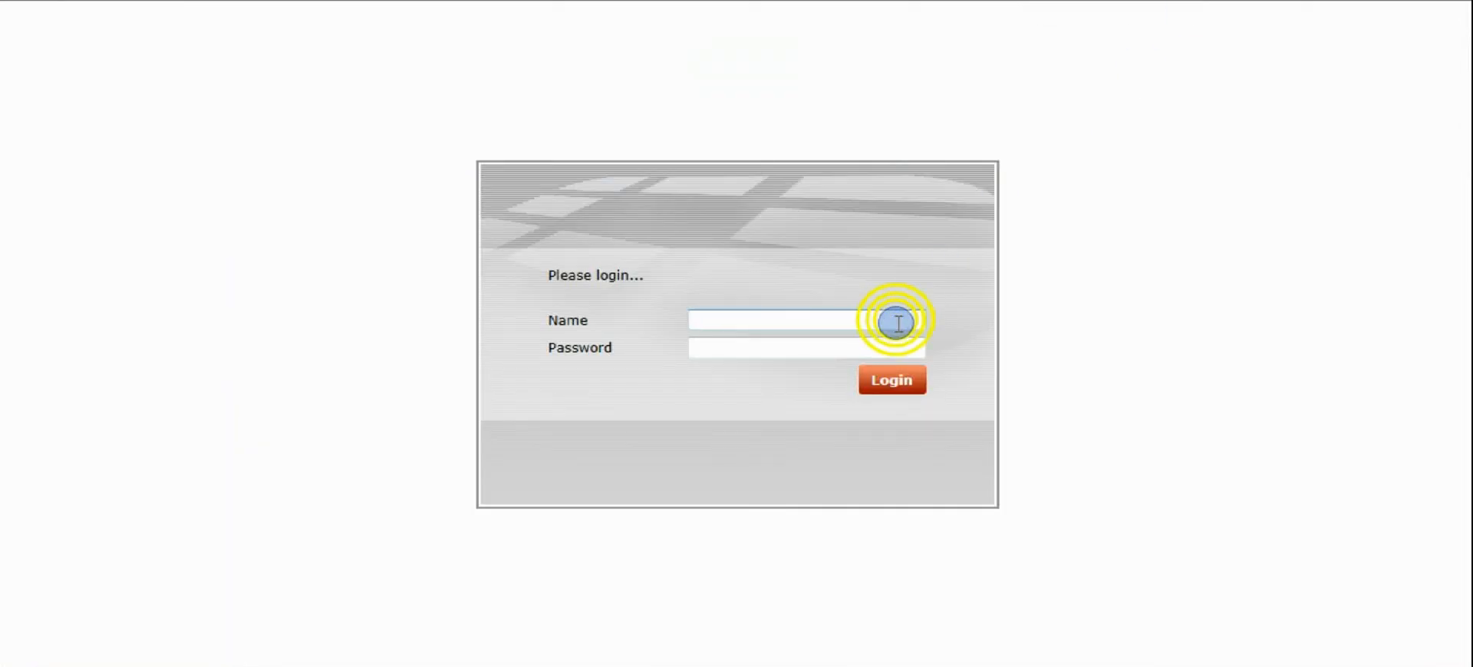
- Log in read-only and view vd1's firewall policies showing the FTP deny rule on port2
{"action": "left_click", "coordinate": [890, 381]}
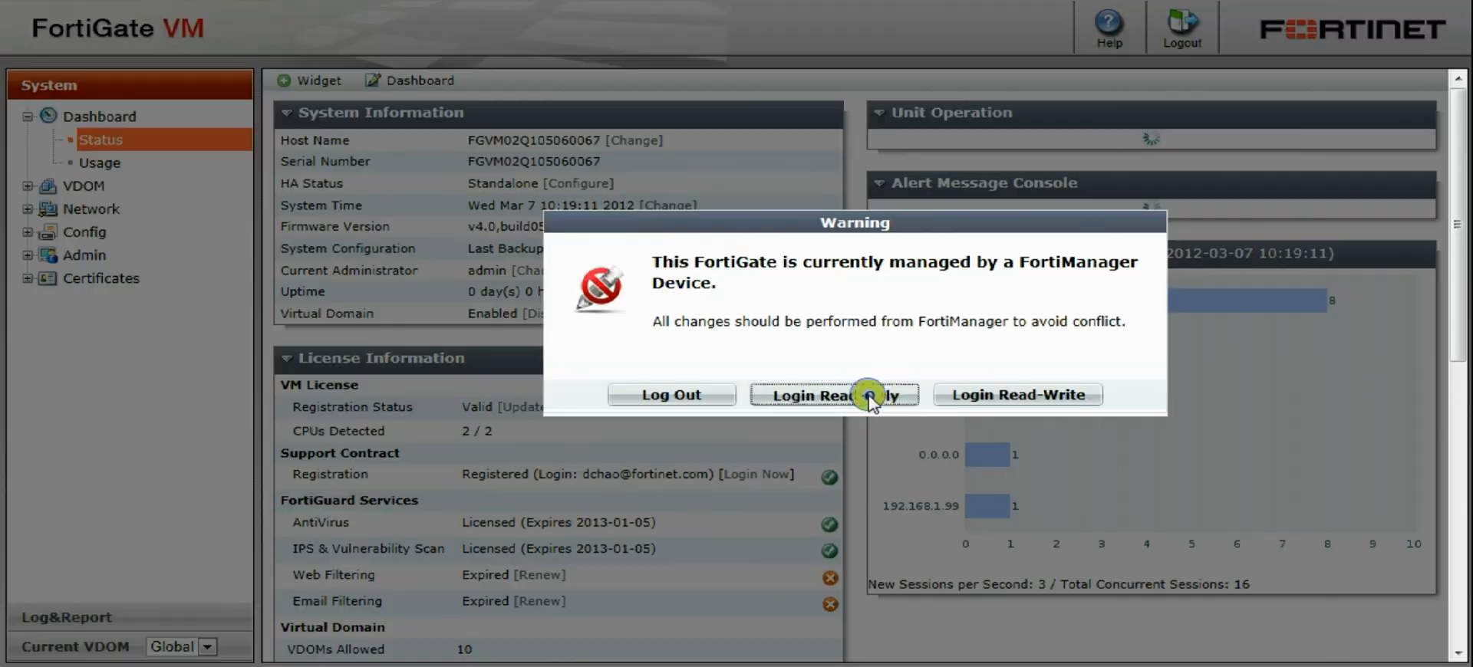
{"action": "left_click", "coordinate": [834, 395]}
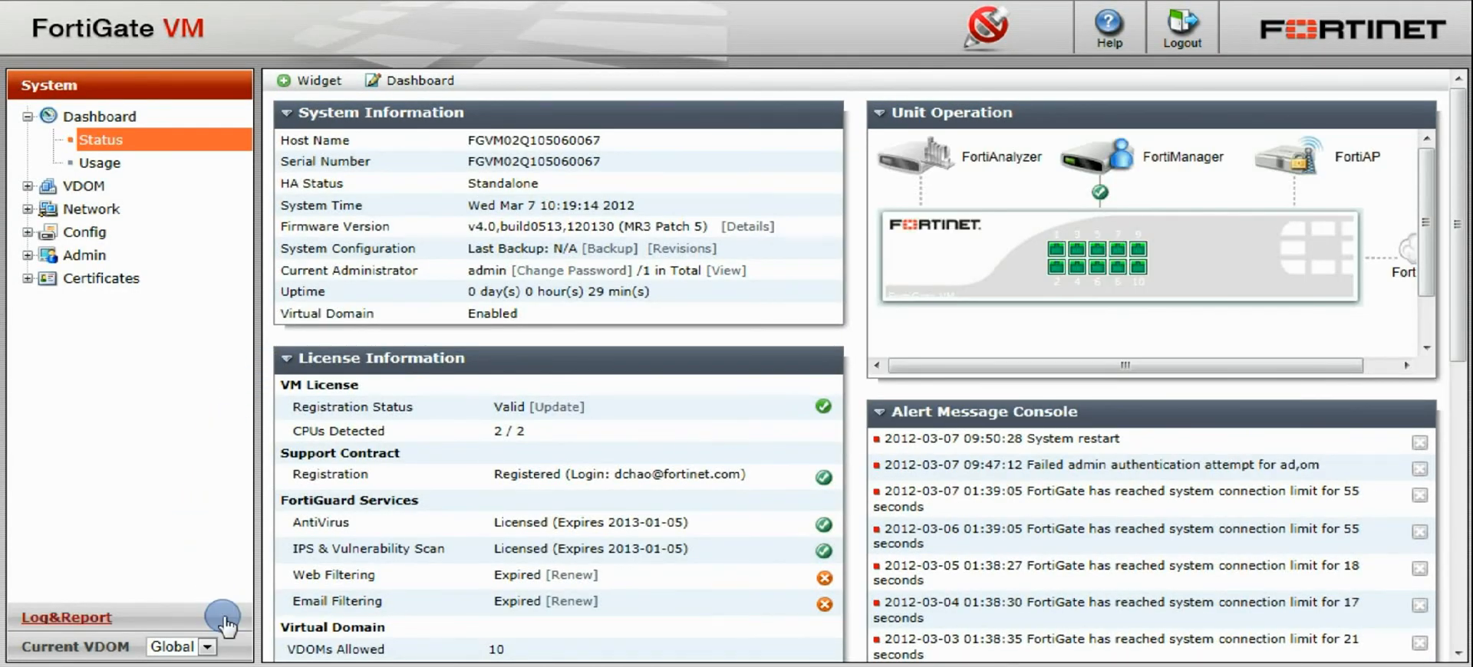
{"action": "left_click", "coordinate": [206, 647]}
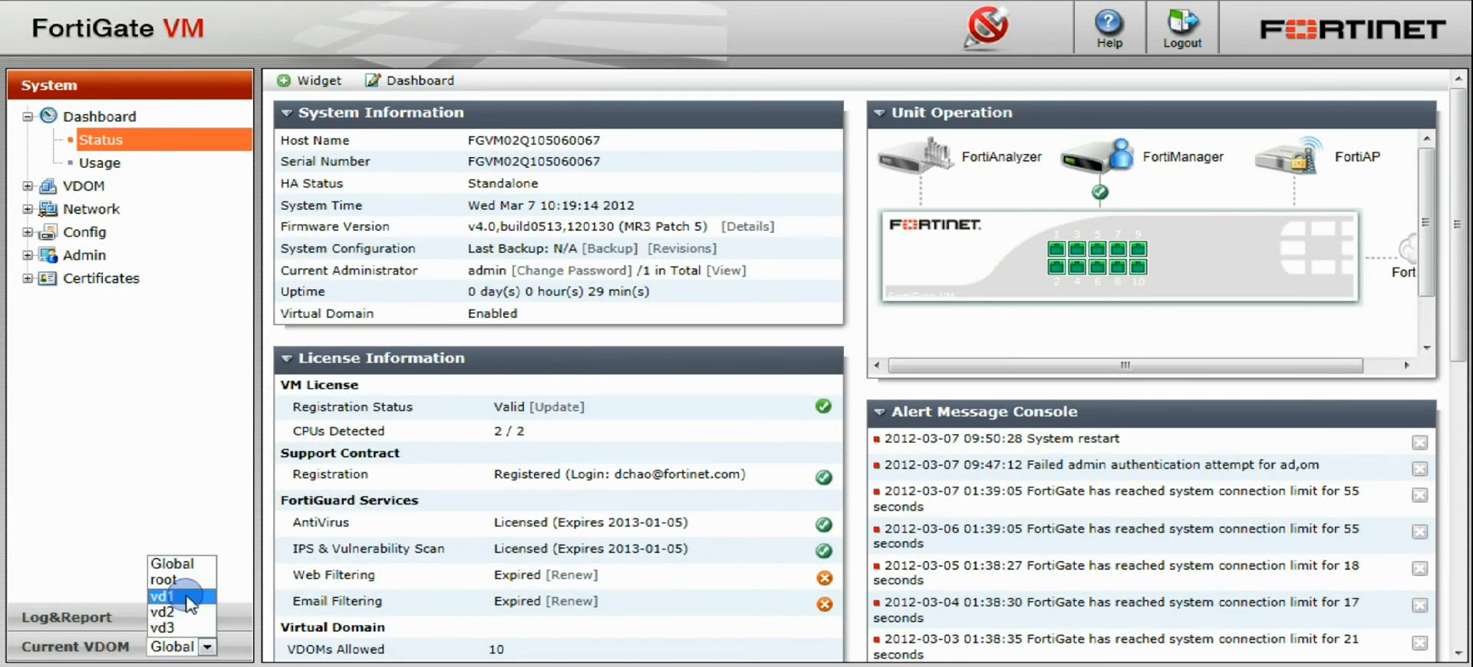
{"action": "left_click", "coordinate": [161, 596]}
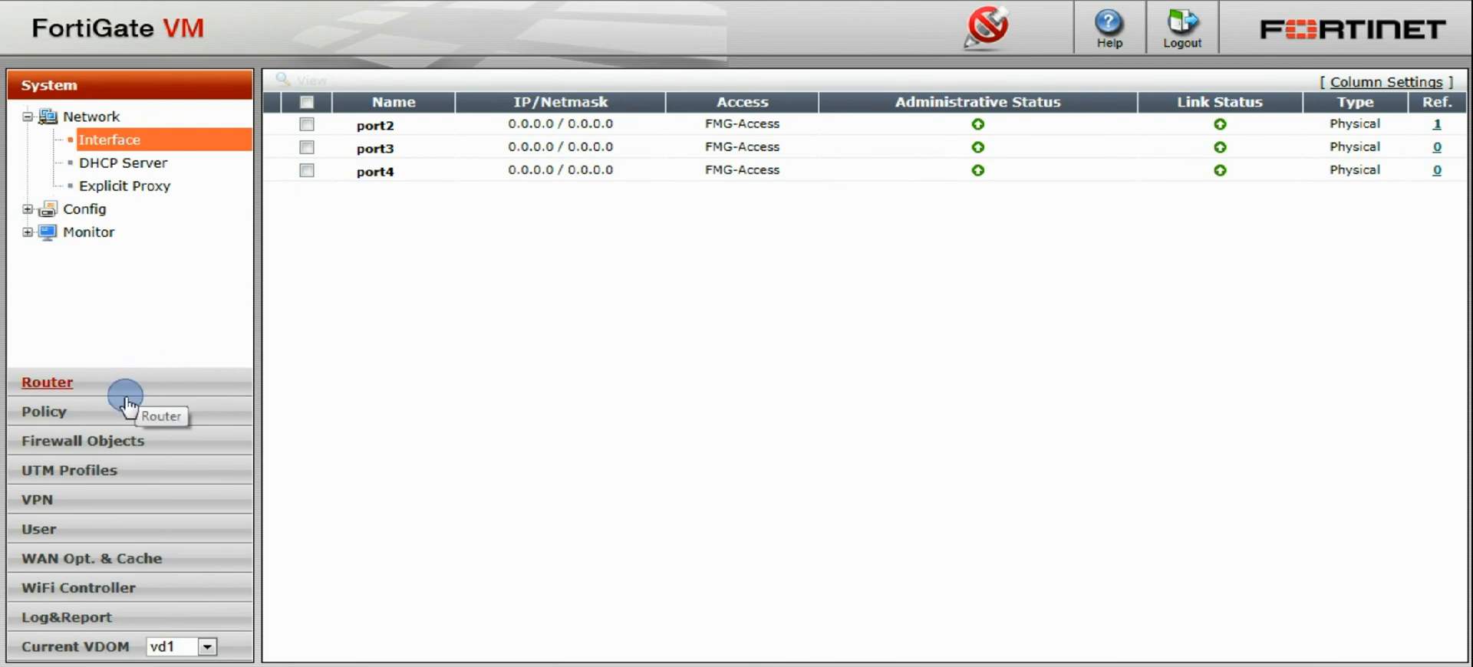
{"action": "left_click", "coordinate": [43, 411]}
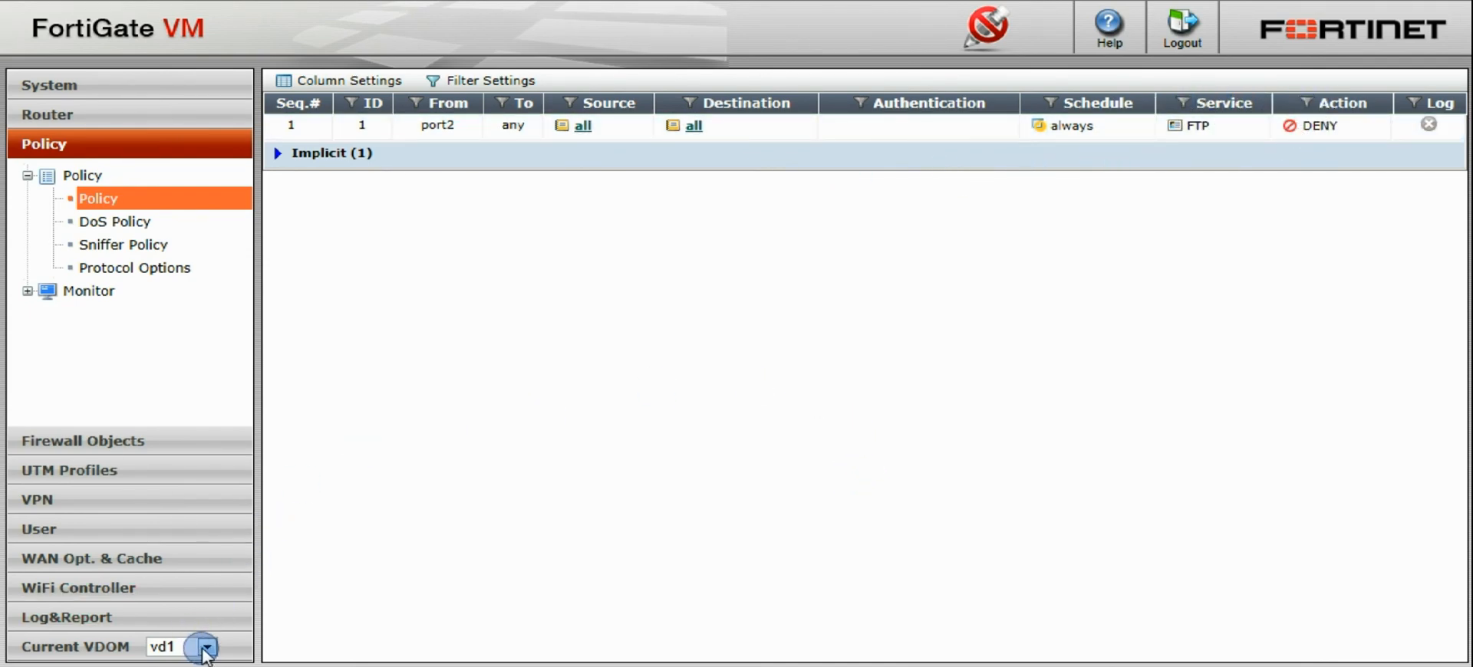
- Switch the current VDOM to vd2 and view its firewall policies
{"action": "left_click", "coordinate": [206, 647]}
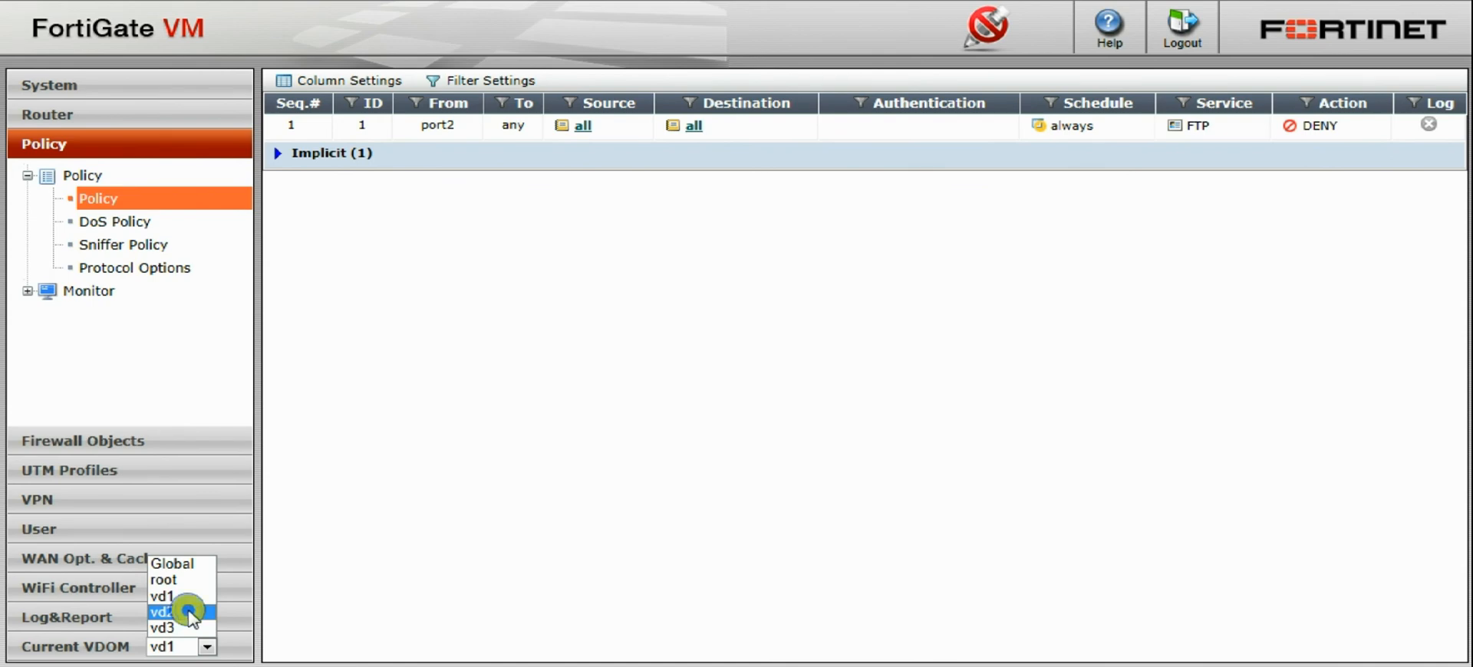
{"action": "left_click", "coordinate": [185, 612]}
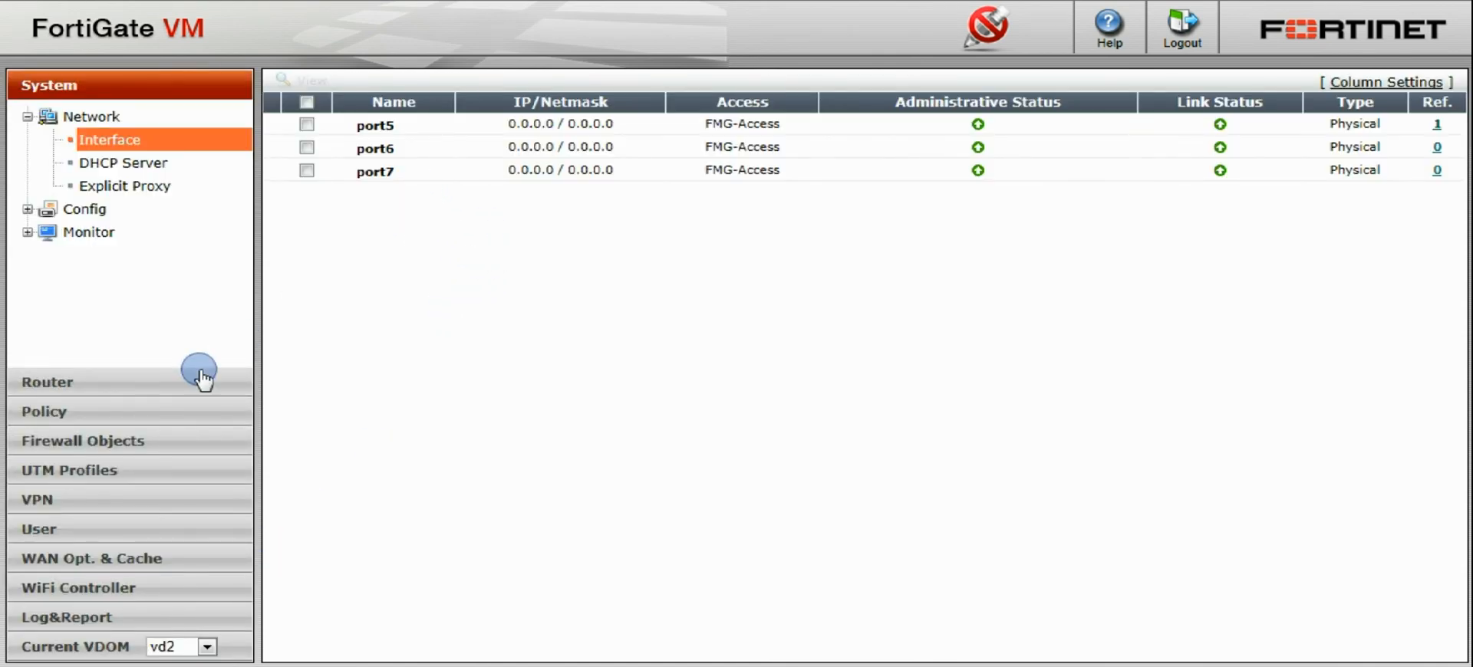
{"action": "left_click", "coordinate": [43, 412]}
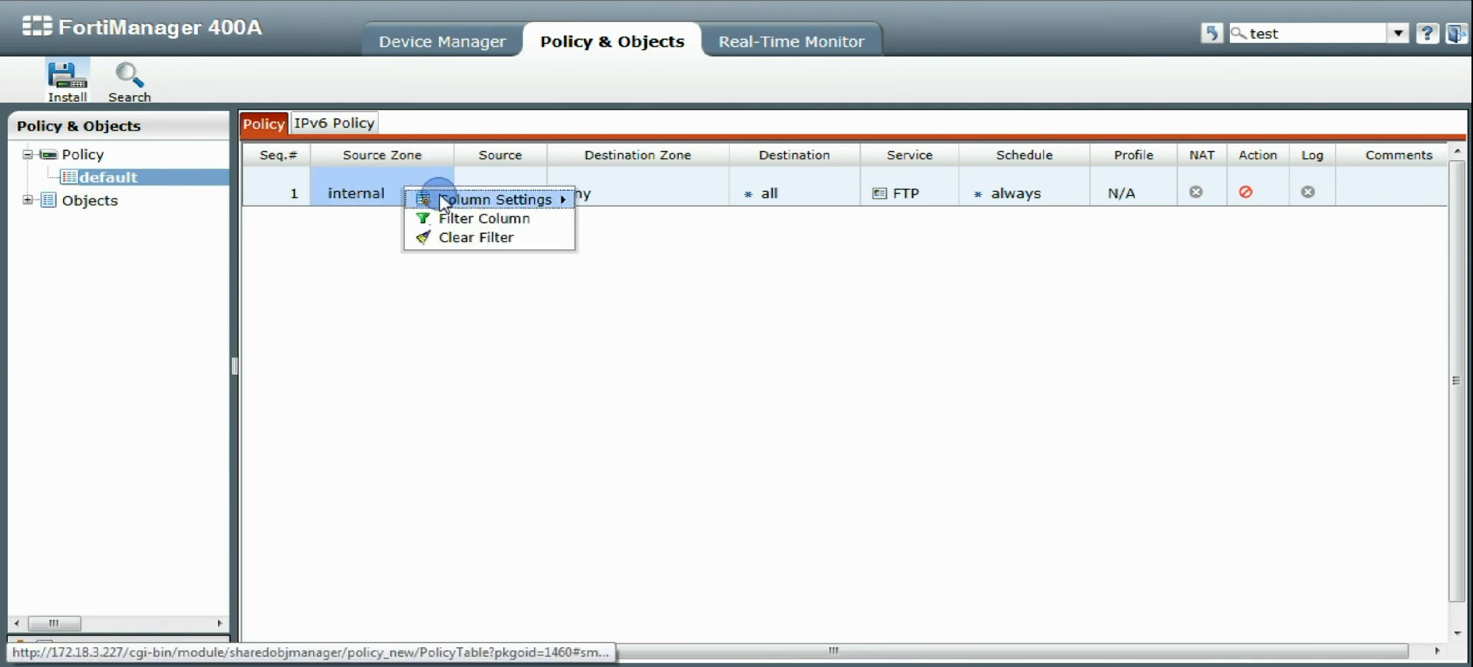
- Create a new policy with source zone internal and source address all
{"action": "right_click", "coordinate": [273, 193]}
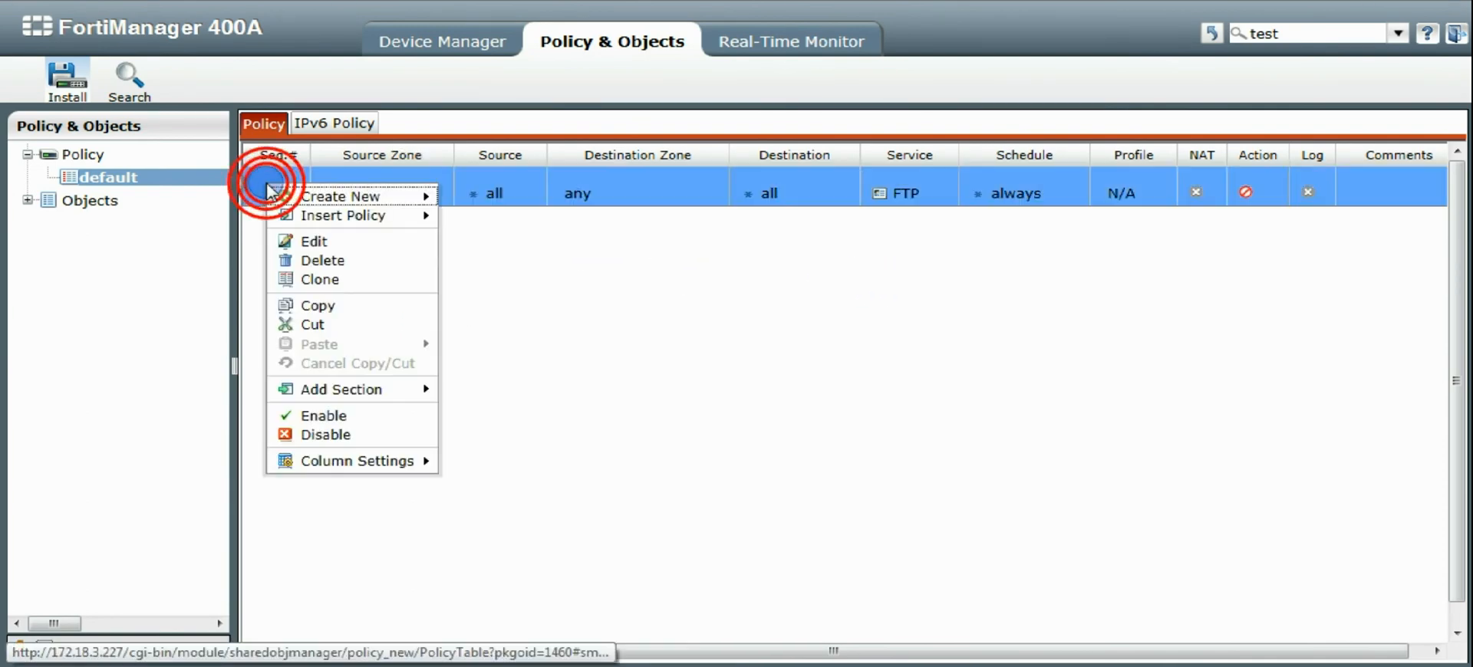
{"action": "left_click", "coordinate": [341, 196]}
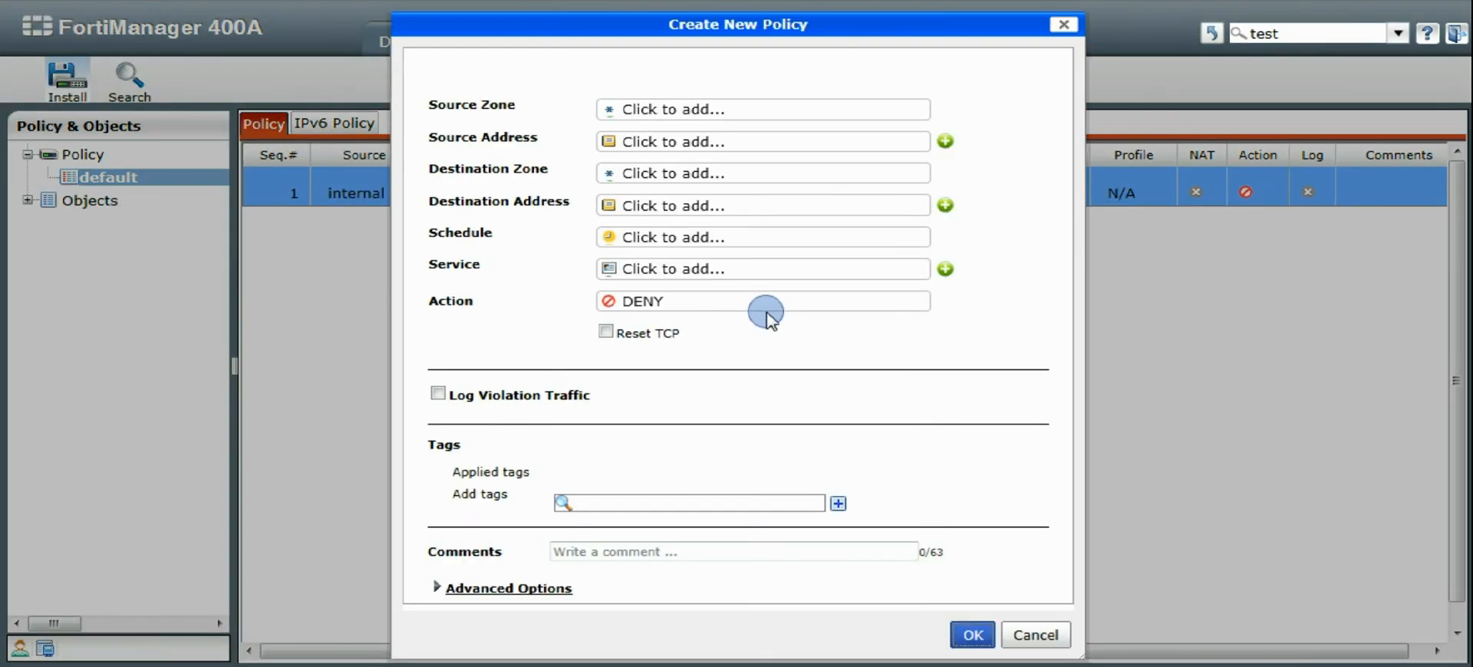
{"action": "left_click", "coordinate": [762, 109]}
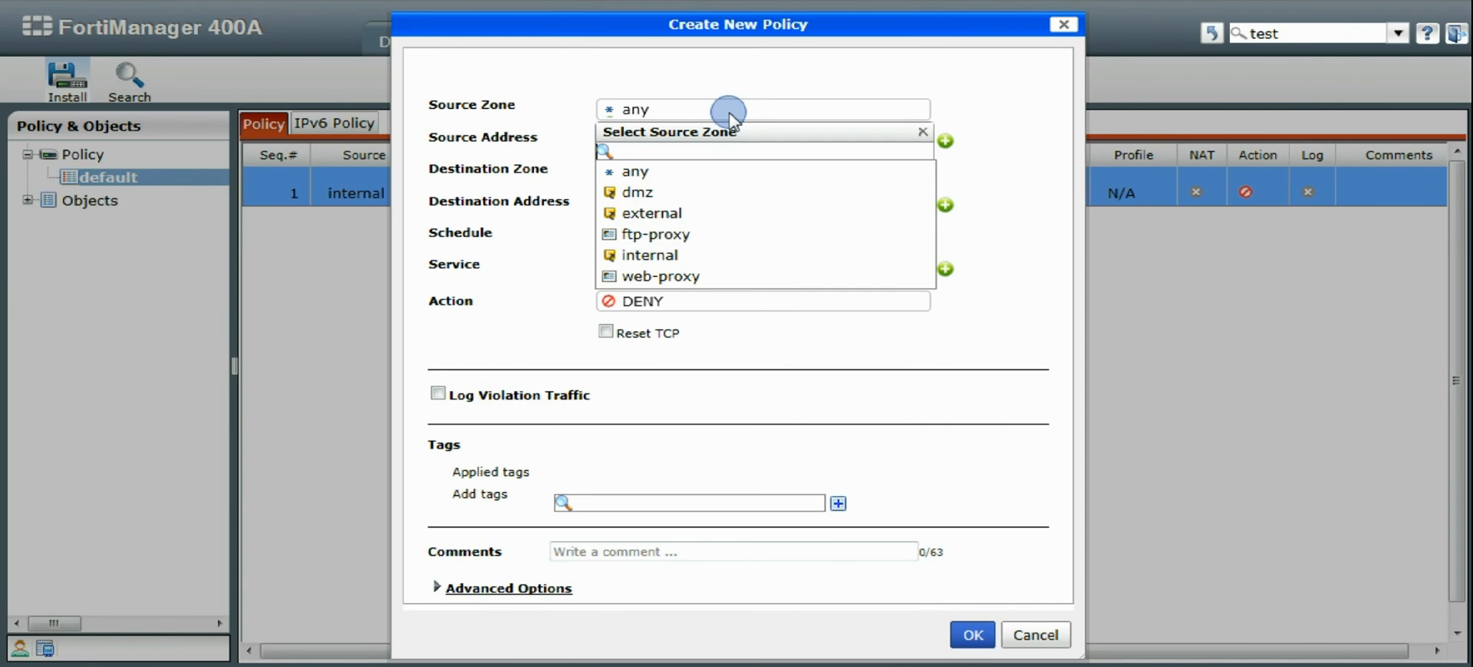
{"action": "left_click", "coordinate": [648, 254]}
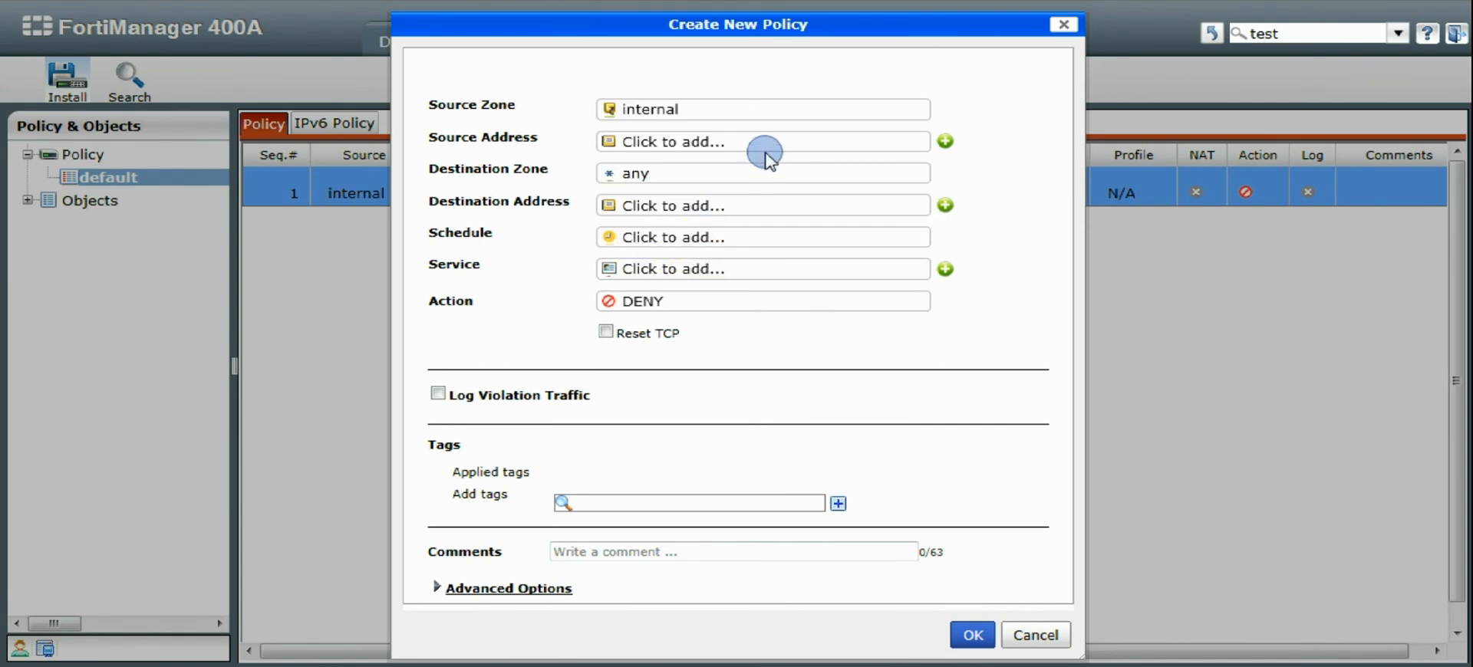
{"action": "left_click", "coordinate": [761, 141]}
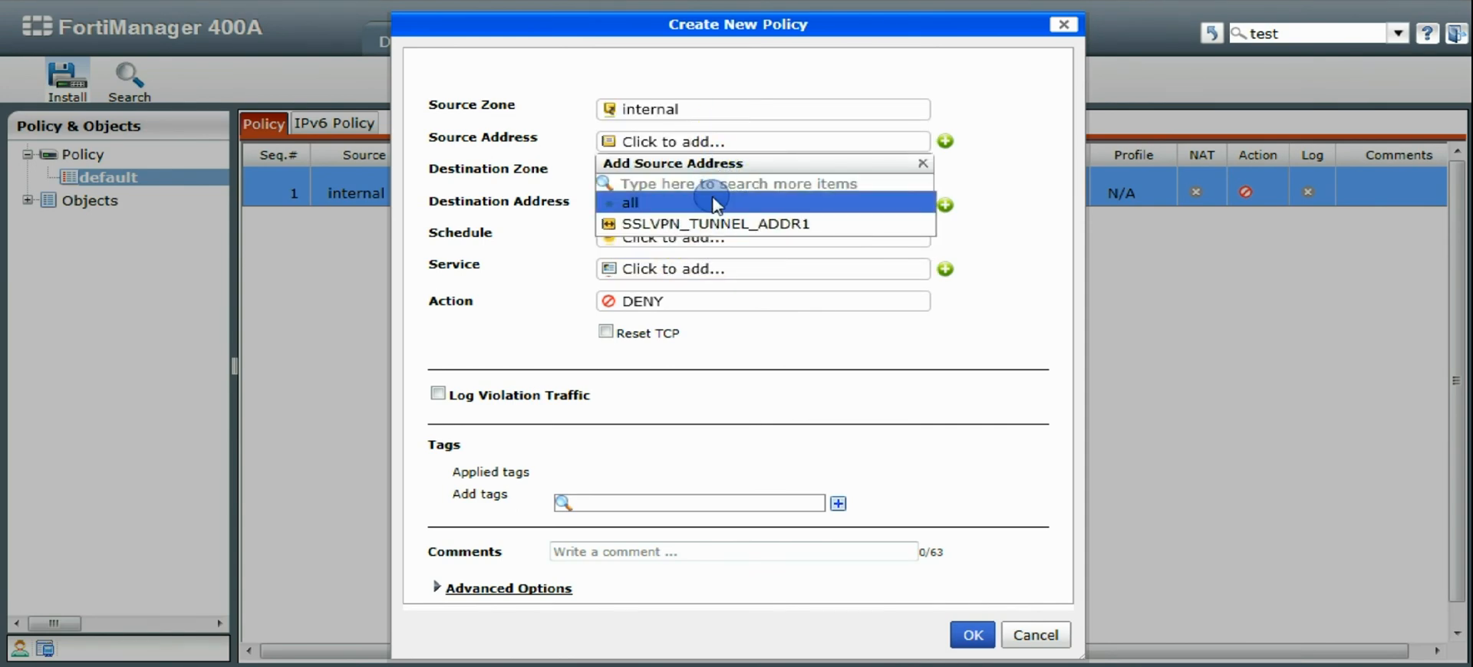
{"action": "left_click", "coordinate": [629, 202]}
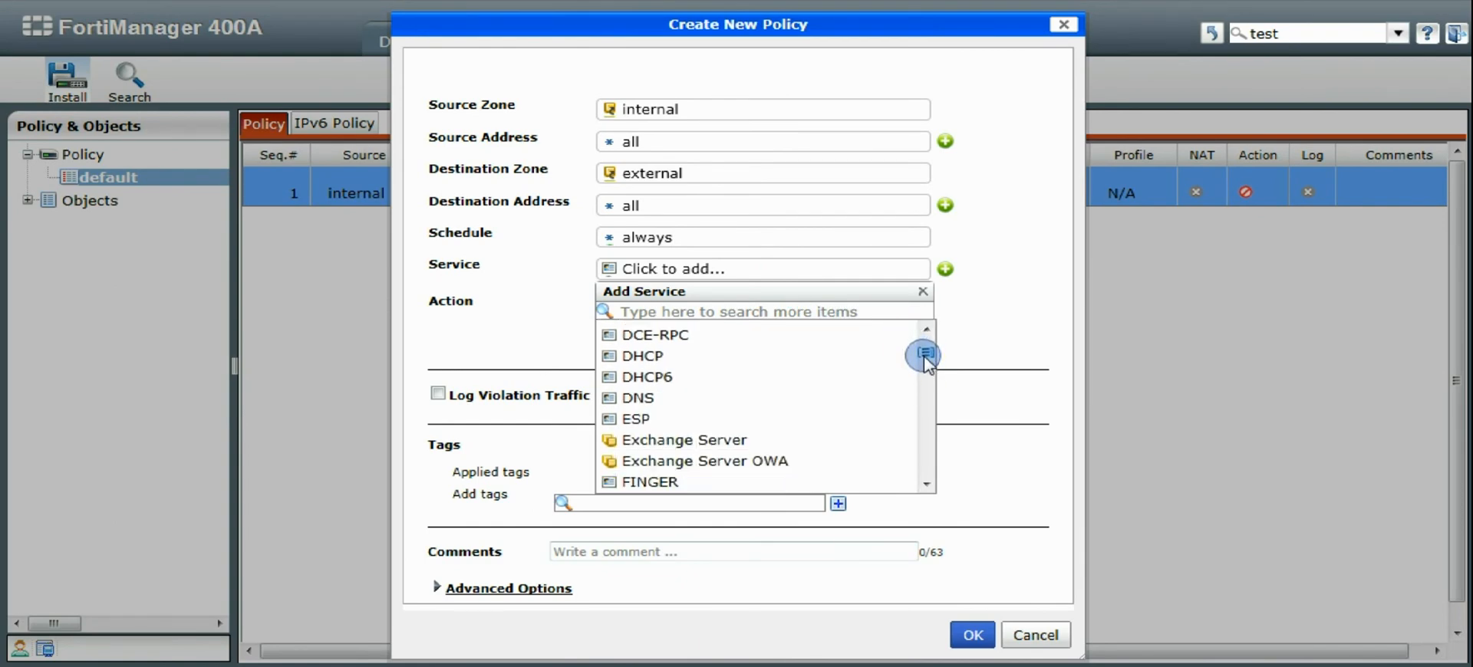
- Set the service to HTTP with action DENY and save the new policy
{"action": "scroll", "scroll_direction": "down", "scroll_amount": 3}
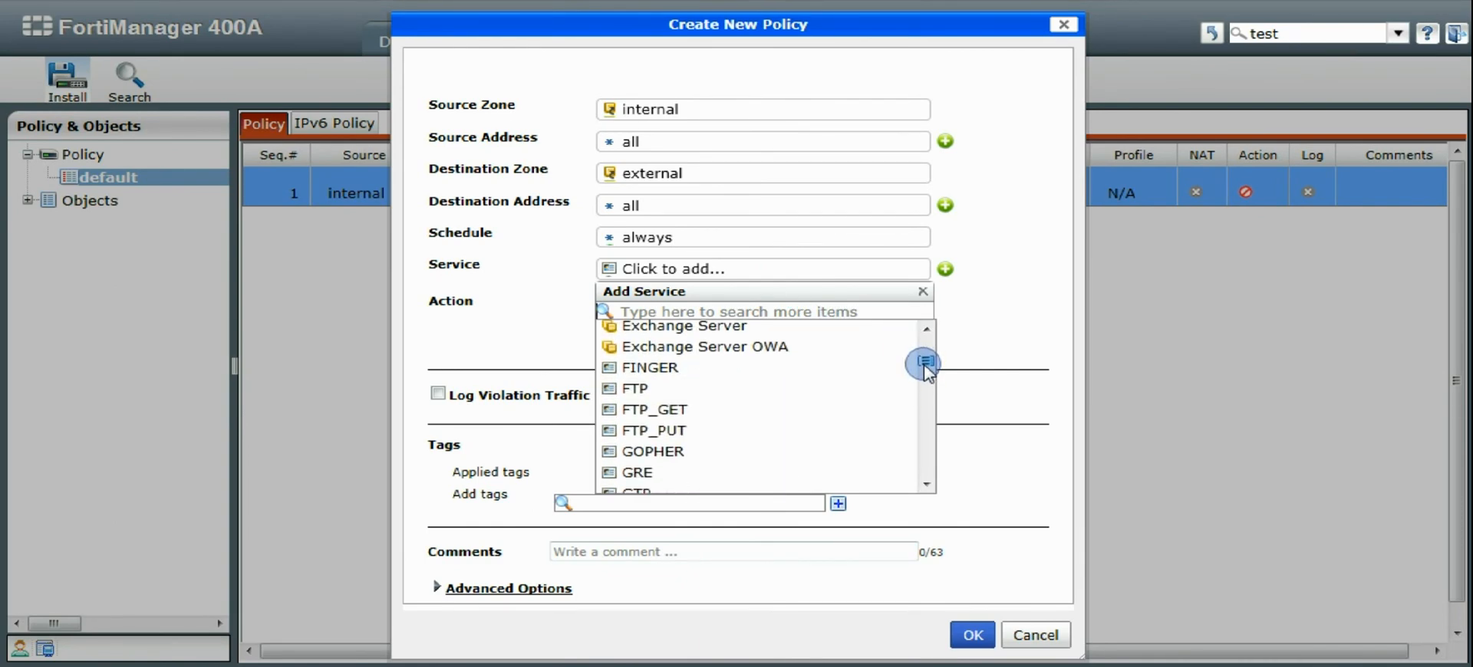
{"action": "scroll", "scroll_direction": "down", "scroll_amount": 3}
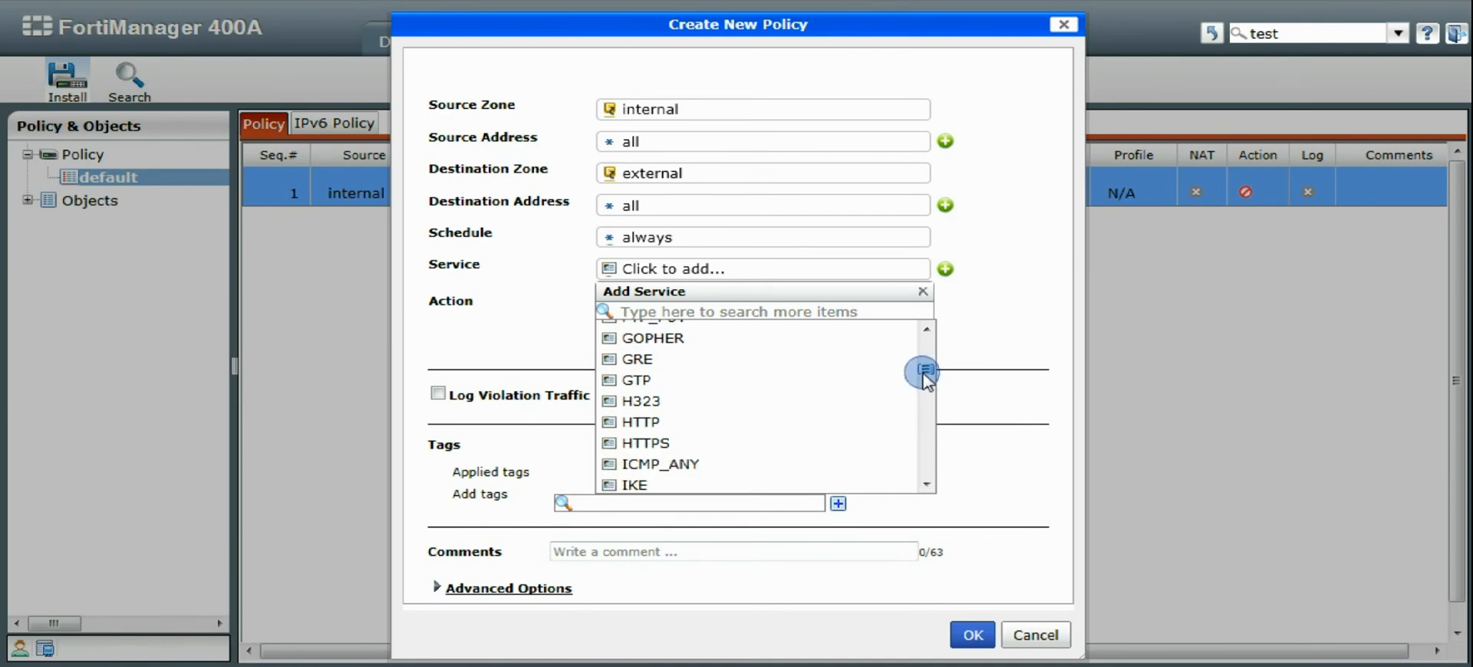
{"action": "left_click", "coordinate": [640, 420]}
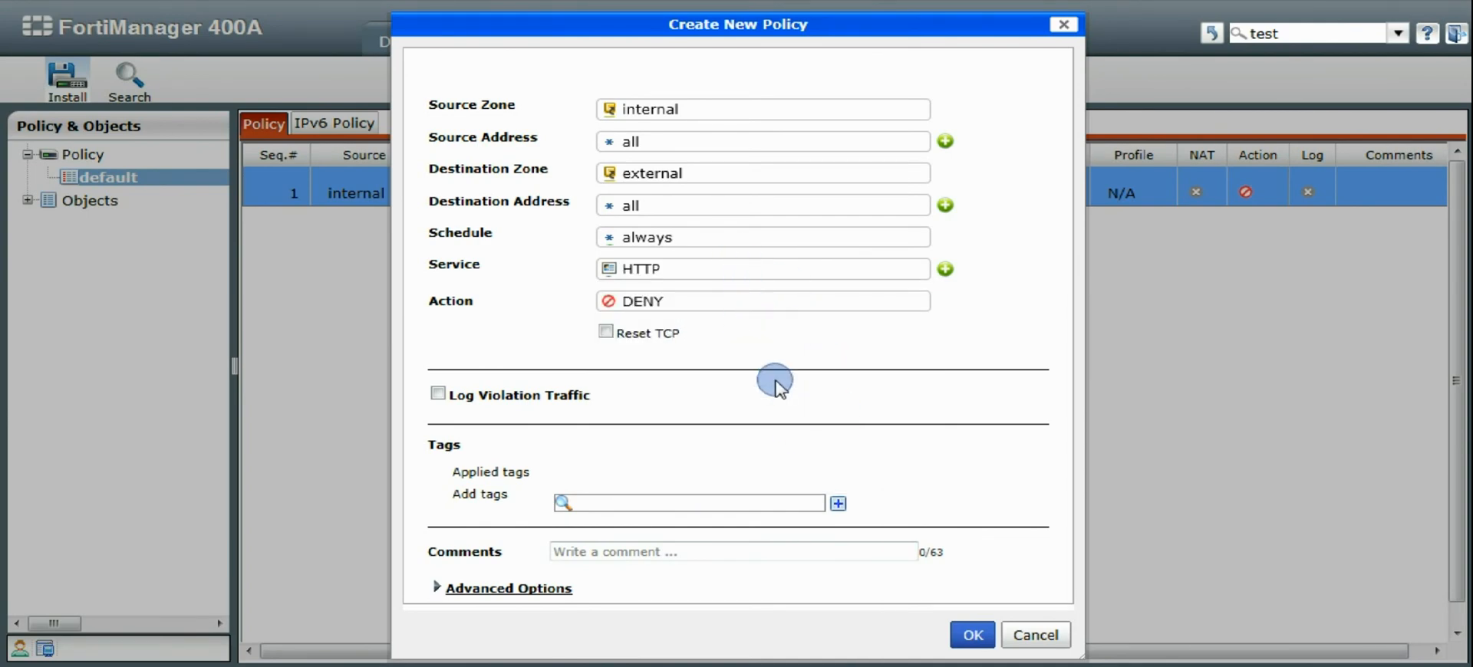
{"action": "left_click", "coordinate": [971, 635]}
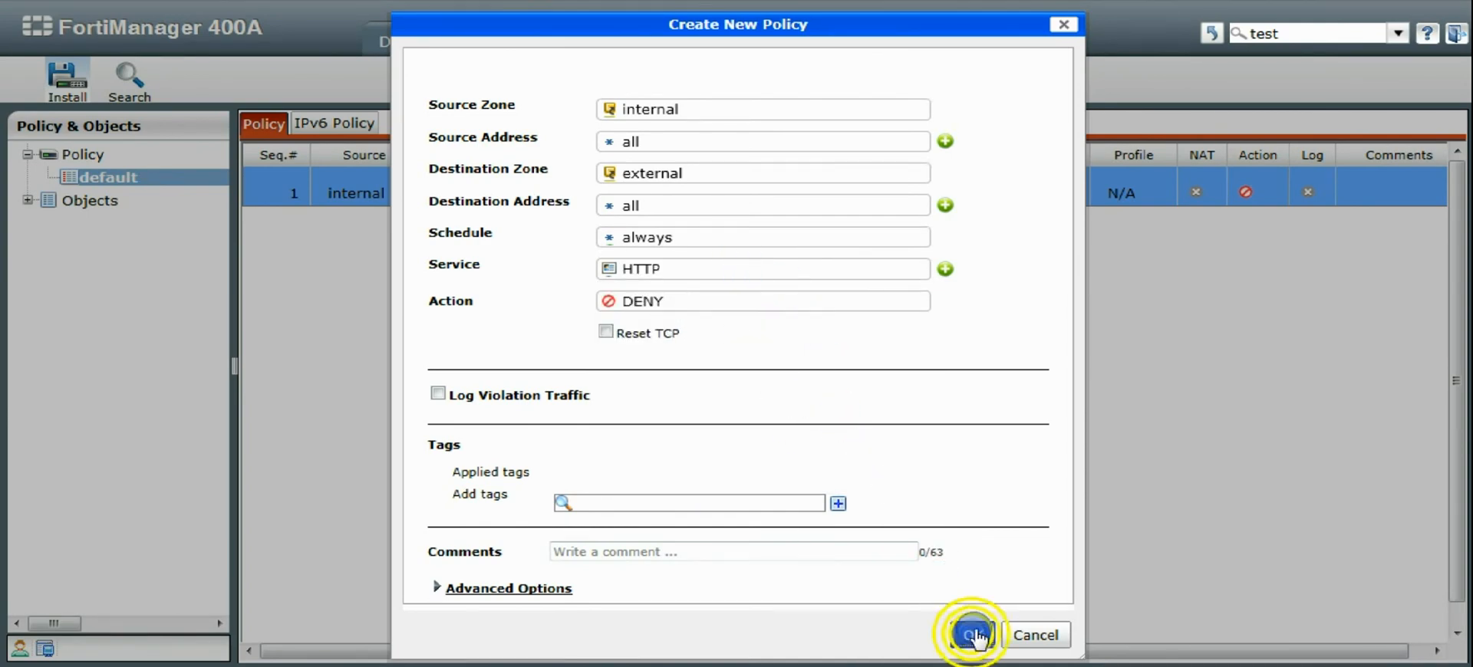
{"action": "left_click", "coordinate": [973, 635]}
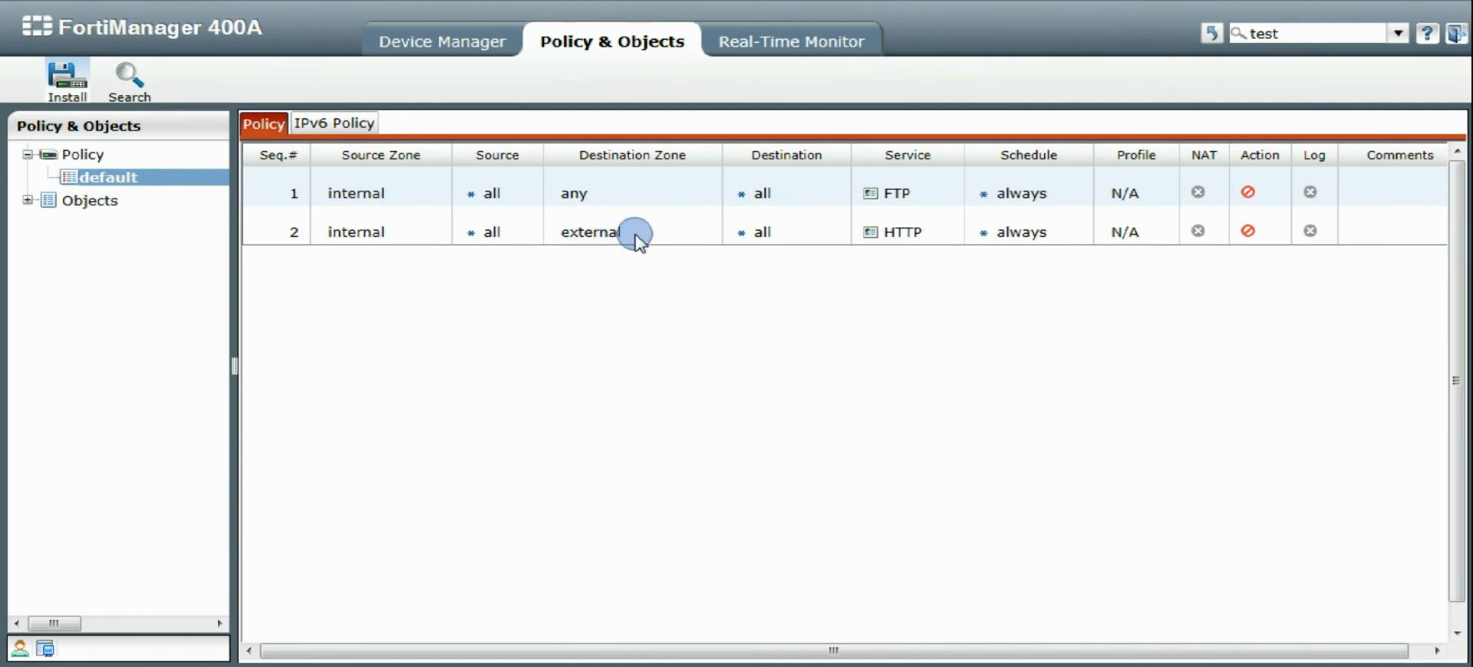
{"action": "mouse_move", "coordinate": [311, 337]}
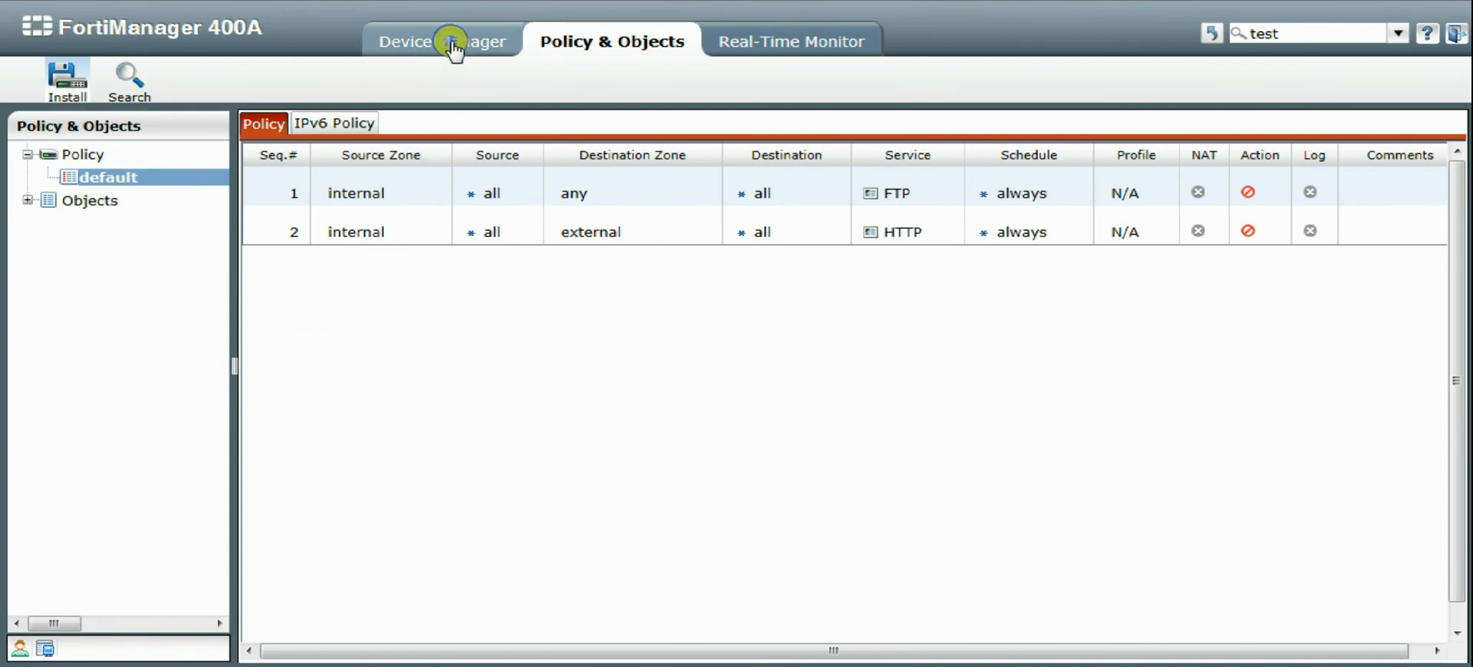
- Show unmapped zones in Fortigate-VM2 vd1's zone map, then return to Policy & Objects
{"action": "left_click", "coordinate": [450, 40]}
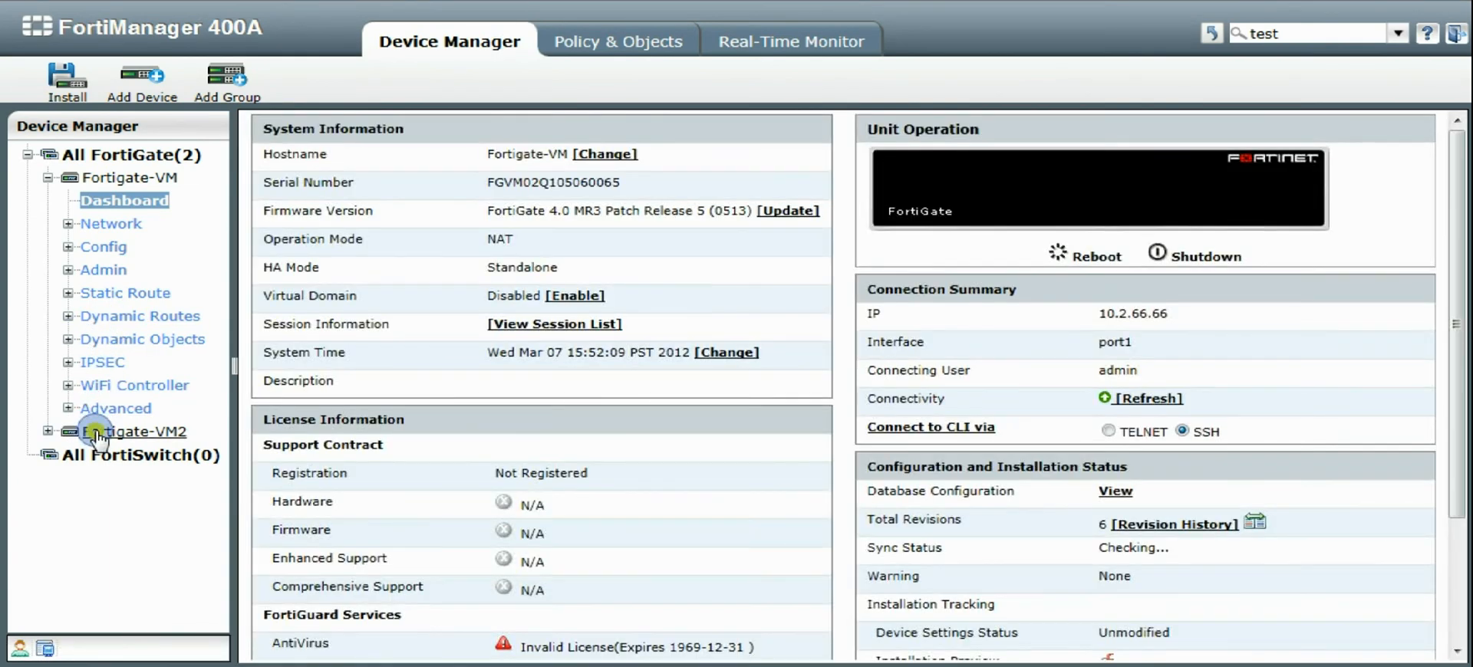
{"action": "left_click", "coordinate": [47, 431]}
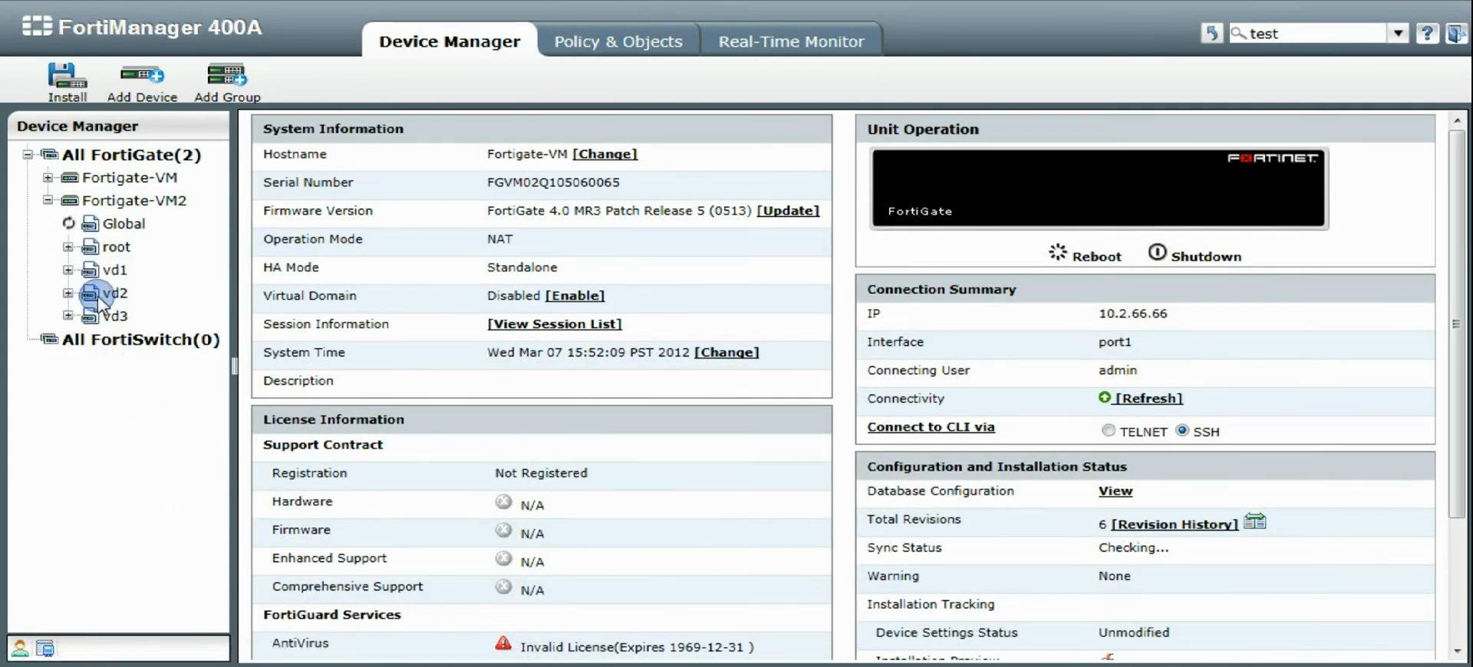
{"action": "left_click", "coordinate": [68, 223]}
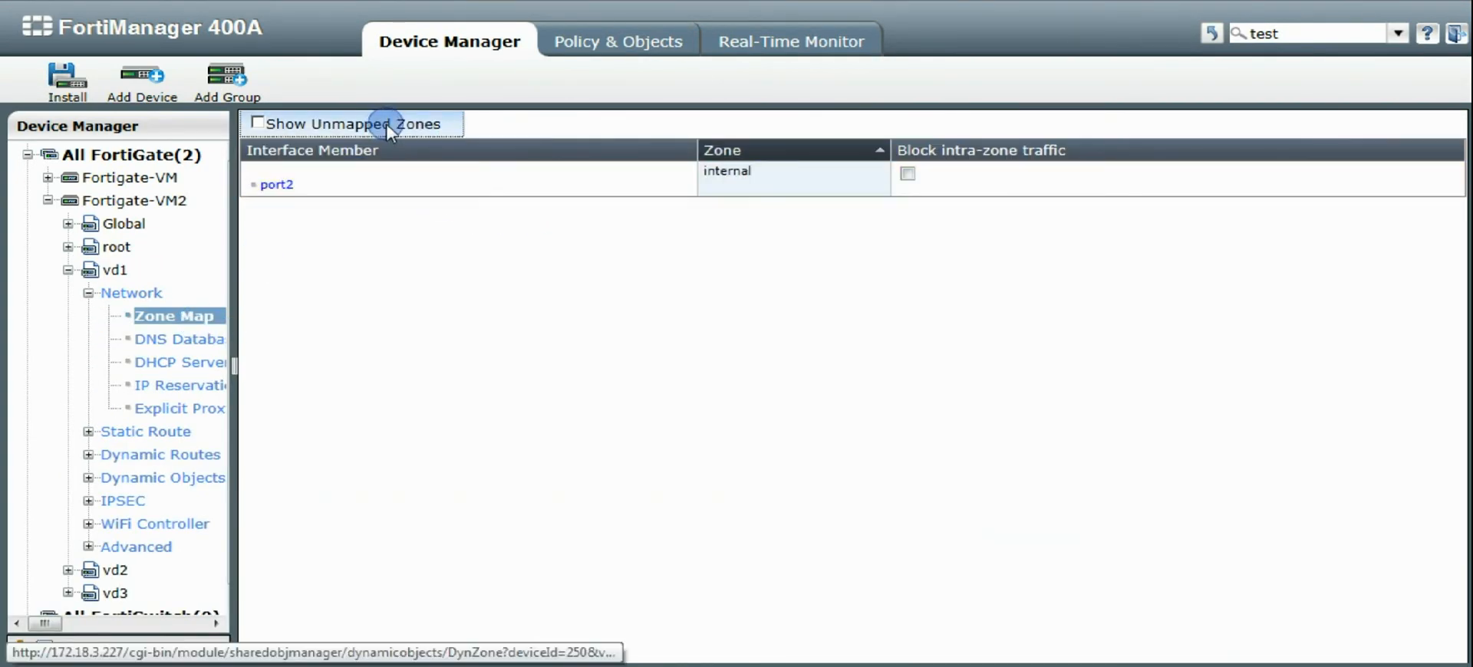
{"action": "left_click", "coordinate": [256, 123]}
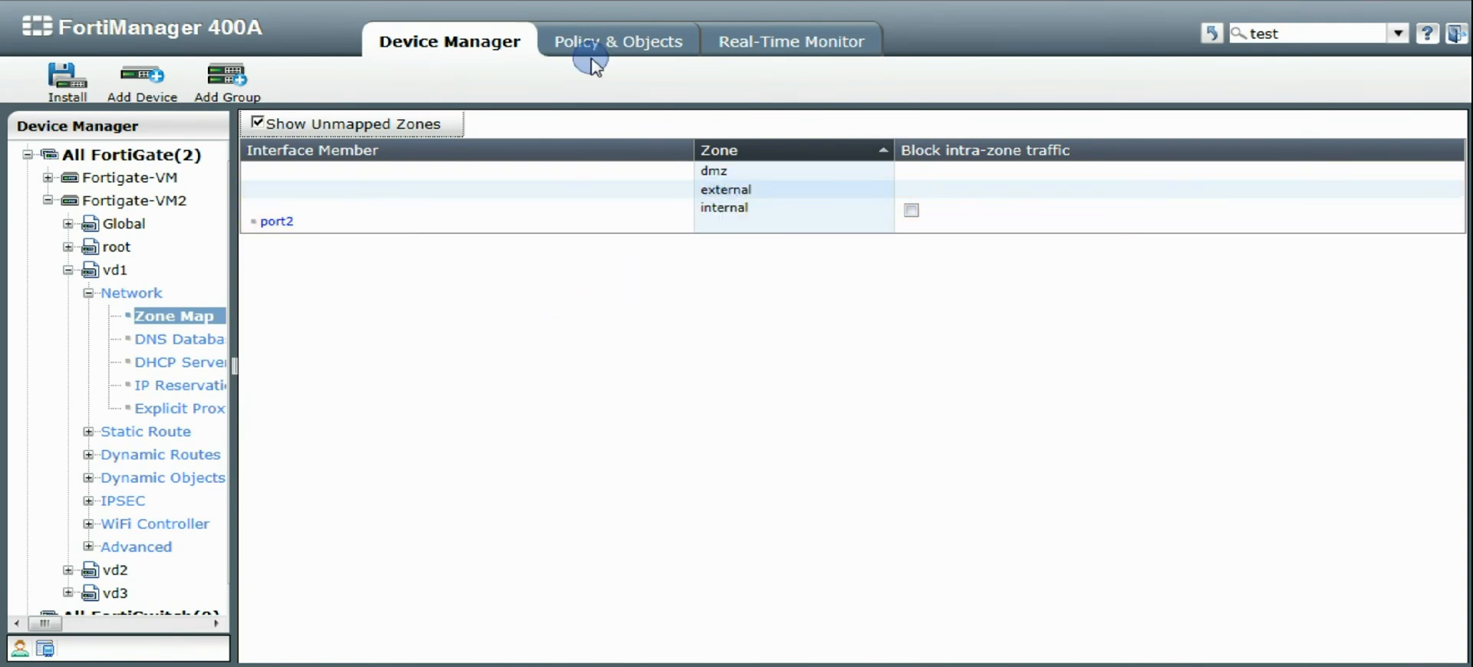
{"action": "mouse_move", "coordinate": [604, 61]}
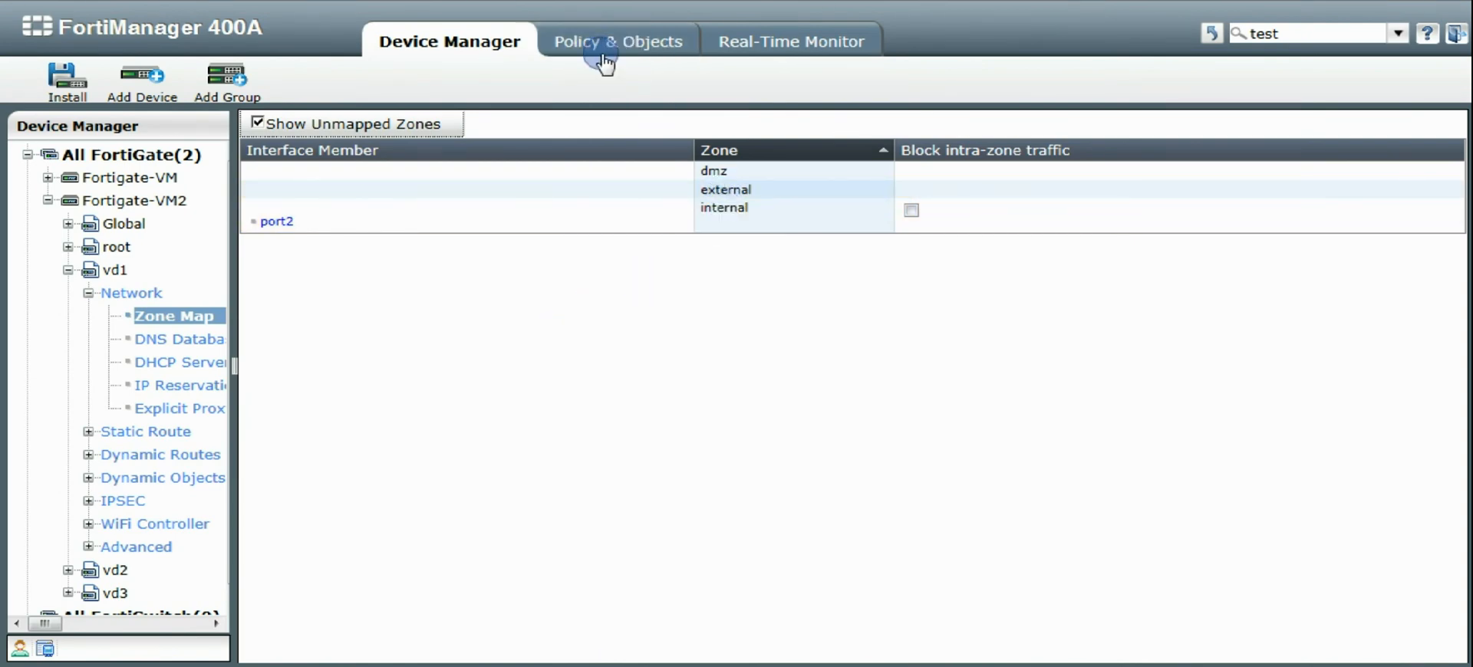
{"action": "left_click", "coordinate": [617, 42]}
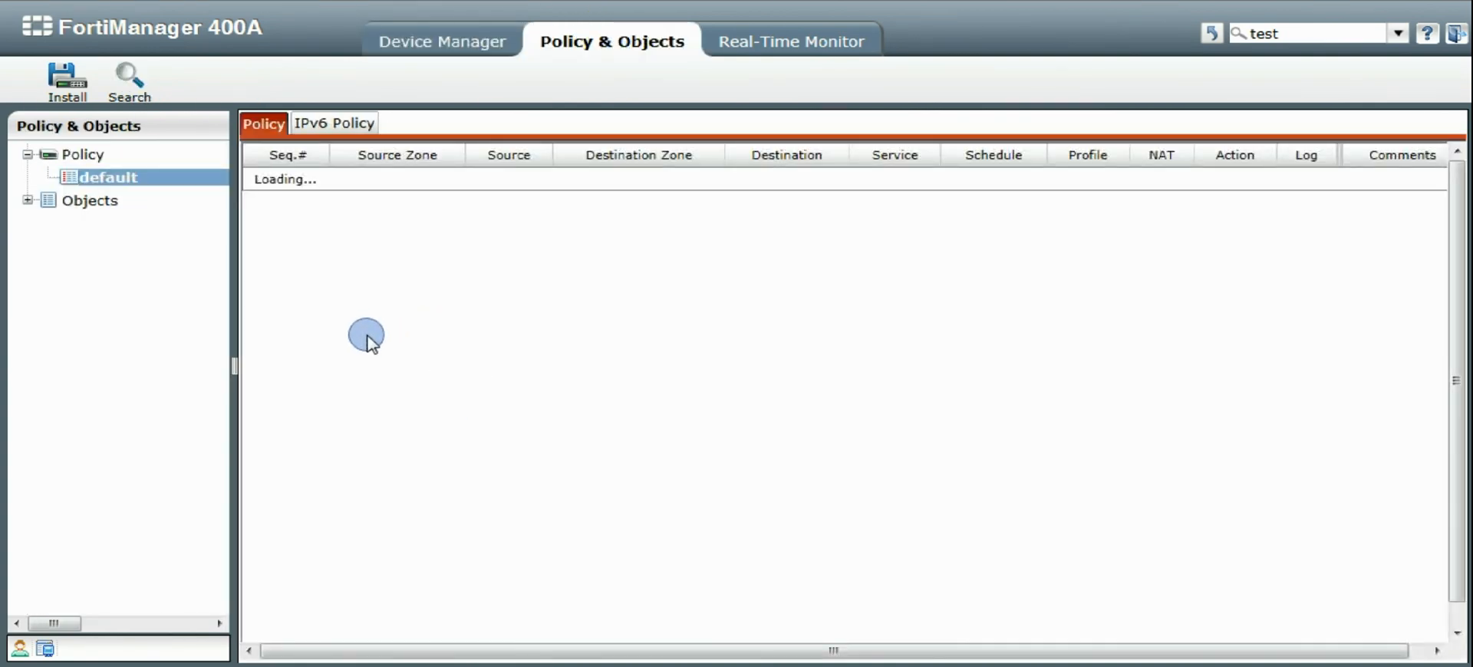
{"action": "mouse_move", "coordinate": [369, 339]}
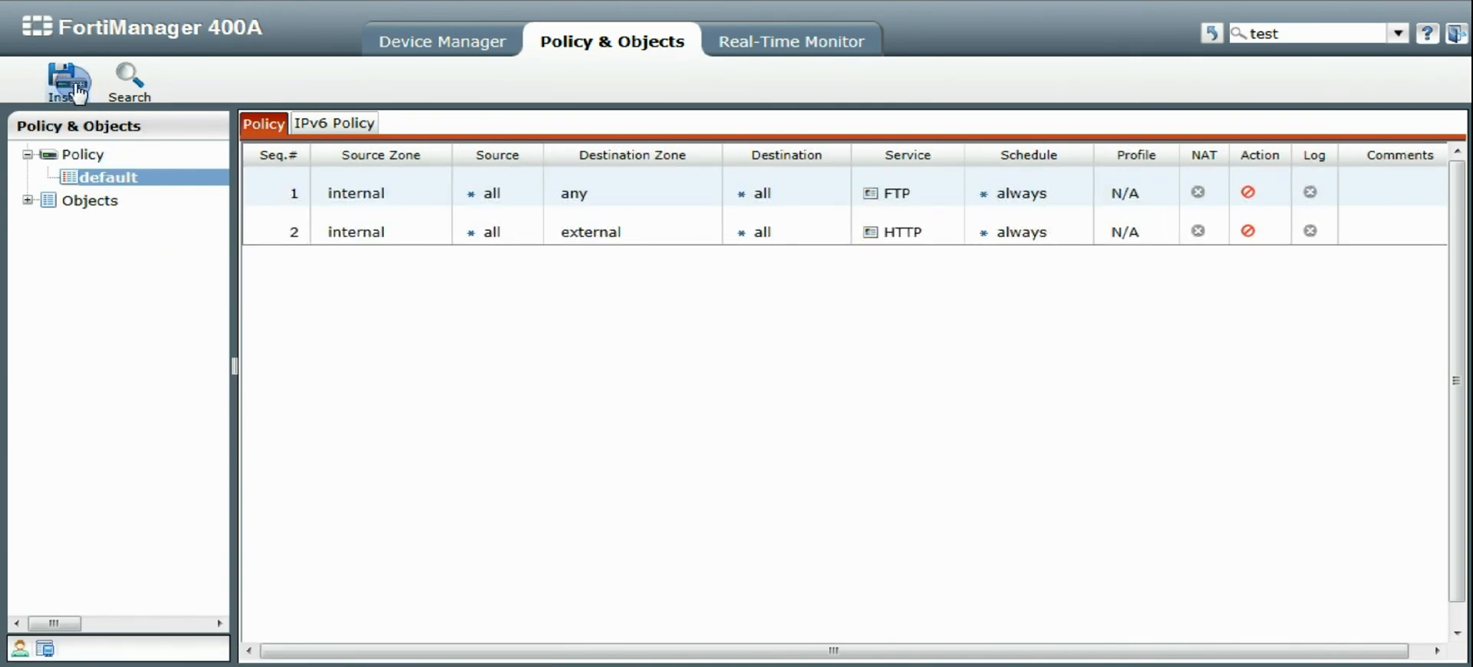
- Install the default package with device settings to all checked devices, reaching validation
{"action": "left_click", "coordinate": [66, 79]}
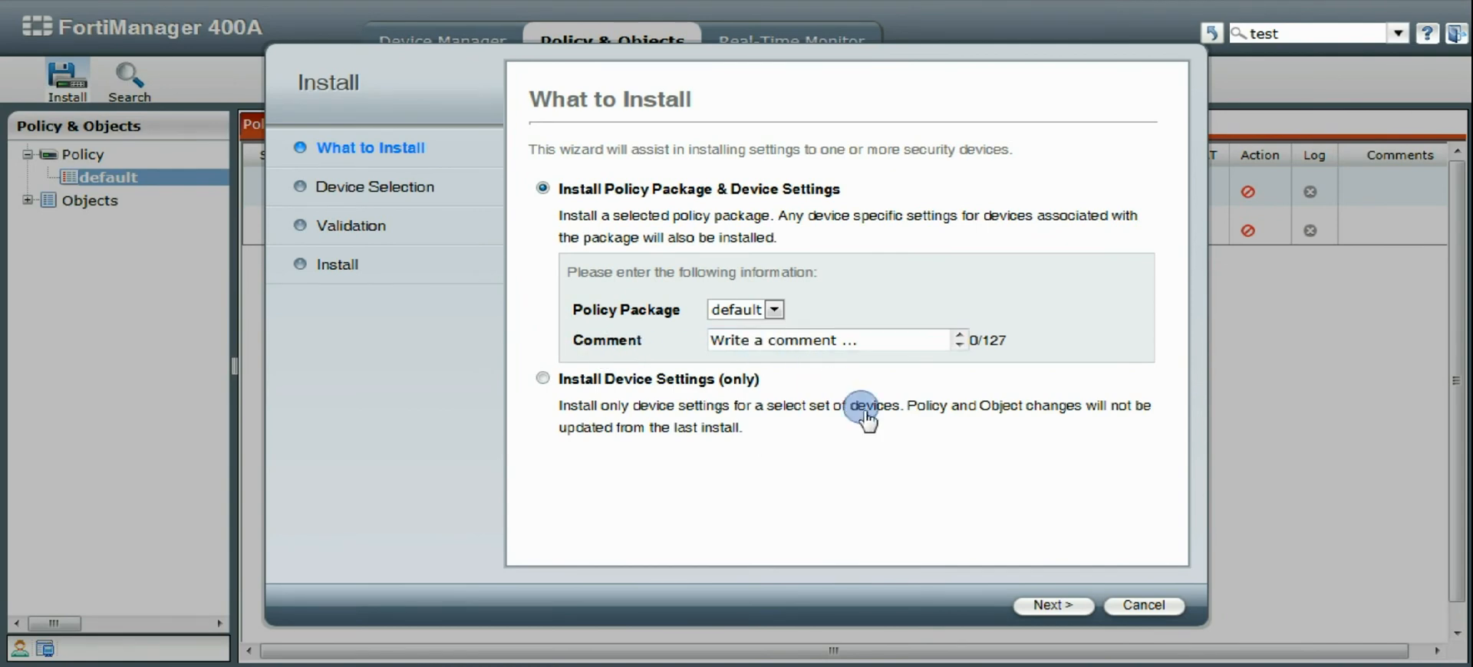
{"action": "left_click", "coordinate": [1053, 606]}
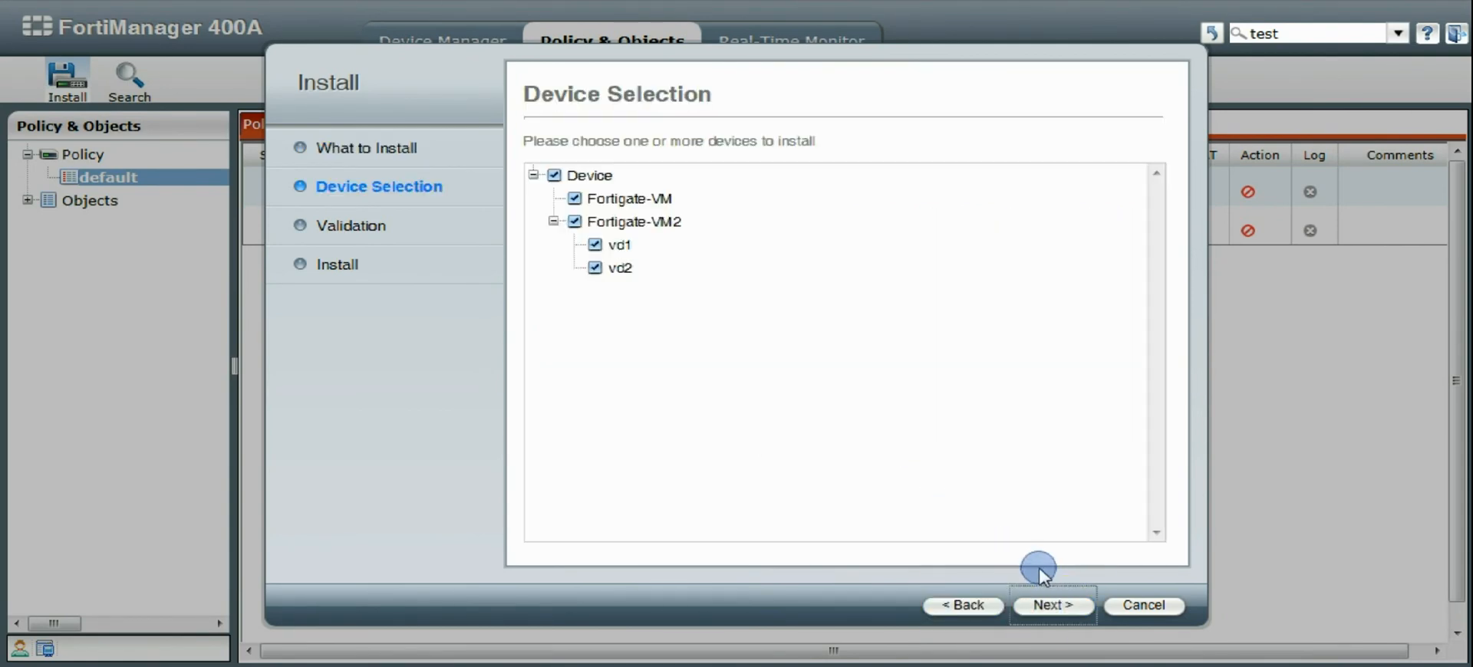
{"action": "mouse_move", "coordinate": [978, 549]}
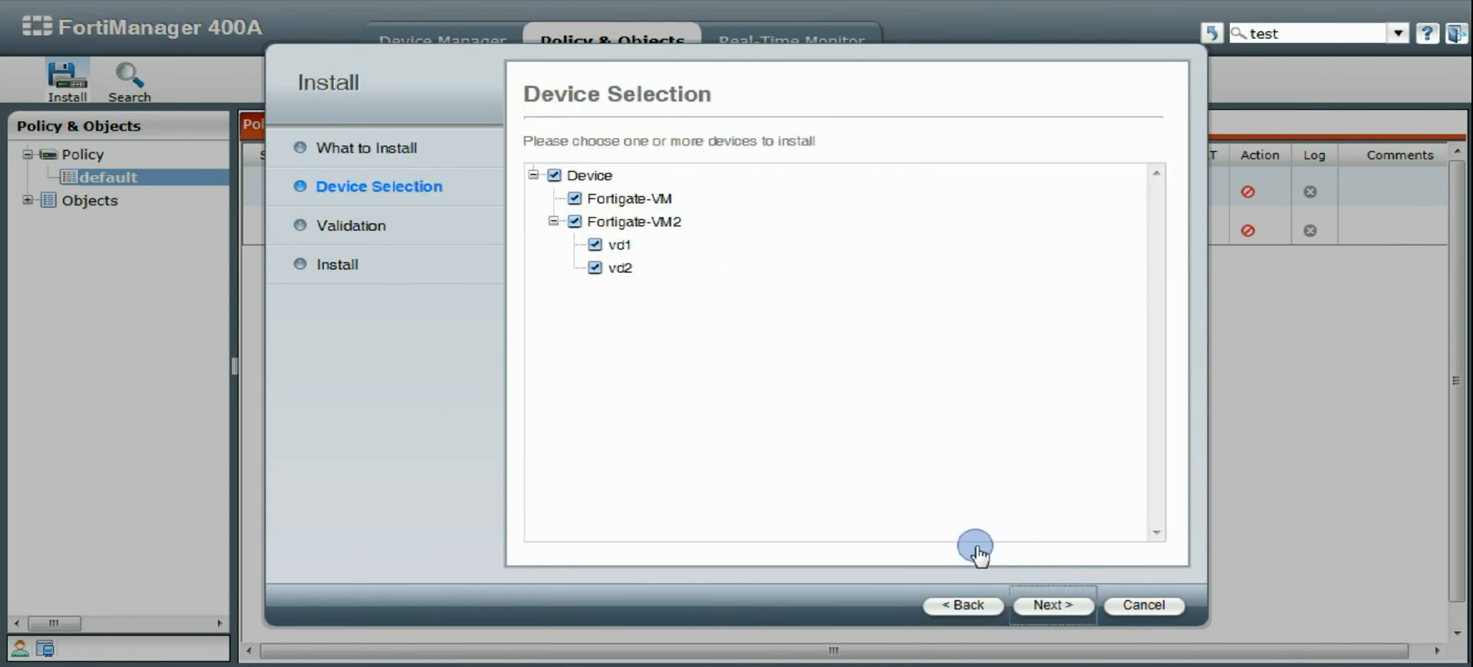
{"action": "left_click", "coordinate": [1051, 606]}
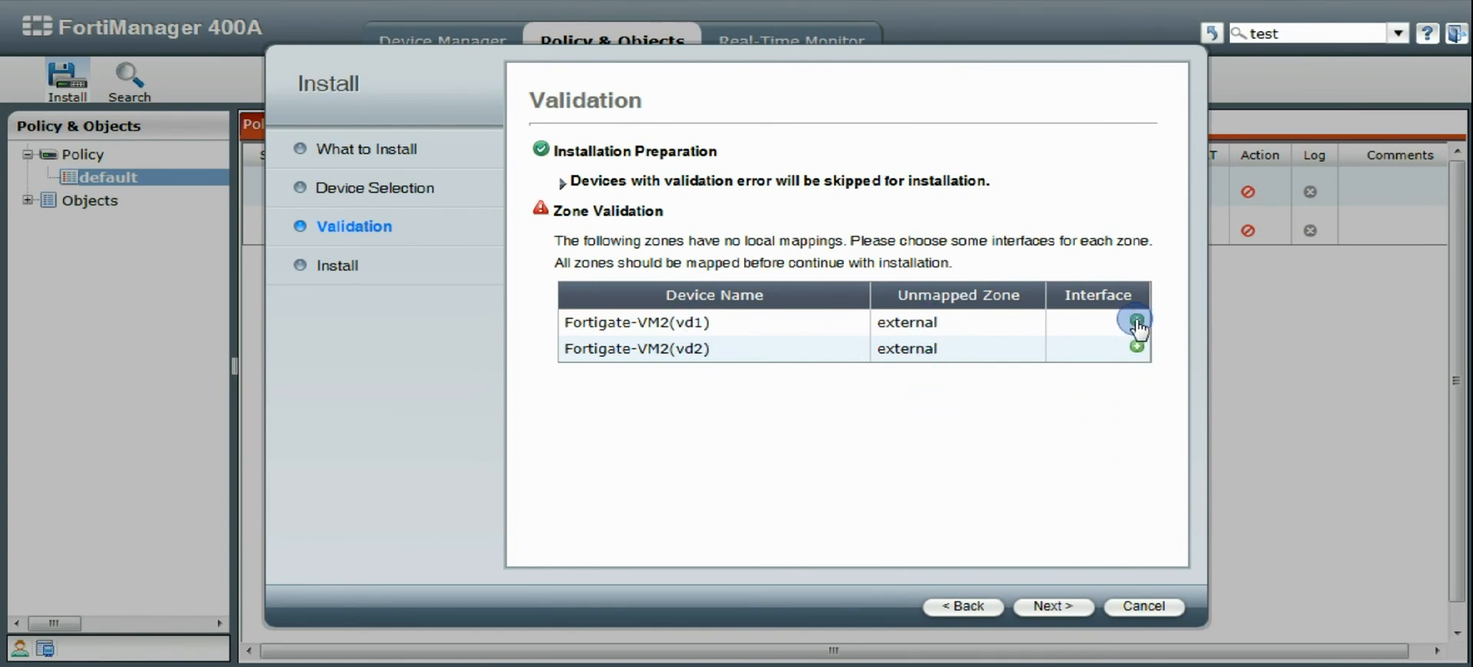
- Map the external zone to port3 for vd1 and port6 for vd2, then continue validation
{"action": "left_click", "coordinate": [1135, 322]}
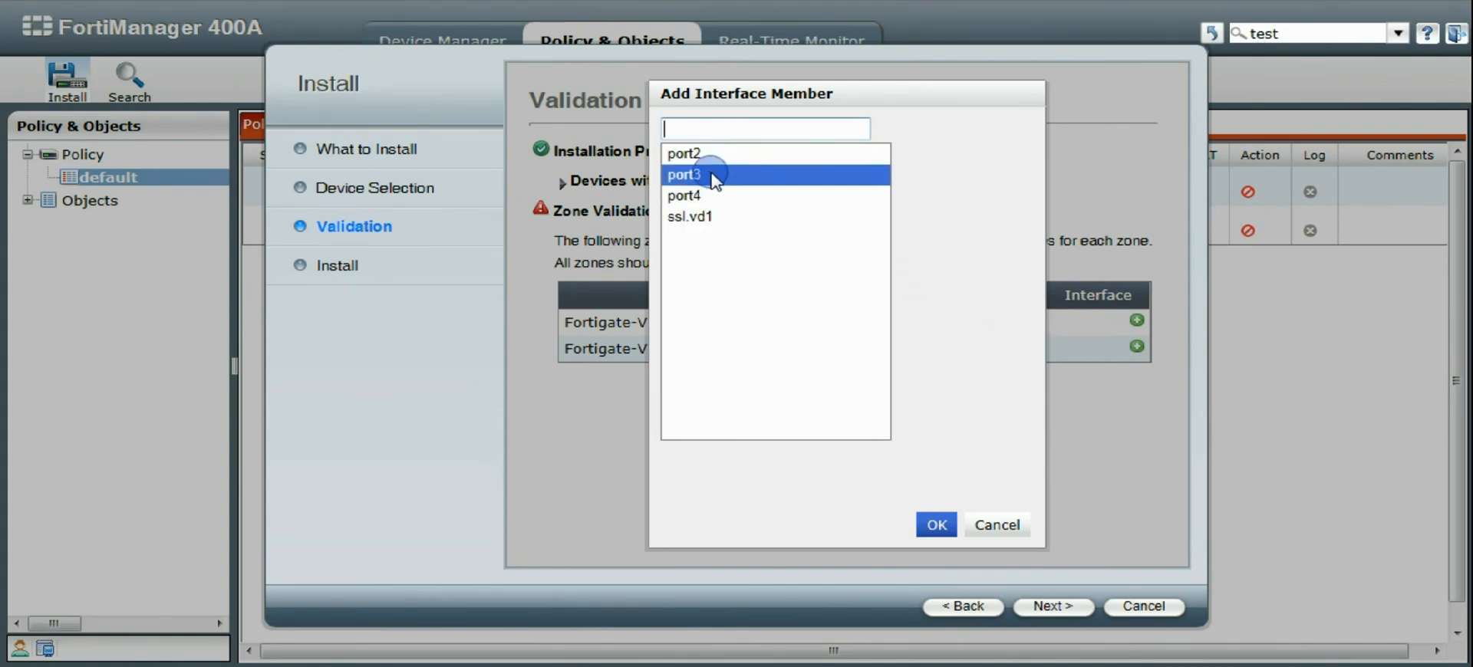
{"action": "left_click", "coordinate": [684, 175]}
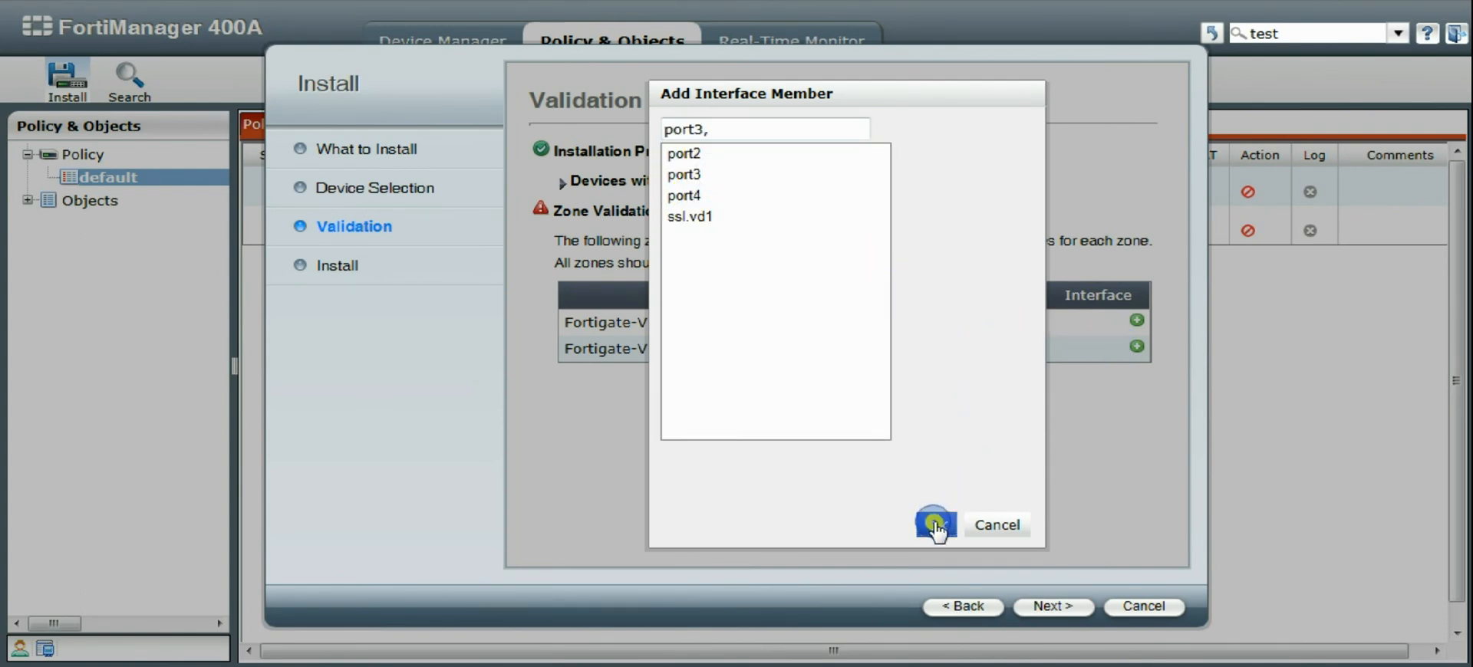
{"action": "left_click", "coordinate": [934, 523]}
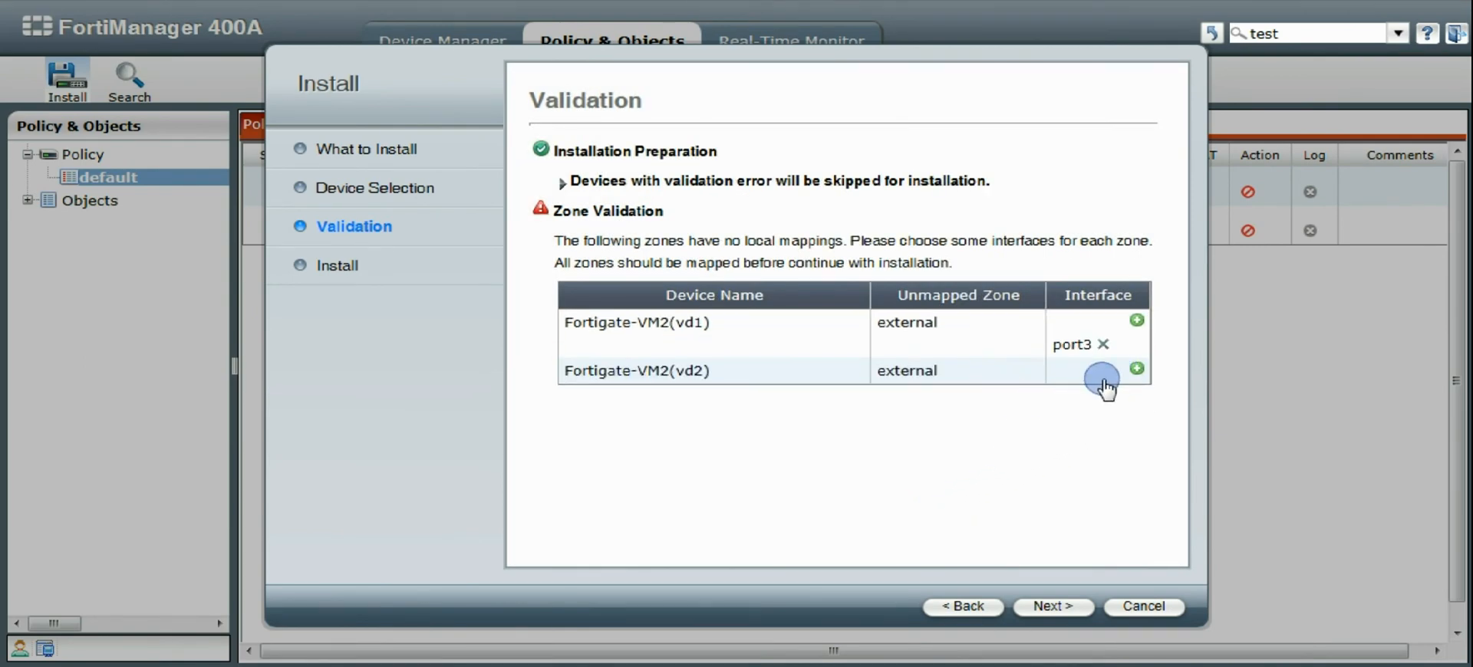
{"action": "left_click", "coordinate": [1136, 369]}
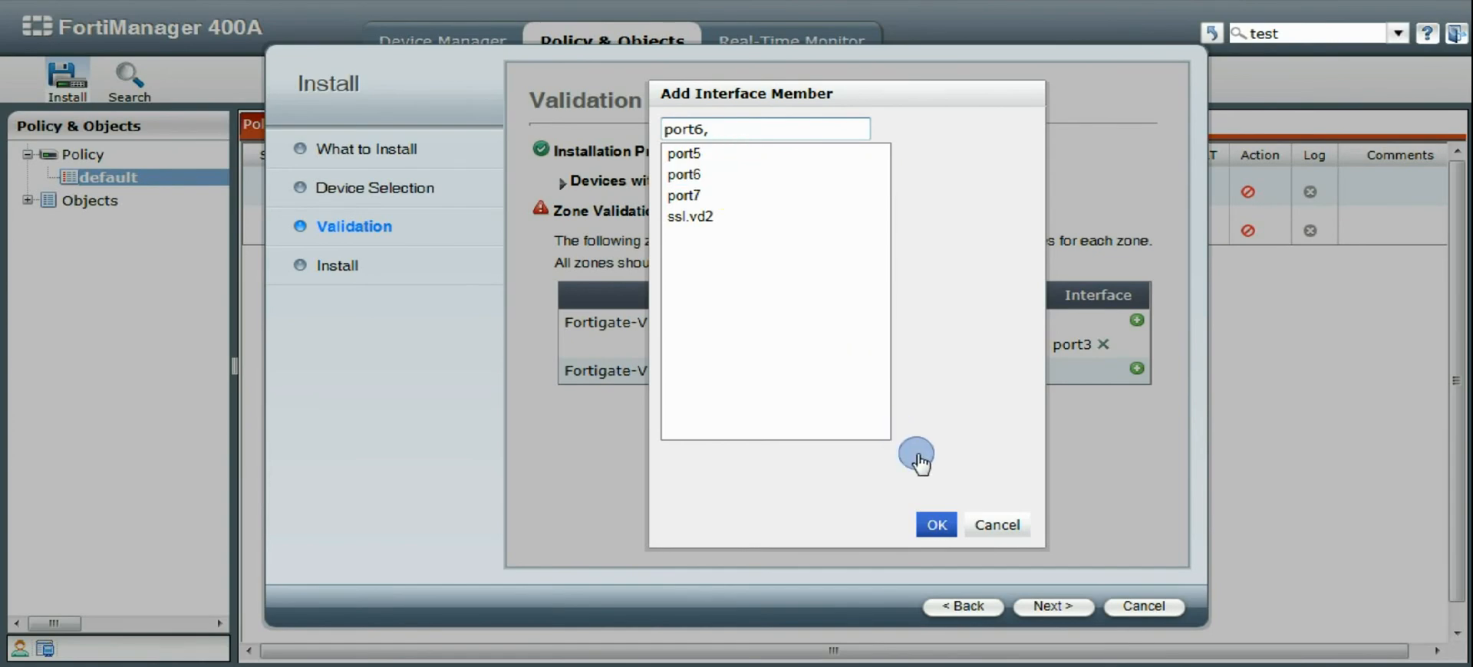
{"action": "left_click", "coordinate": [934, 525]}
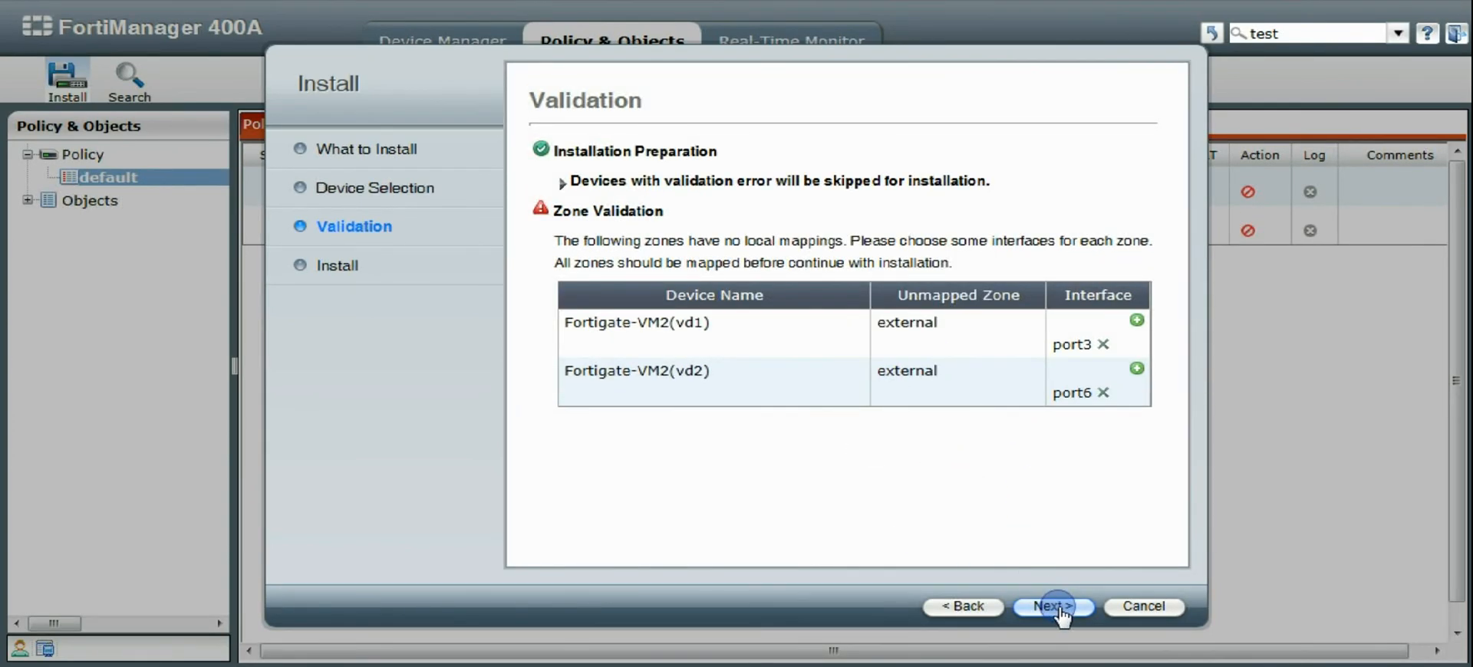
{"action": "left_click", "coordinate": [1053, 607]}
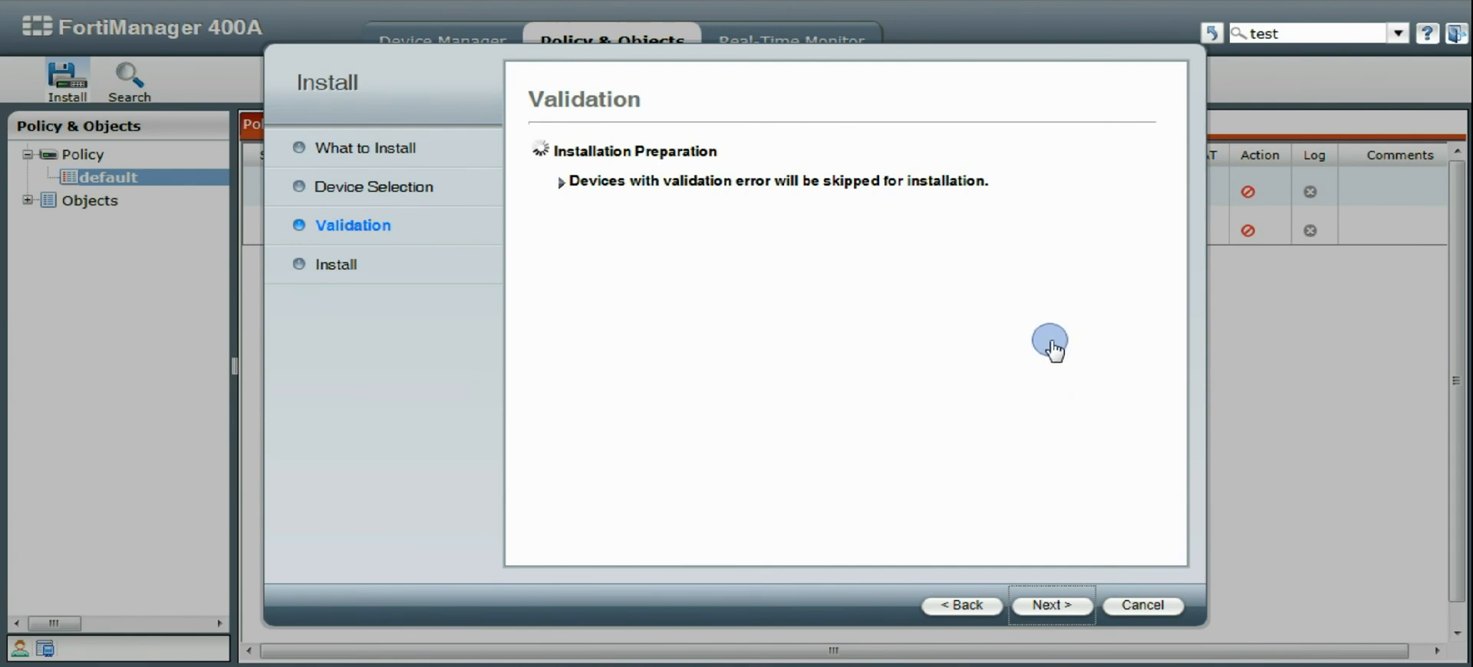
{"action": "mouse_move", "coordinate": [1052, 391]}
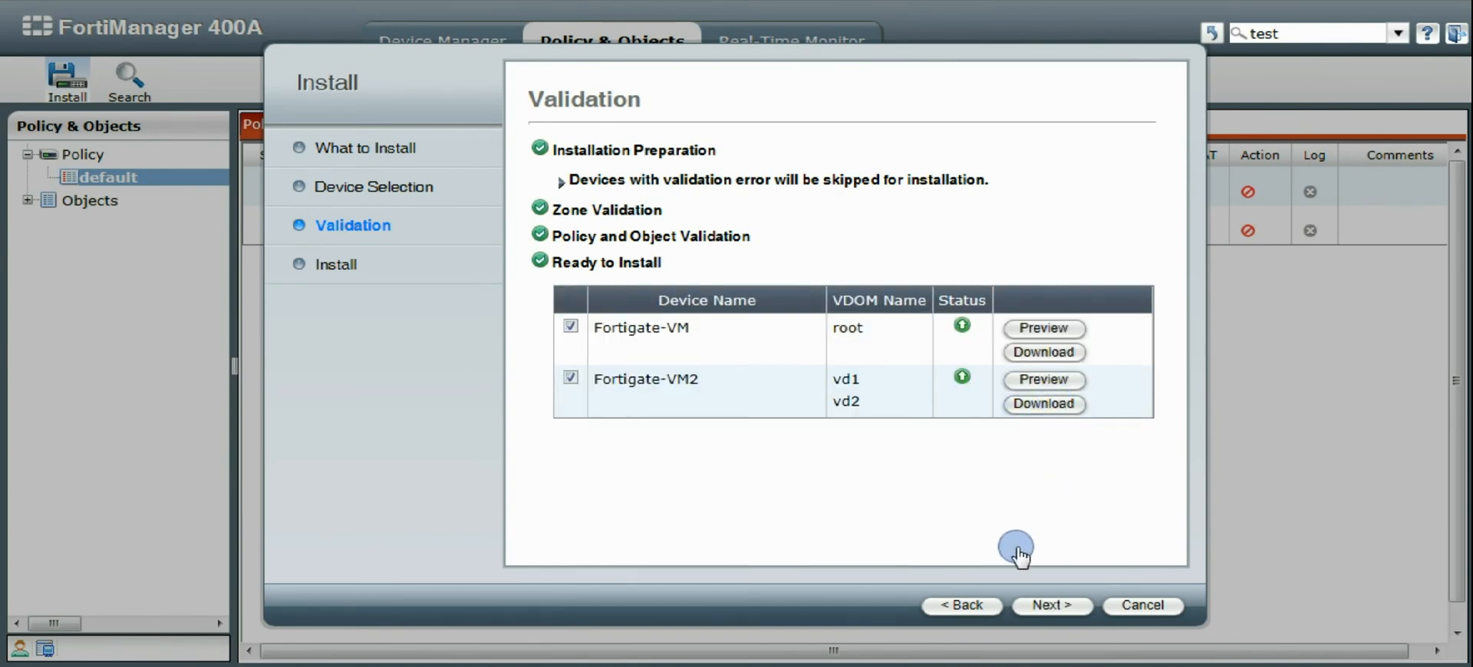
- Run the install until both Fortigate-VM and Fortigate-VM2 report OK, then finish the wizard
{"action": "left_click", "coordinate": [1051, 606]}
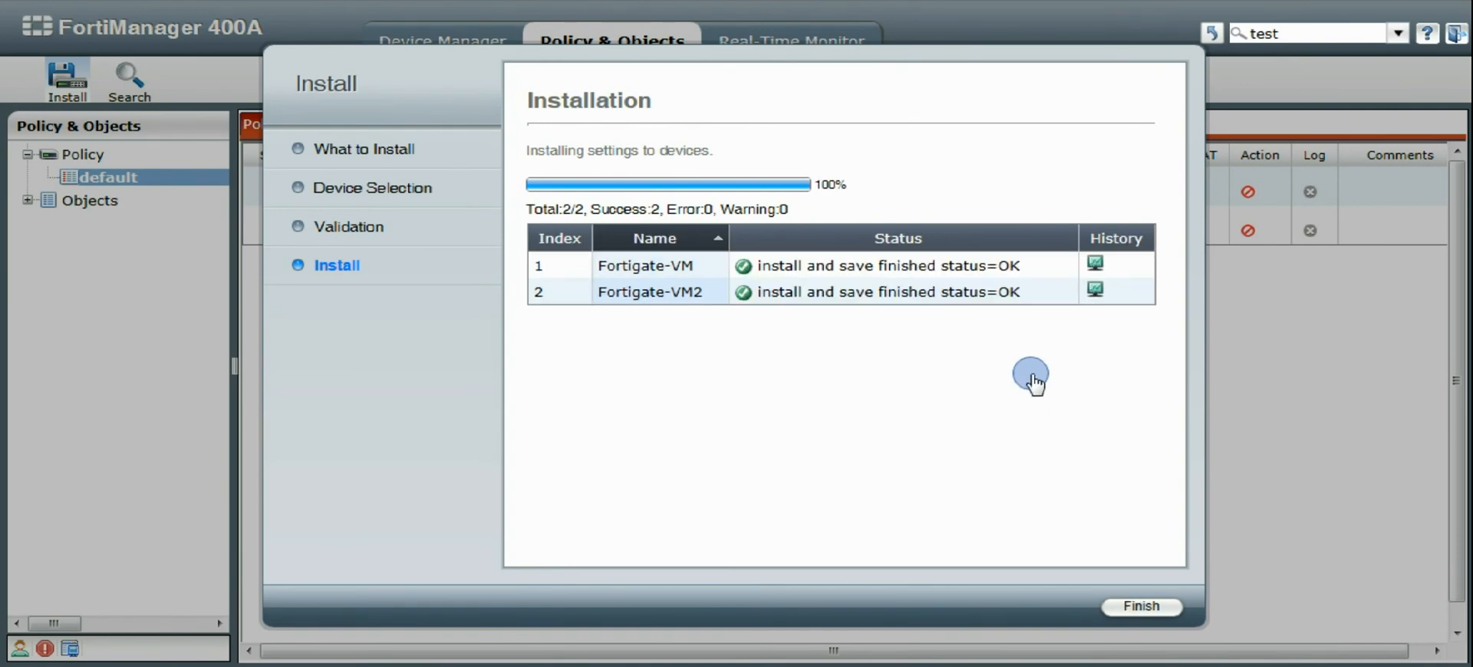
{"action": "mouse_move", "coordinate": [1141, 606]}
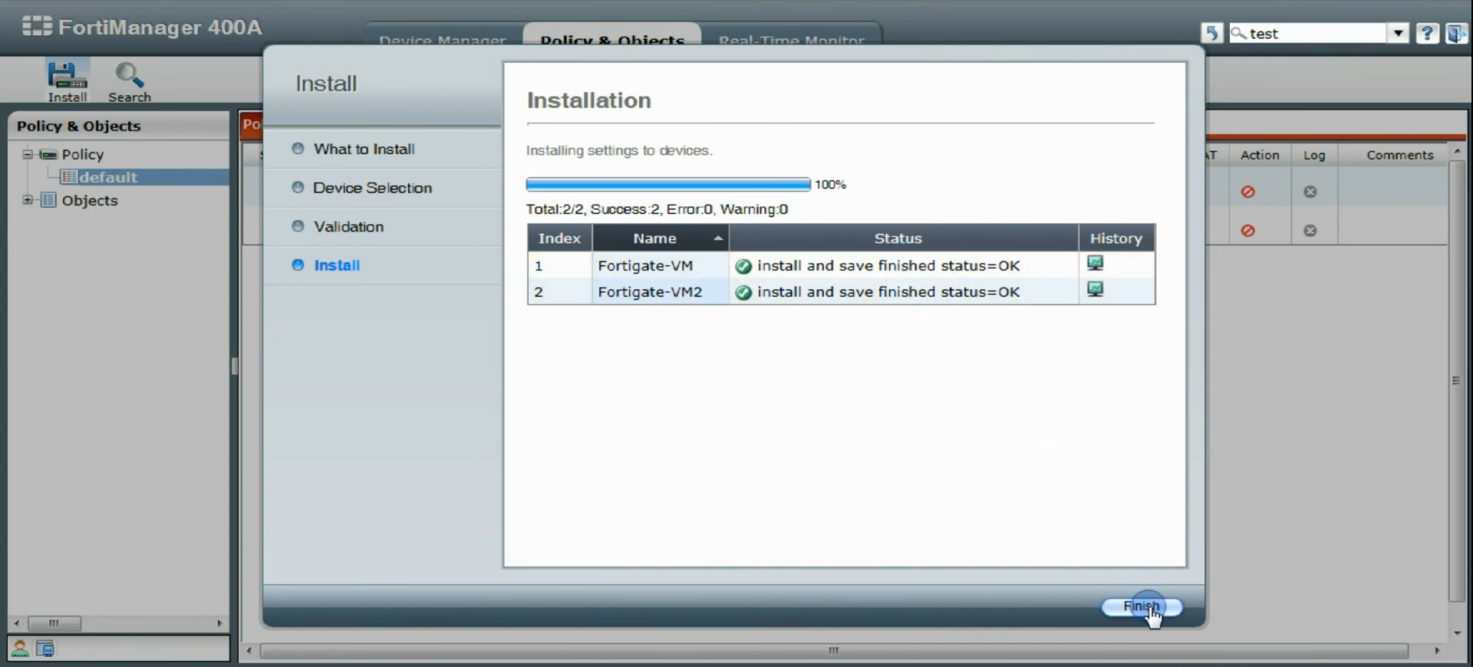
{"action": "left_click", "coordinate": [1141, 606]}
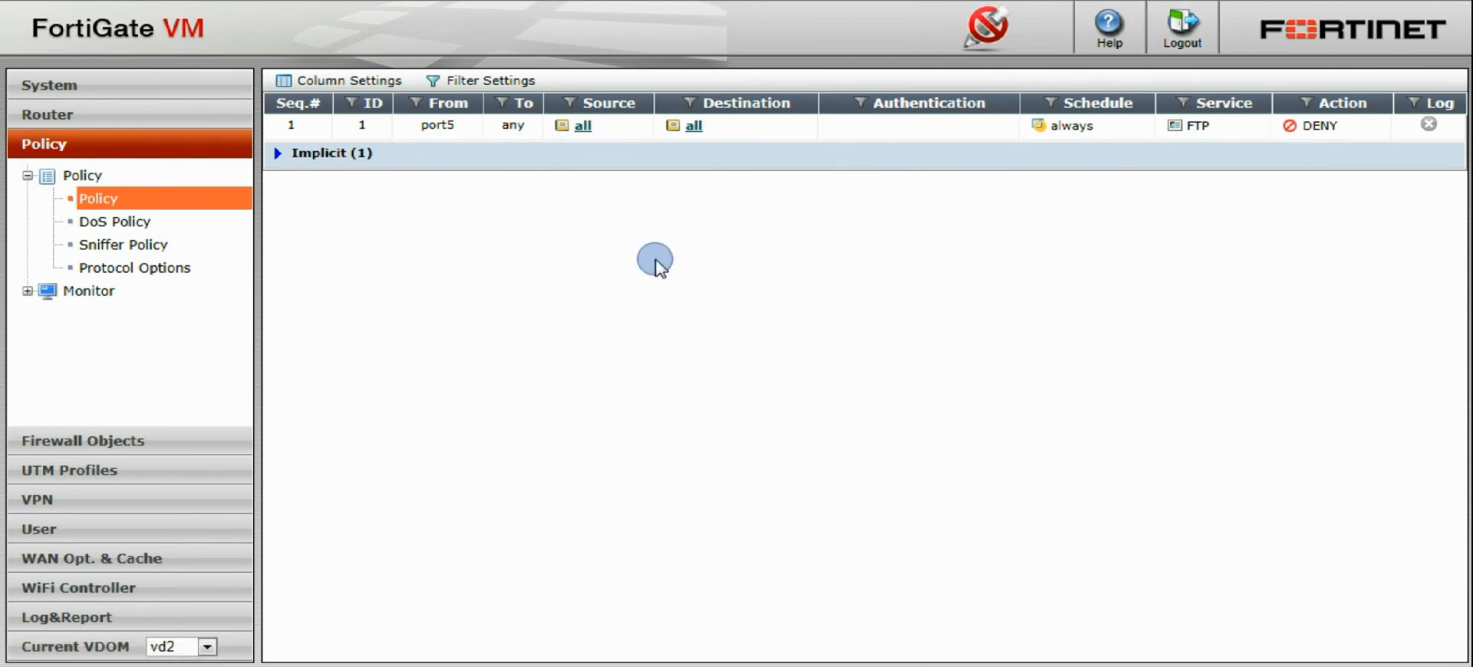
{"action": "mouse_move", "coordinate": [589, 287]}
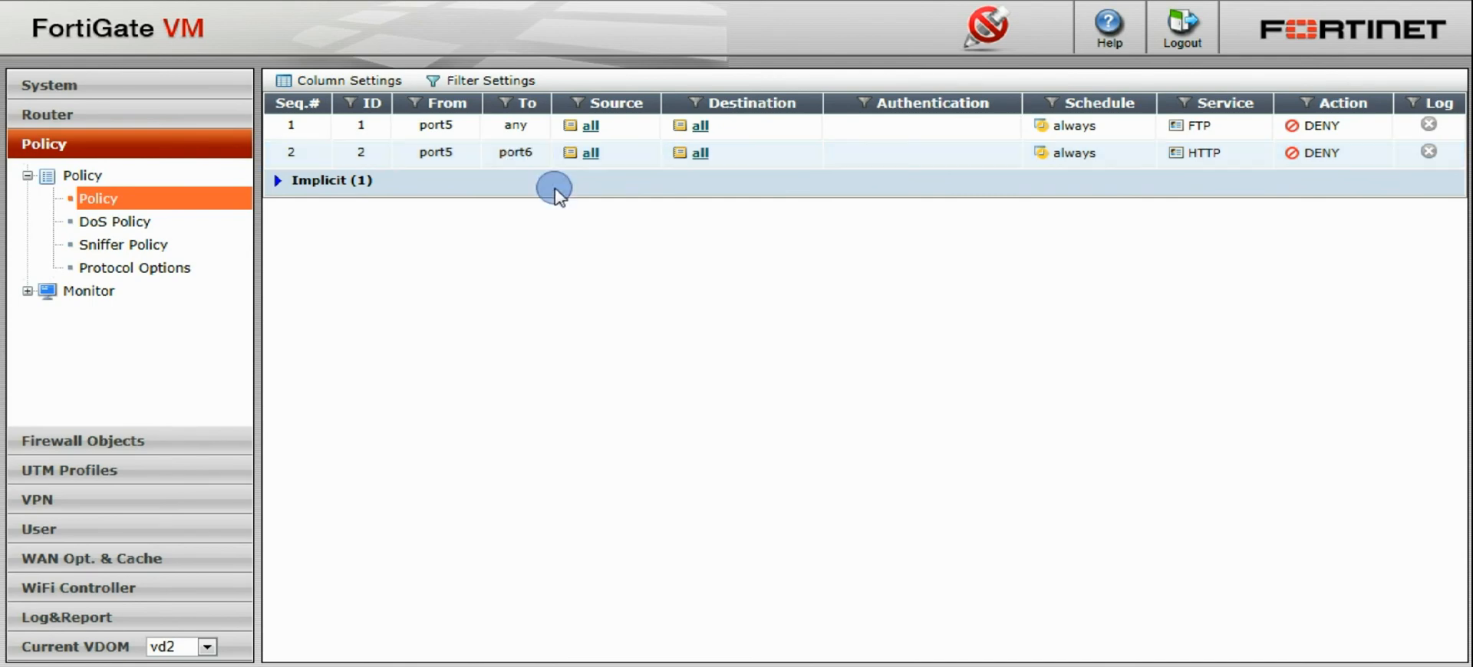
- Switch to vd1 and view its policies listing the FTP and HTTP deny rules
{"action": "left_click", "coordinate": [204, 647]}
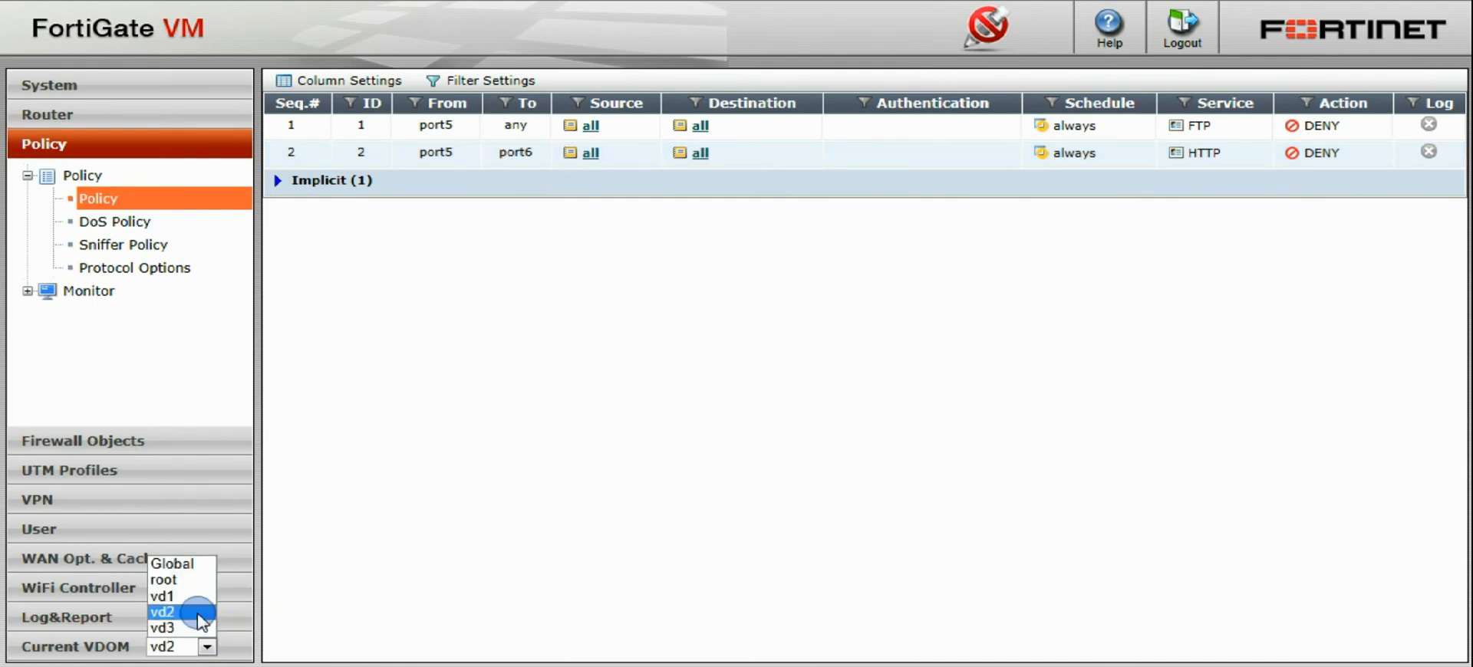
{"action": "left_click", "coordinate": [163, 597]}
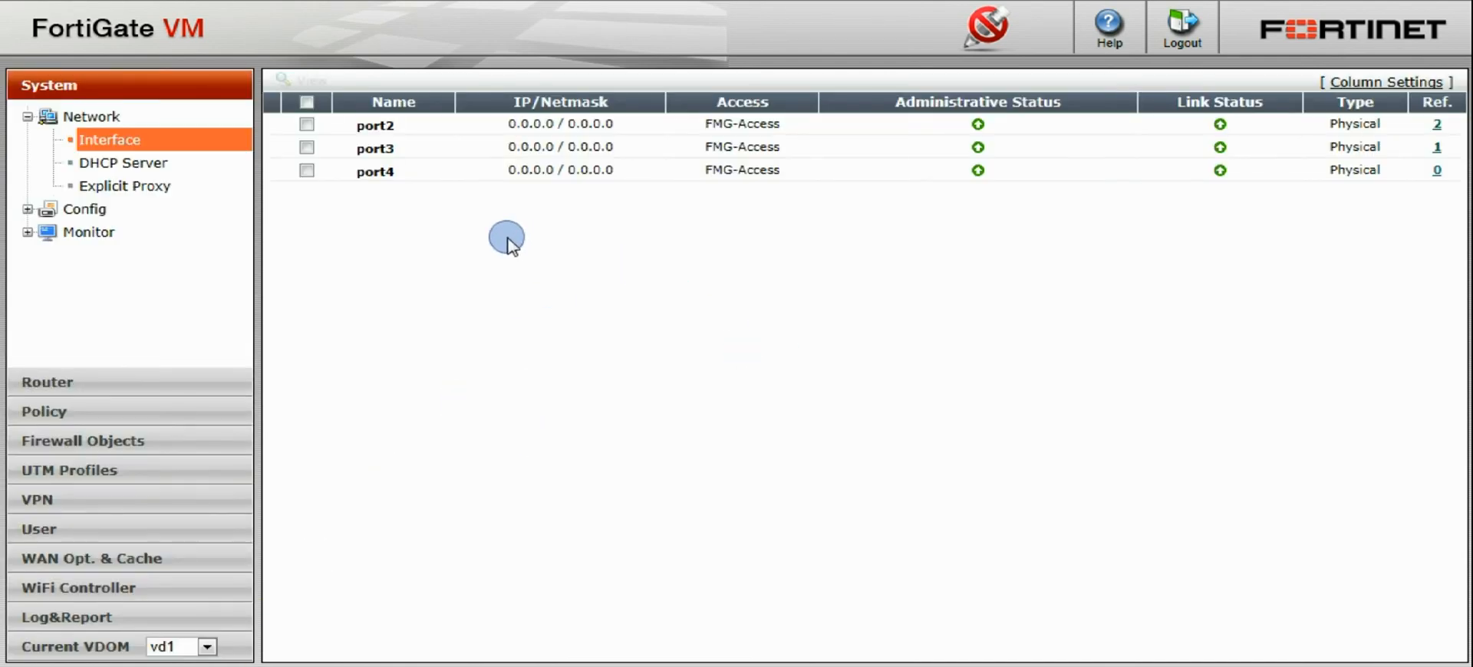
{"action": "left_click", "coordinate": [43, 411]}
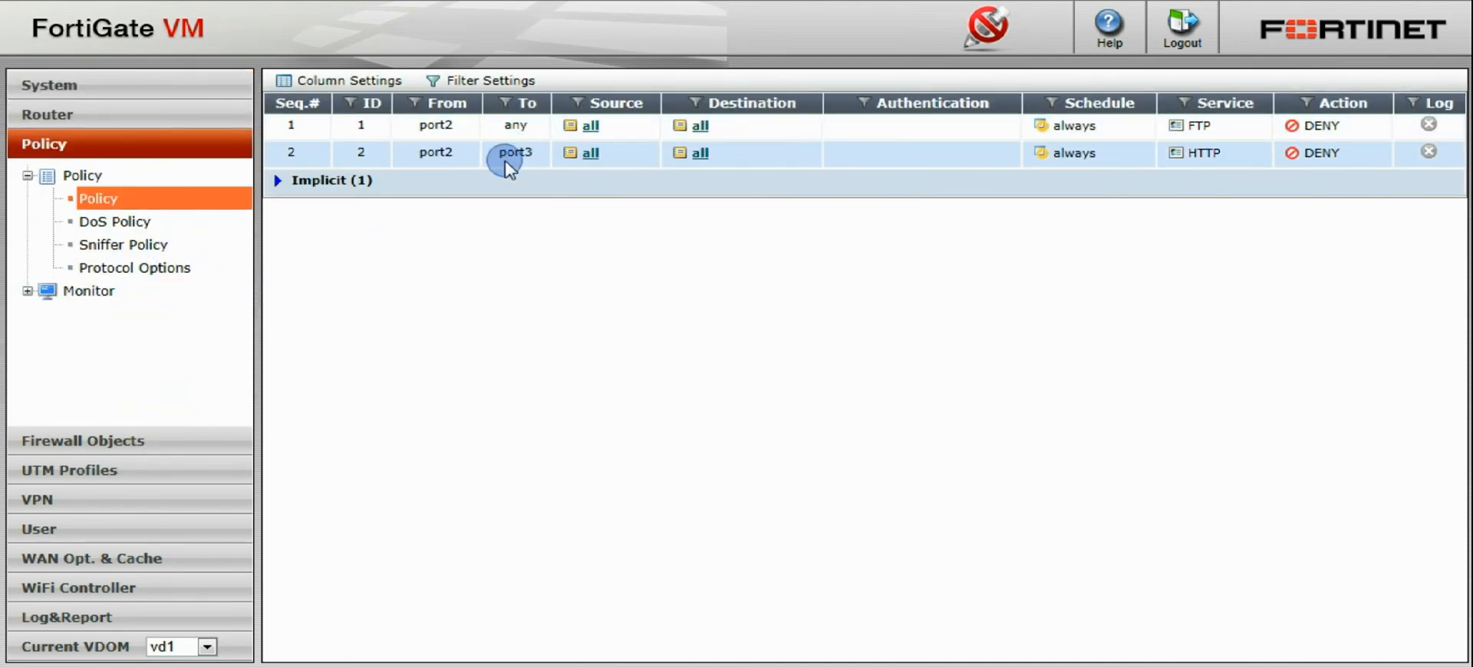
{"action": "mouse_move", "coordinate": [672, 451]}
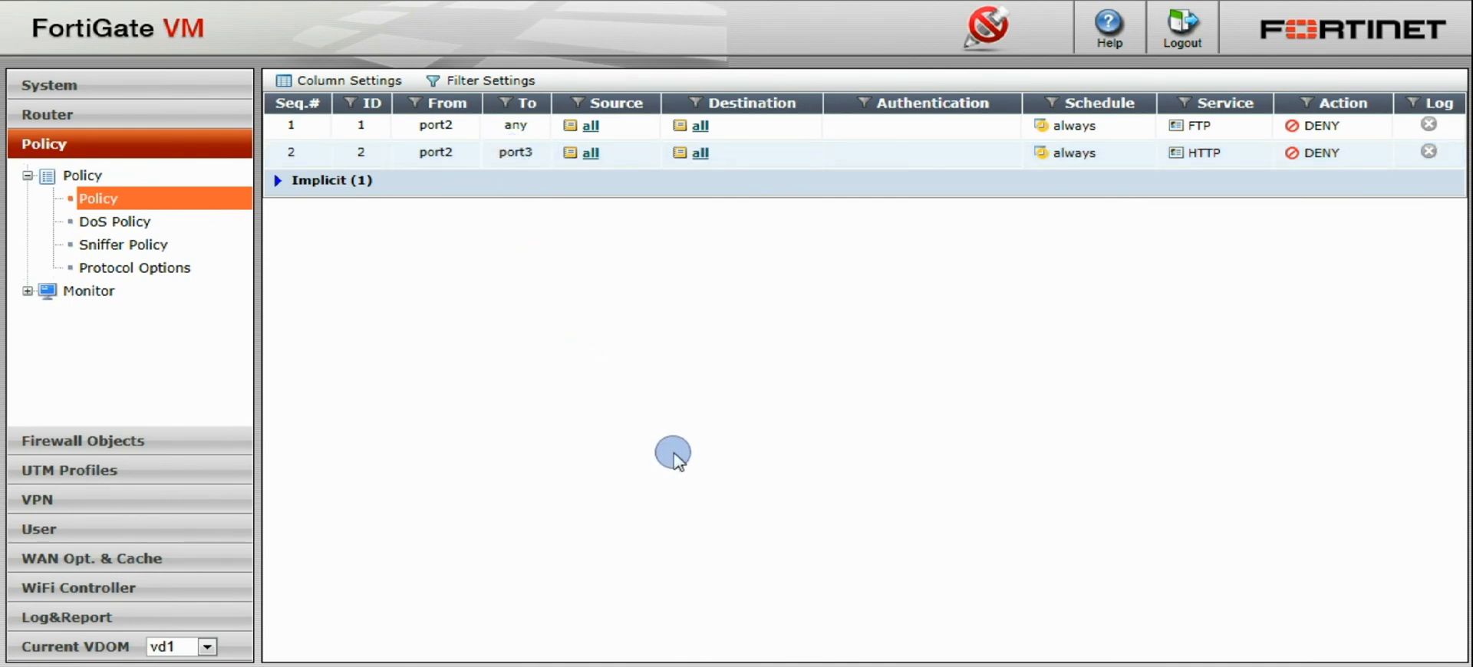
{"action": "mouse_move", "coordinate": [1258, 169]}
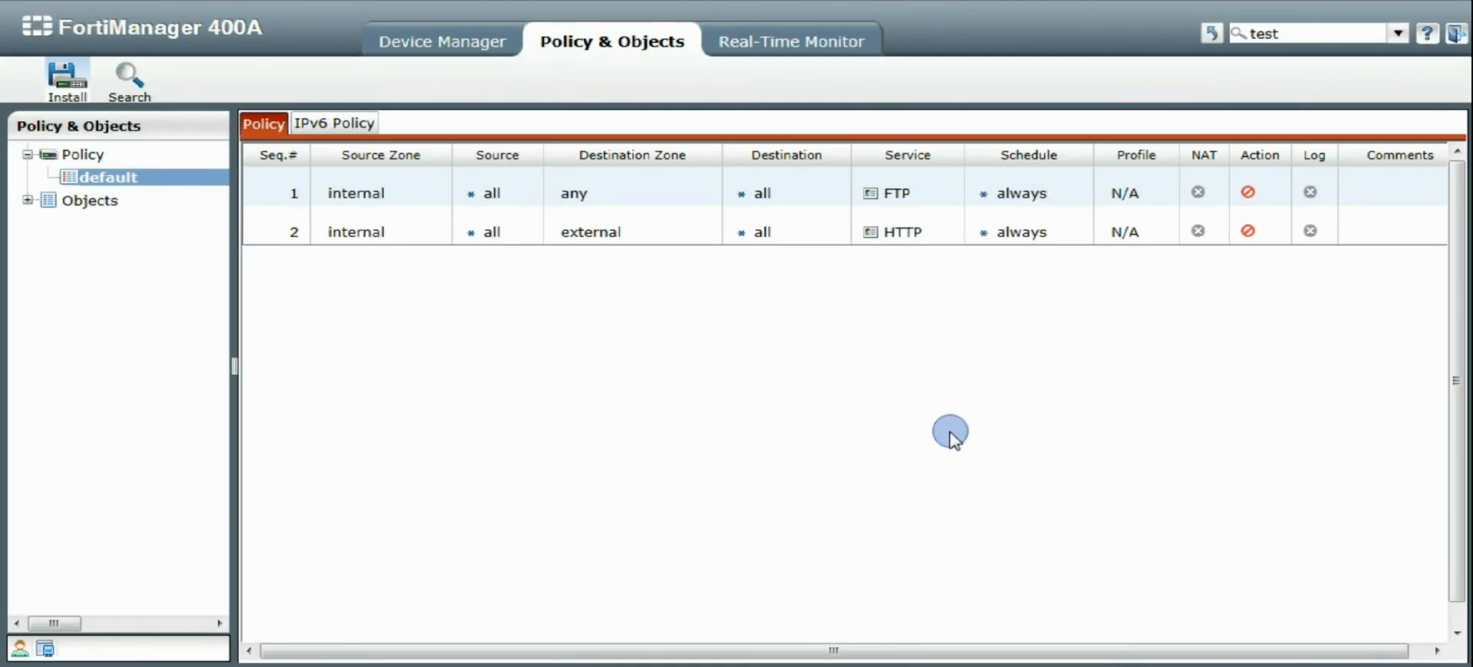
{"action": "mouse_move", "coordinate": [926, 423]}
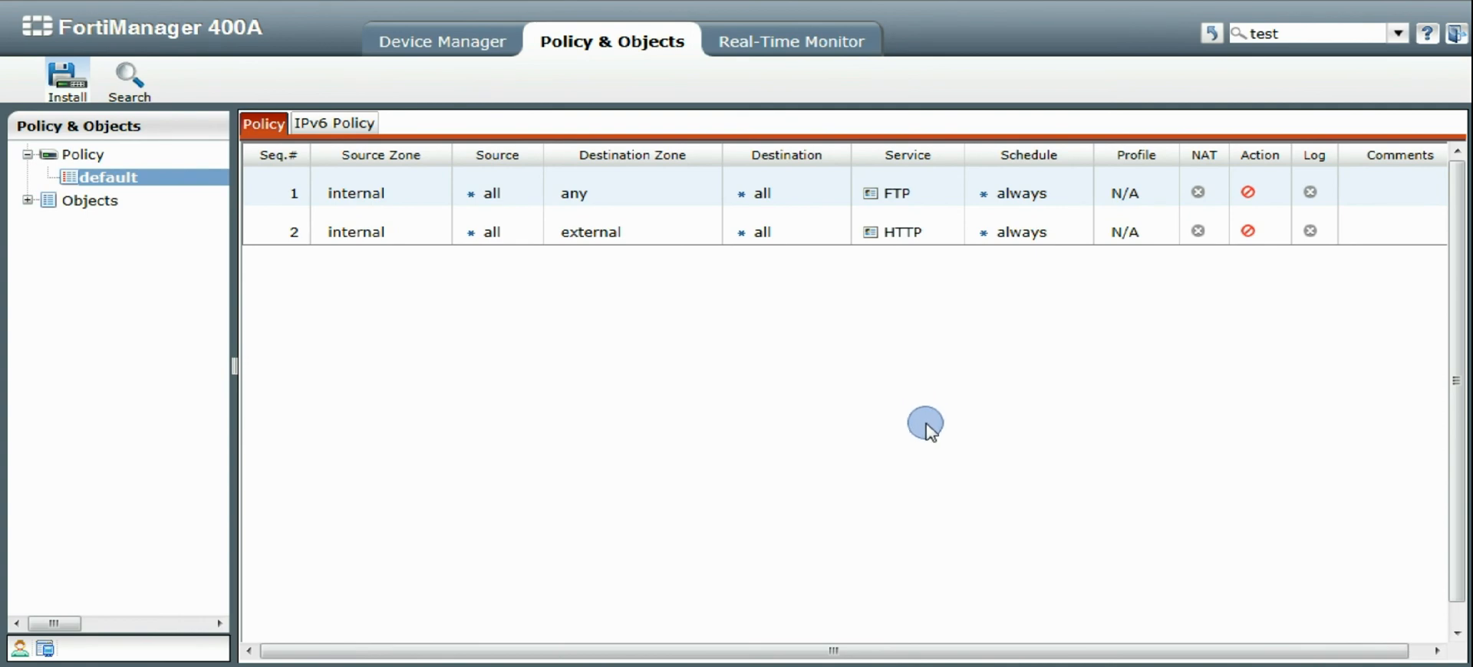
{"action": "mouse_move", "coordinate": [930, 432]}
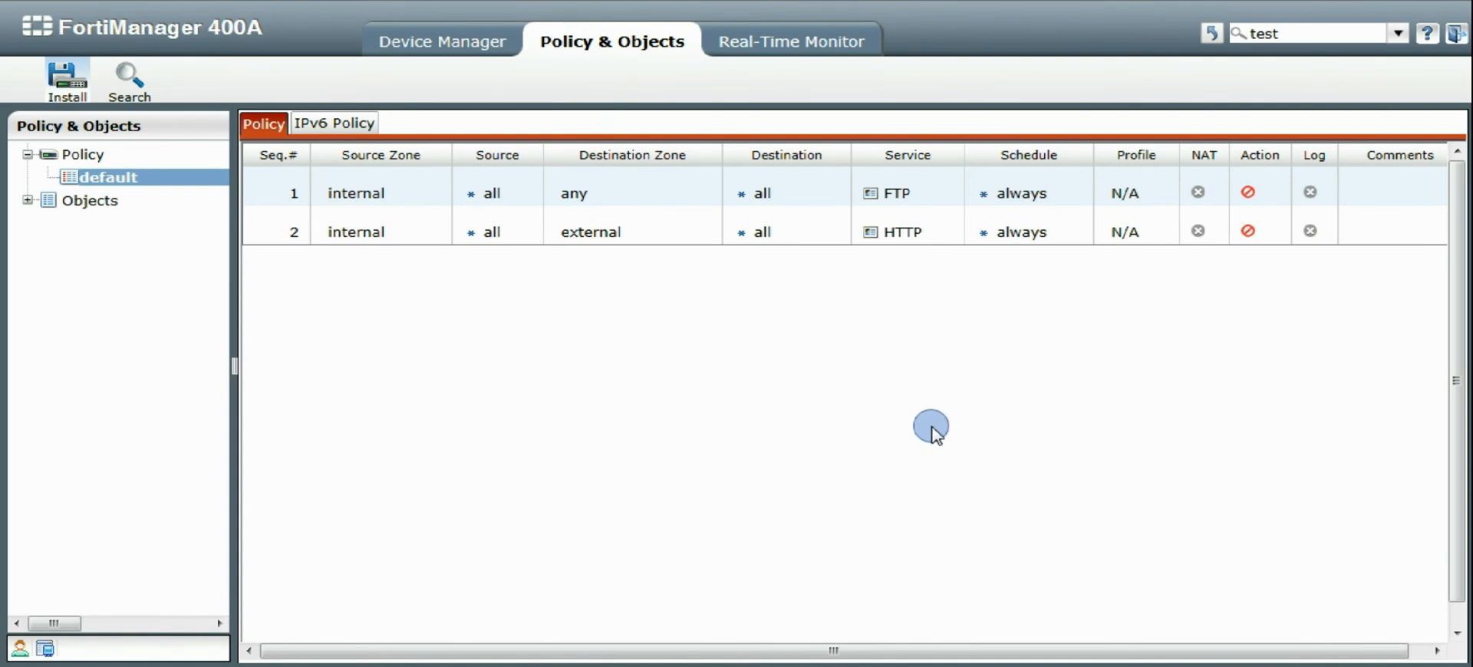
{"action": "mouse_move", "coordinate": [977, 341]}
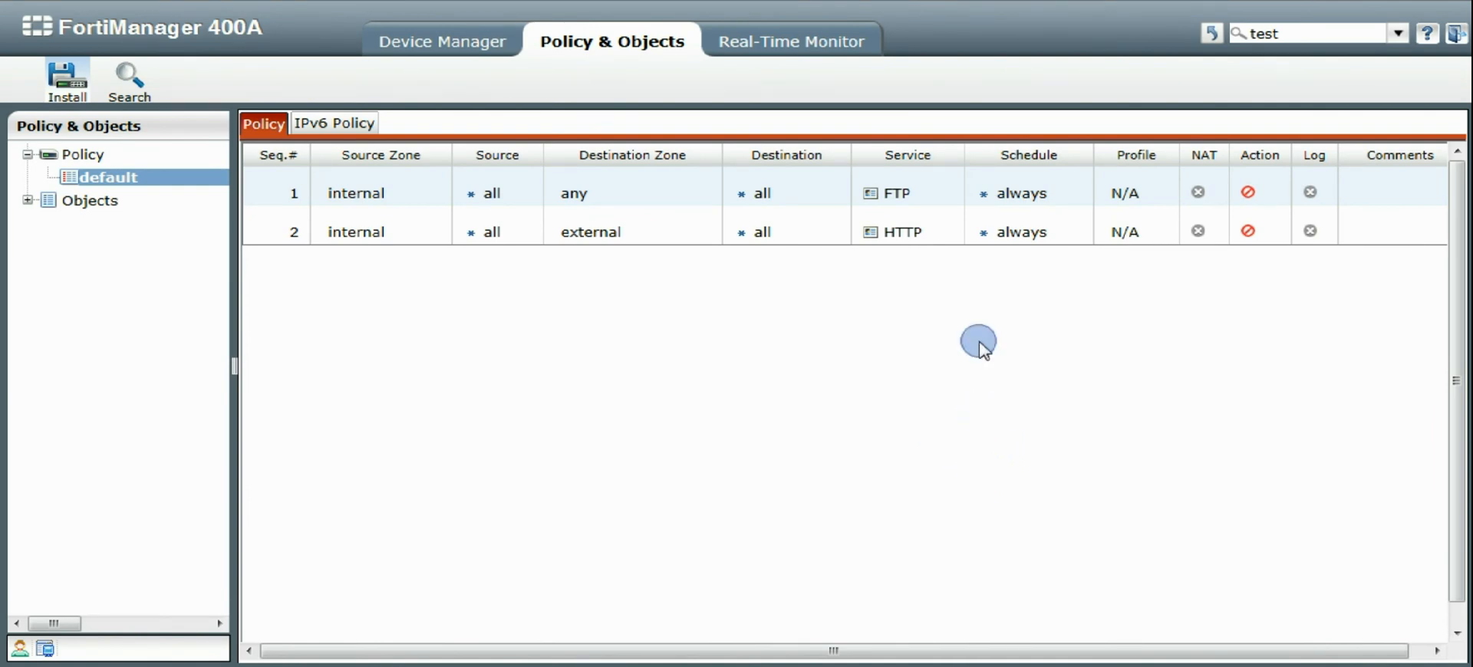
{"action": "mouse_move", "coordinate": [740, 397]}
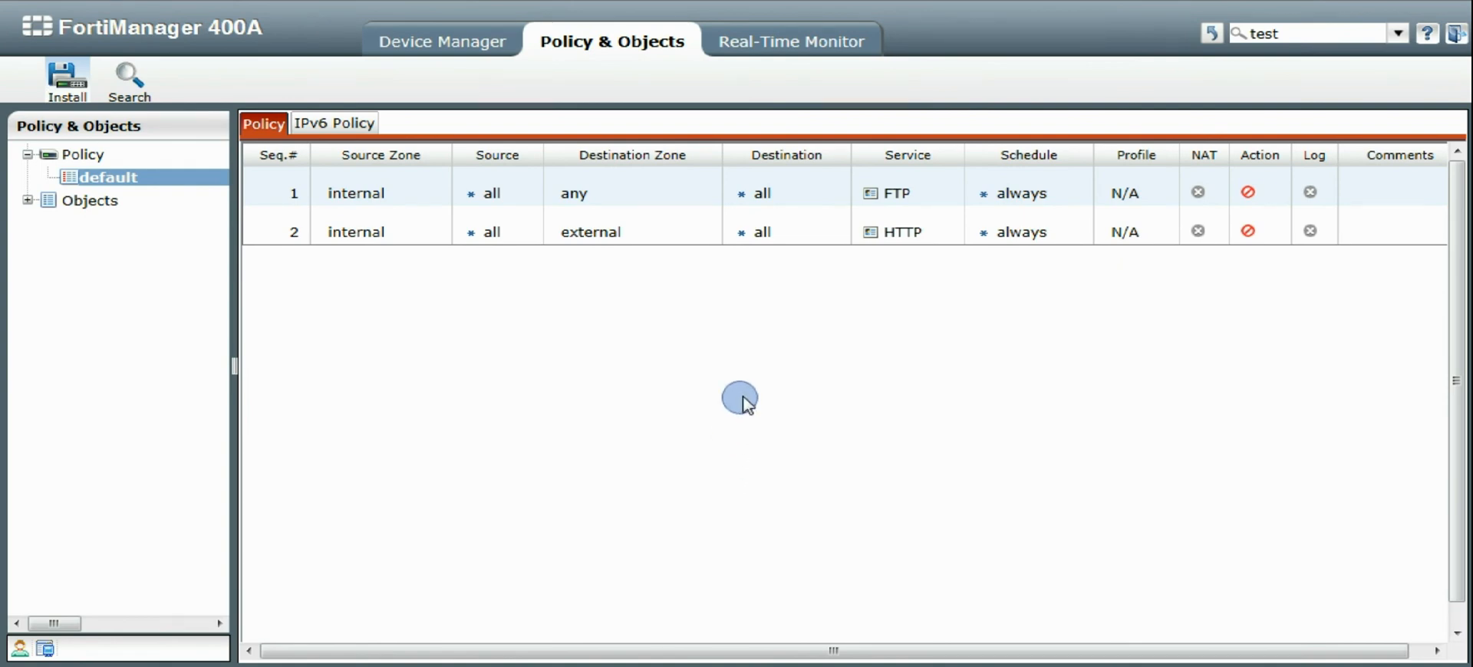
{"action": "mouse_move", "coordinate": [784, 433]}
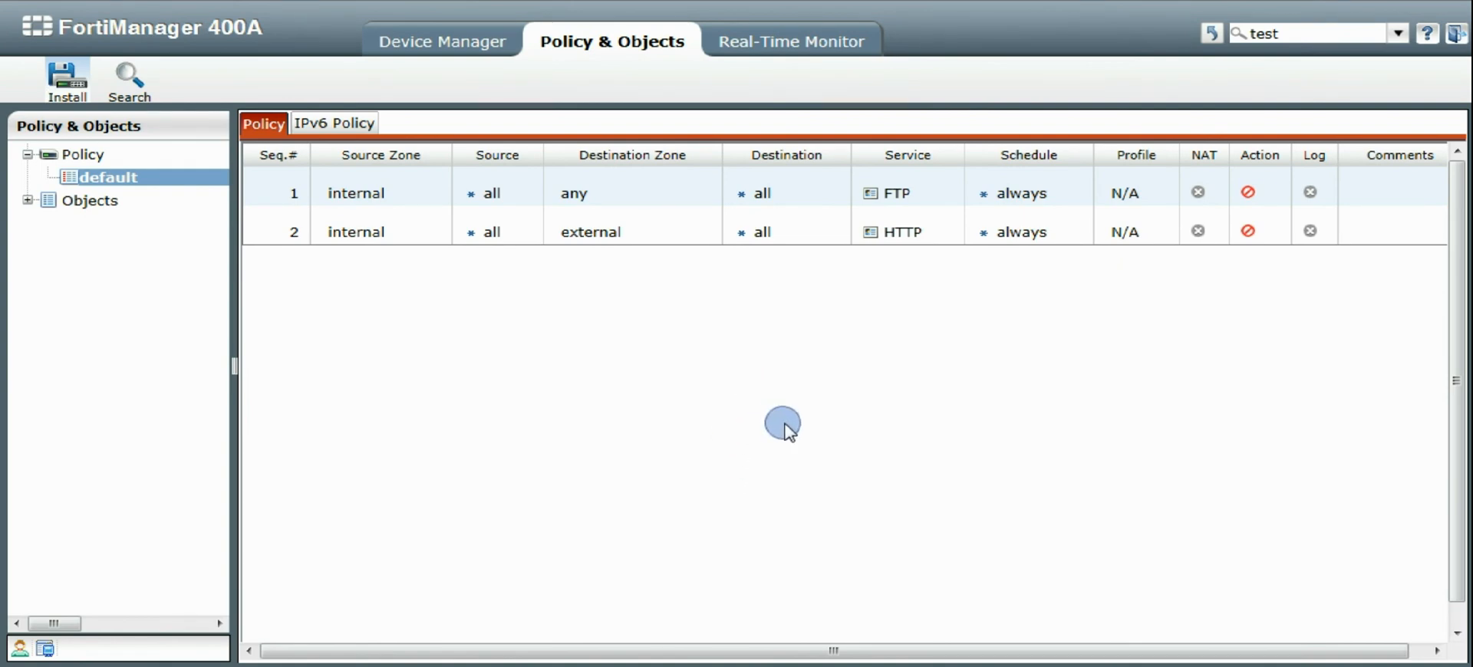